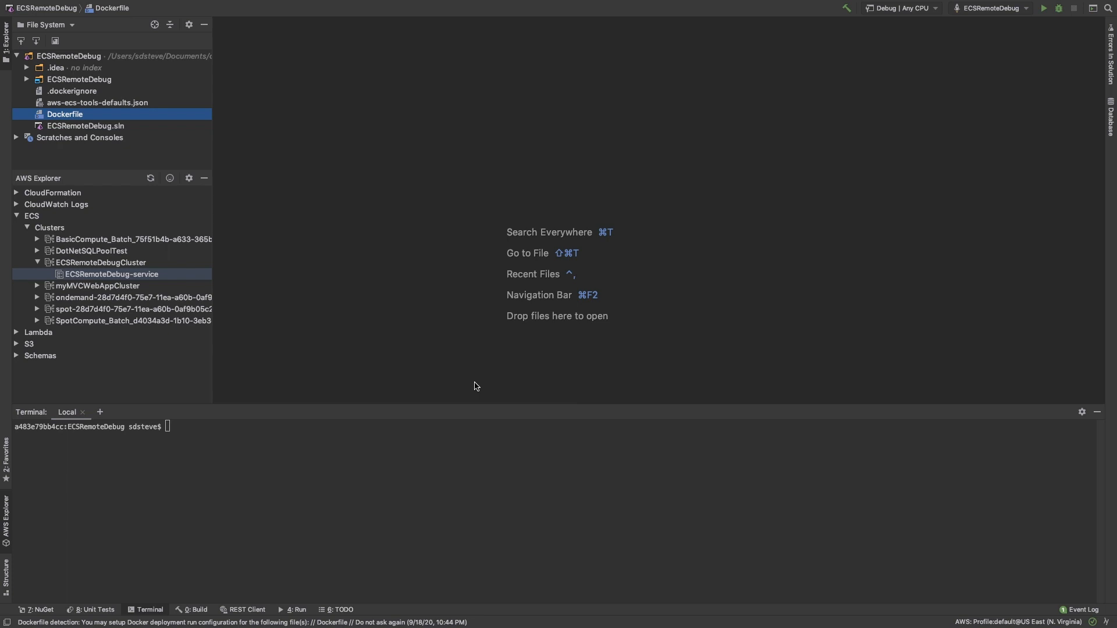
mouse_move(194, 109)
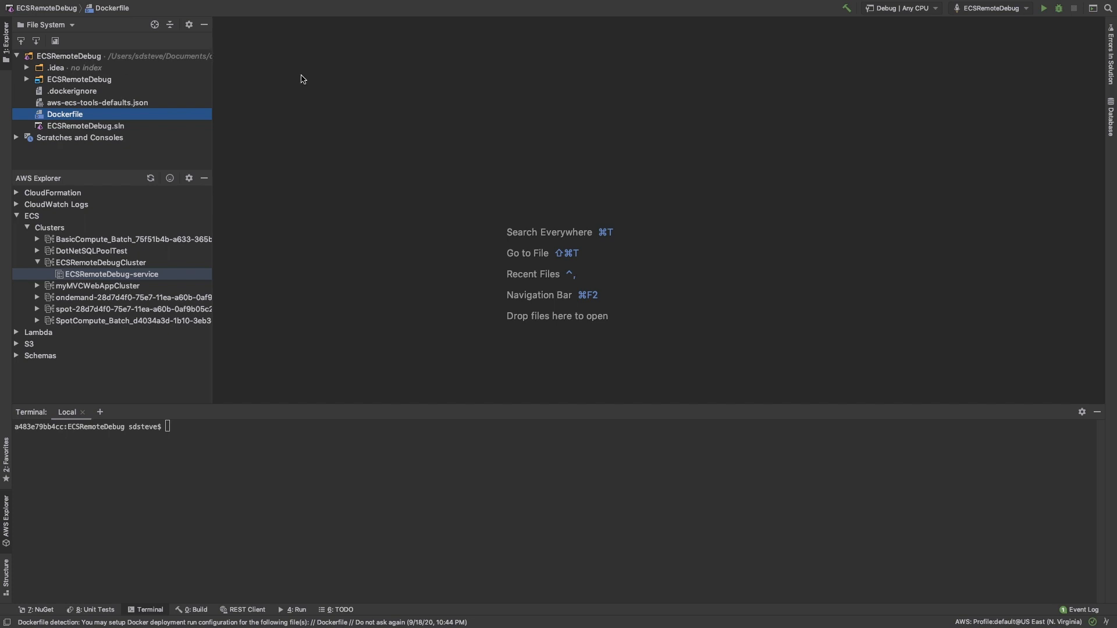
mouse_move(205, 95)
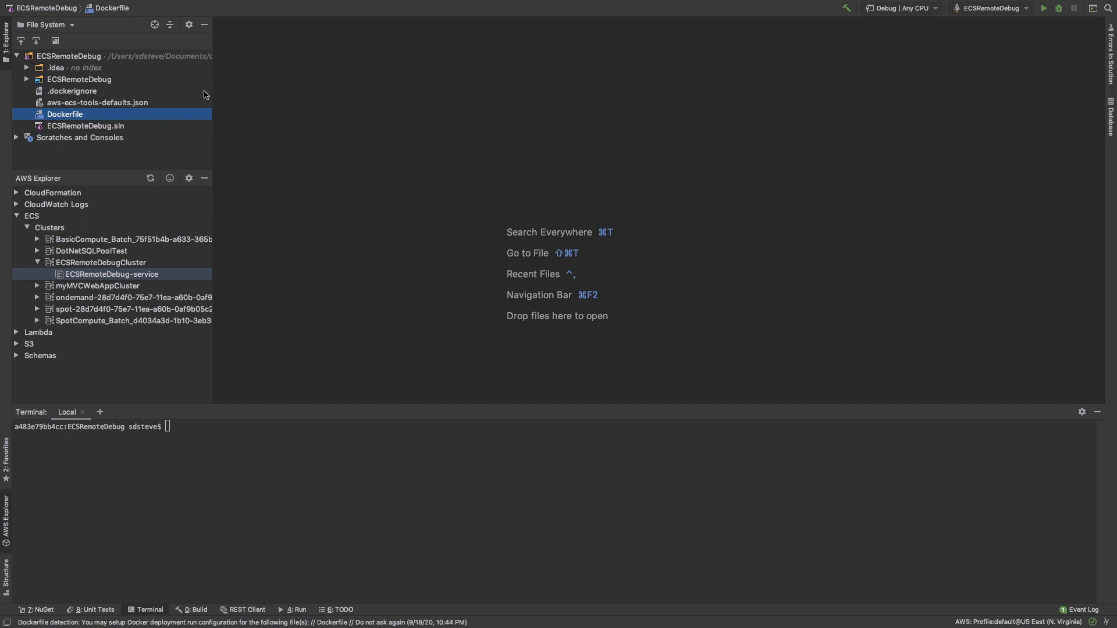
mouse_move(279, 107)
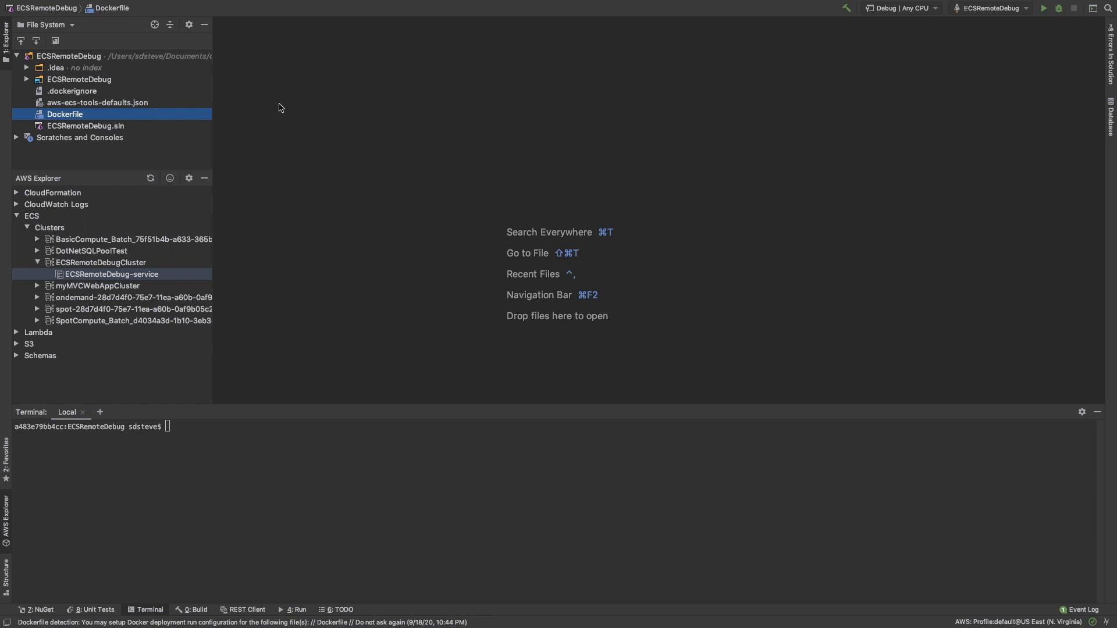
mouse_move(239, 103)
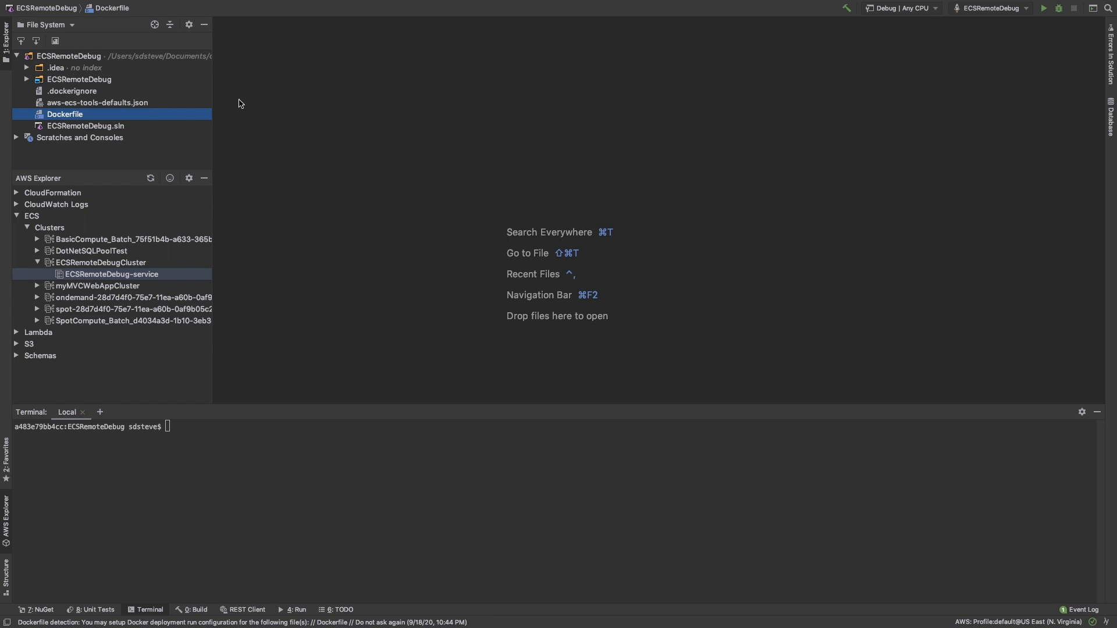
Open the project's .dockerignore file, which excludes the bin/ and obj/ folders.
double_click(71, 91)
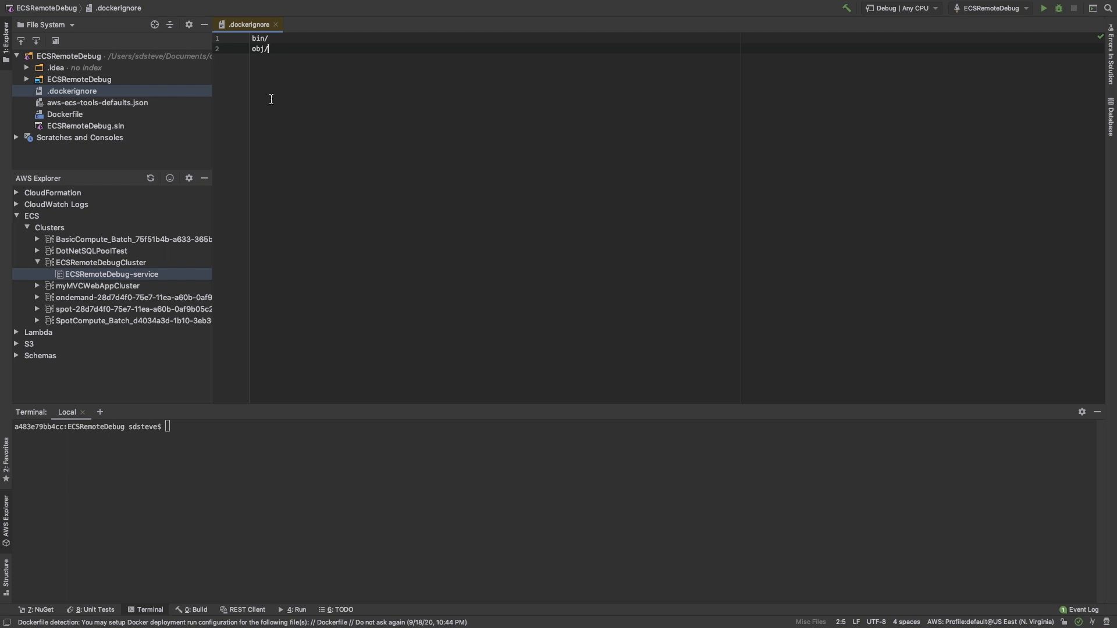
mouse_move(84, 107)
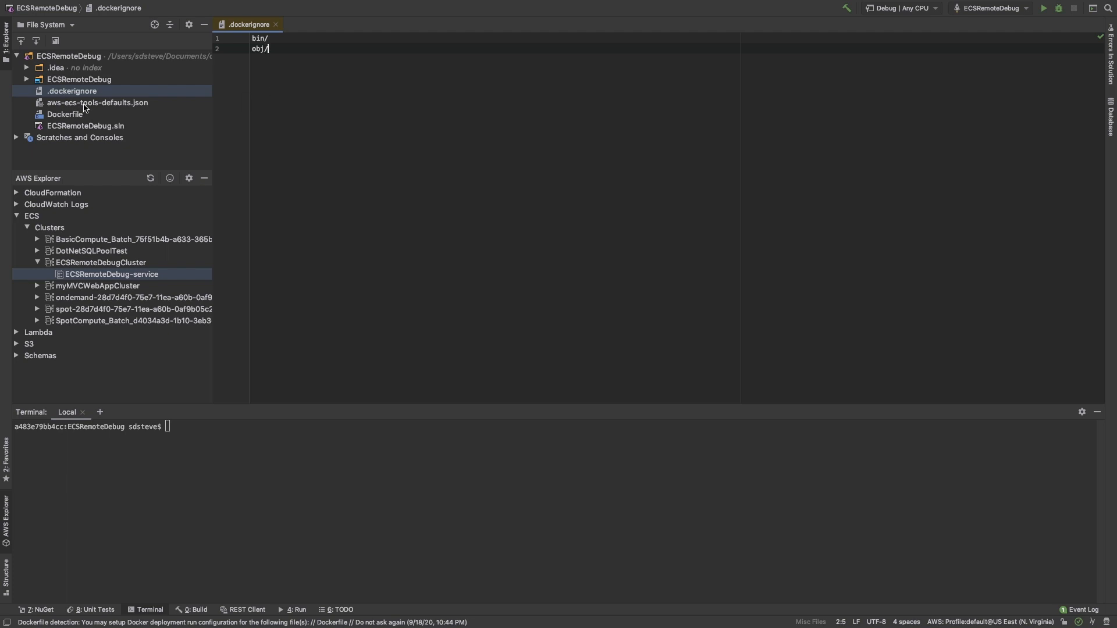
mouse_move(75, 118)
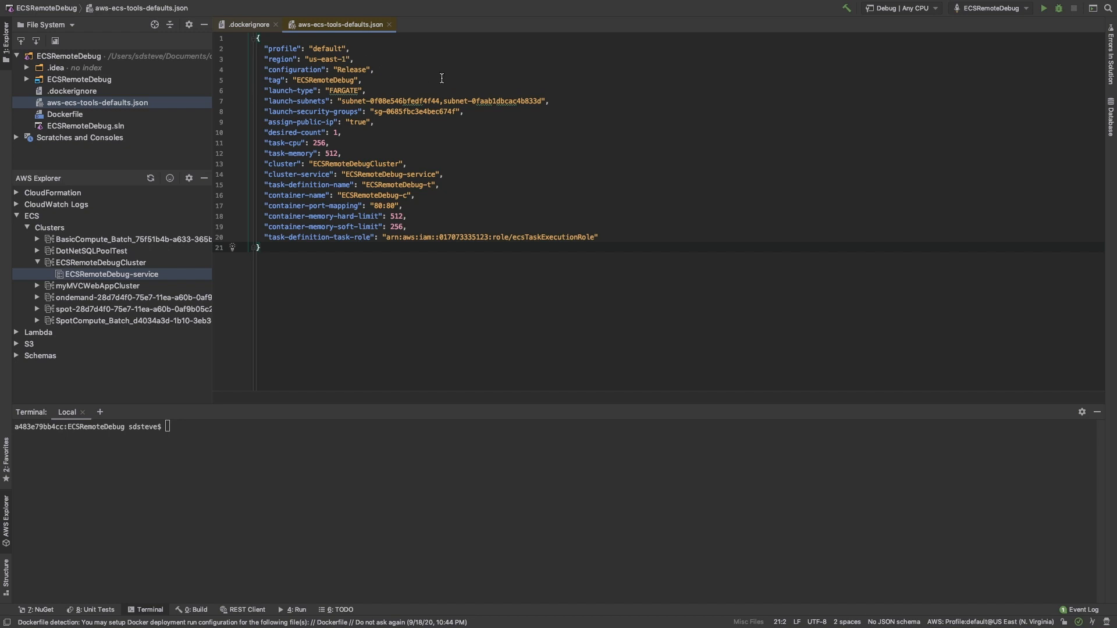
mouse_move(597, 129)
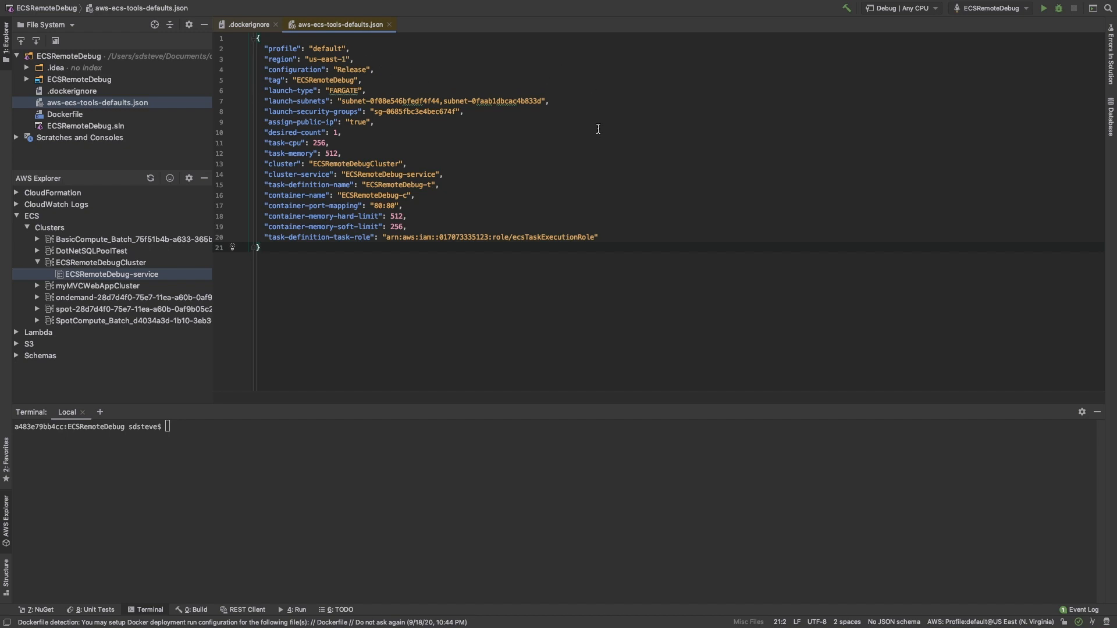
mouse_move(567, 99)
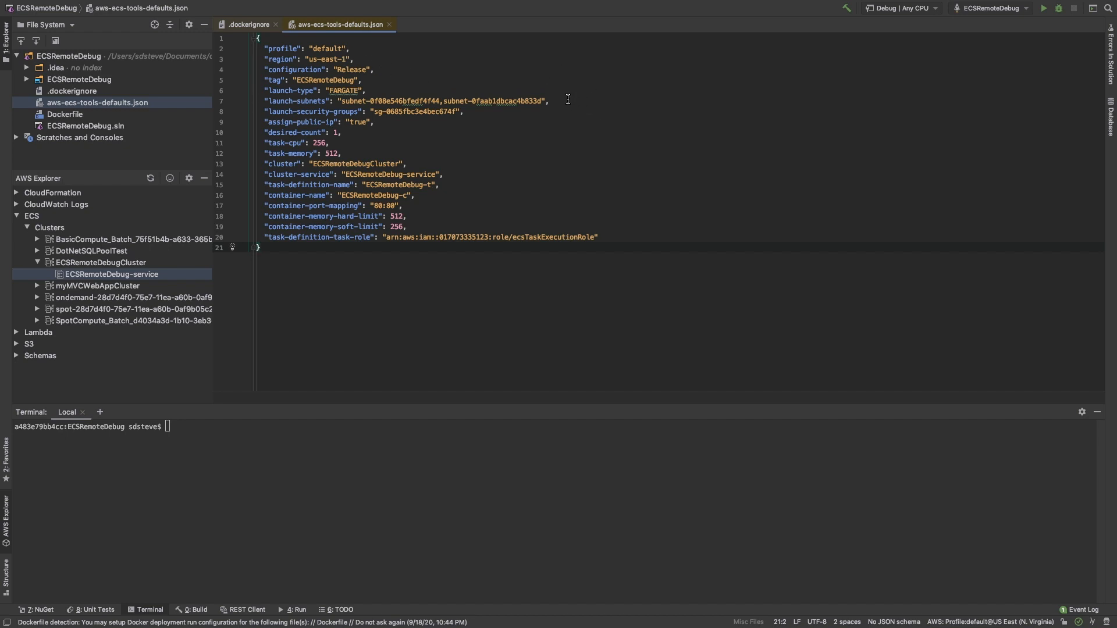
mouse_move(529, 152)
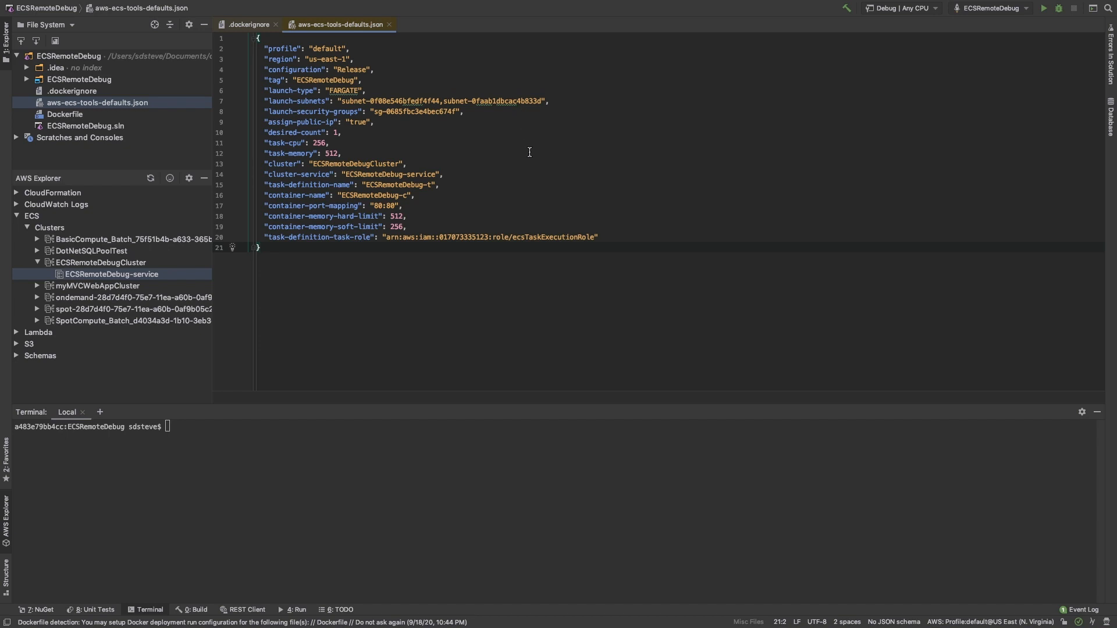
mouse_move(433, 163)
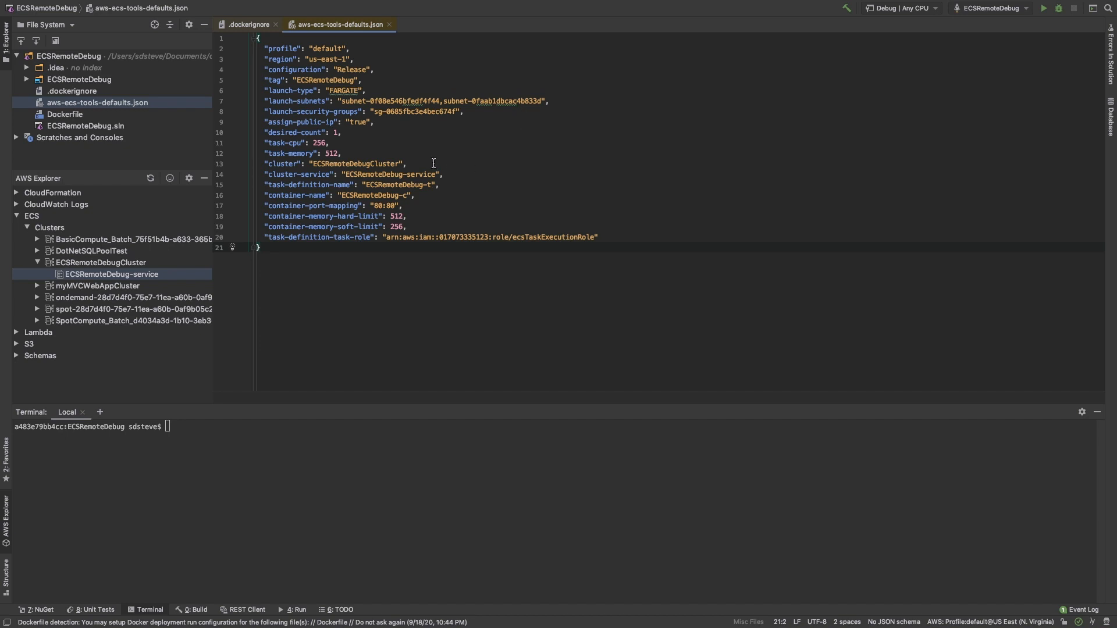
mouse_move(457, 192)
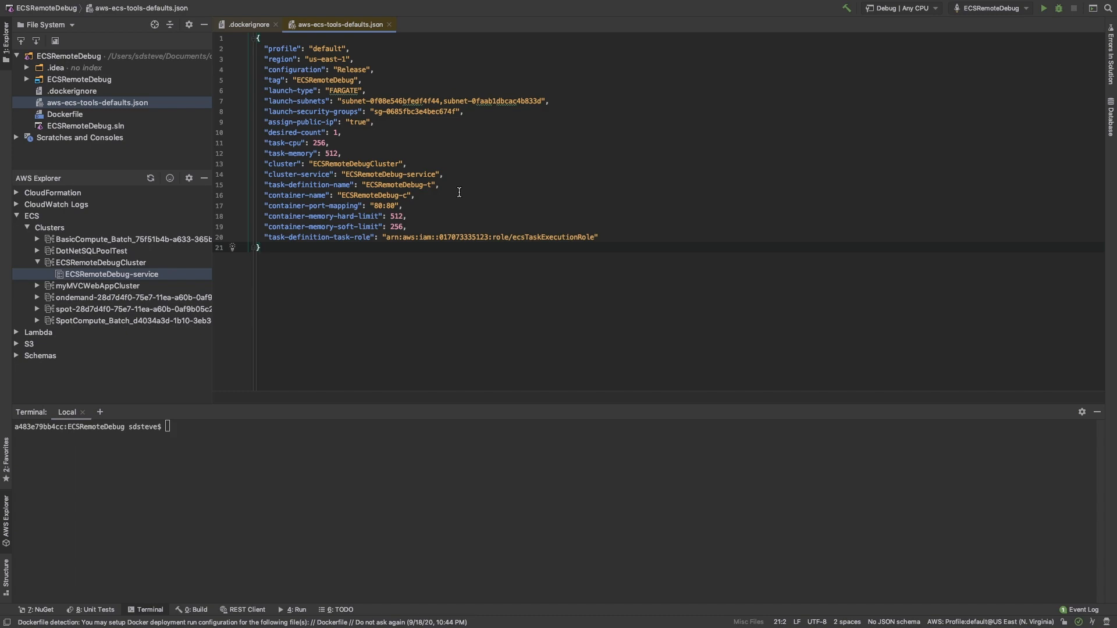
mouse_move(646, 292)
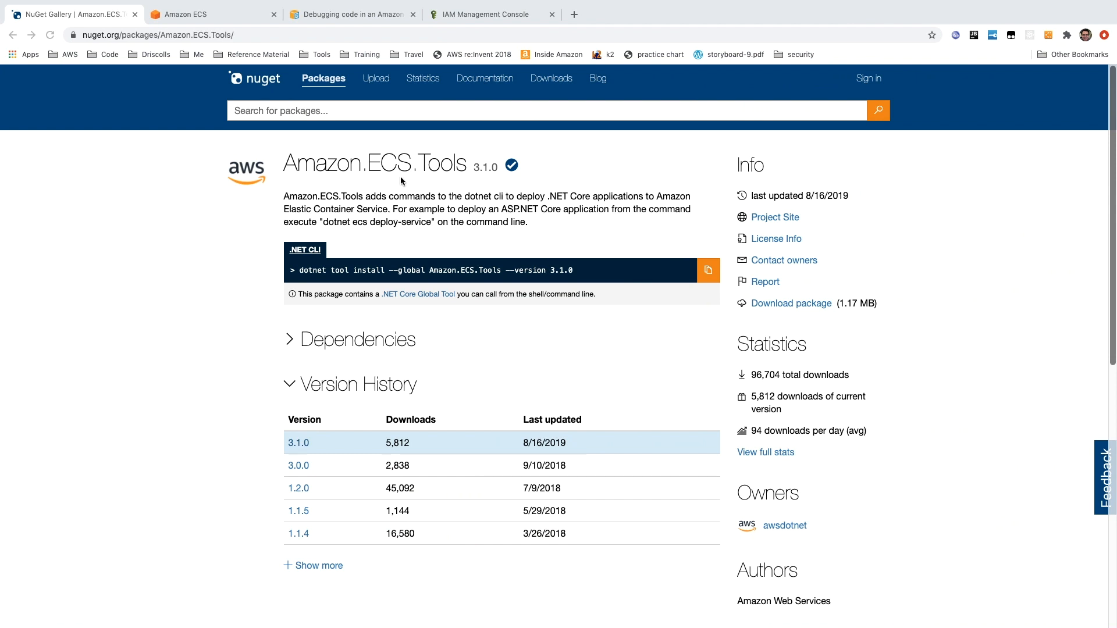
mouse_move(340, 164)
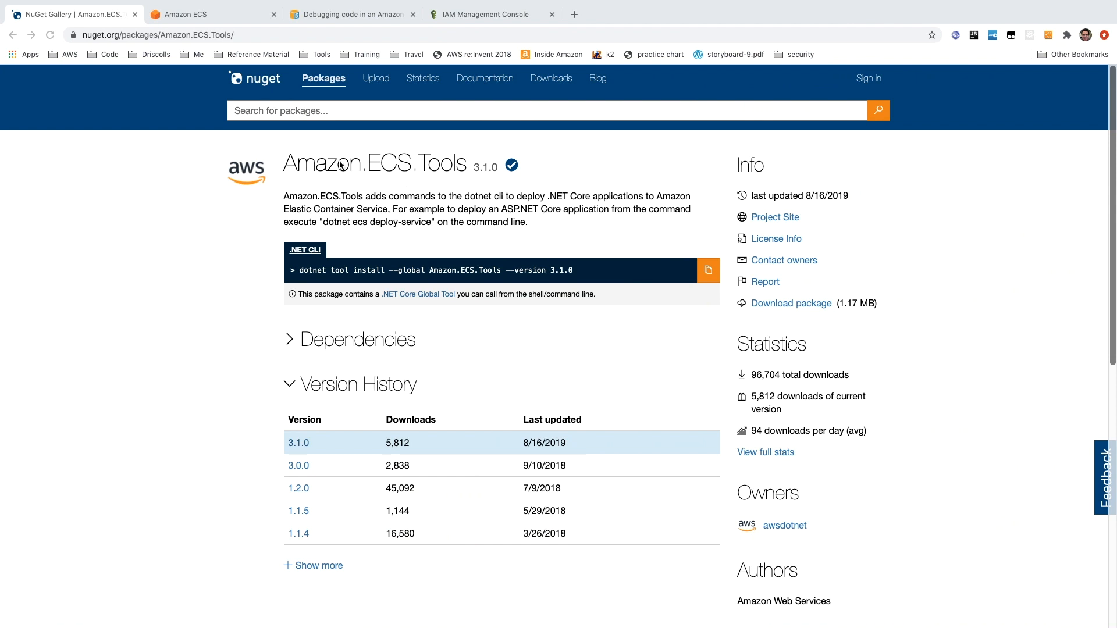
mouse_move(406, 201)
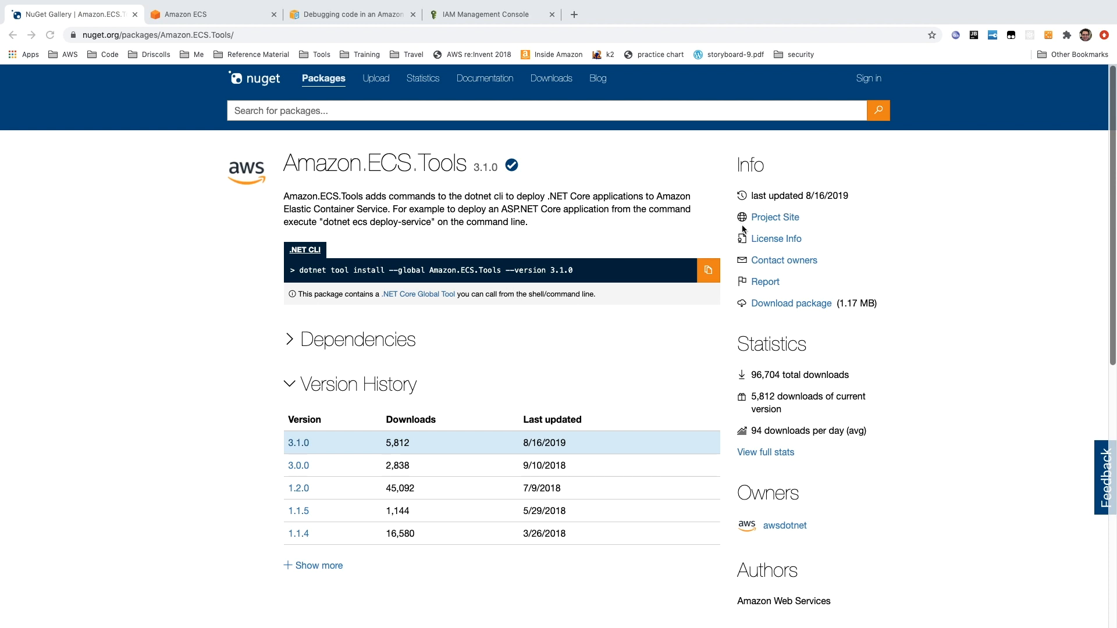
mouse_move(793, 231)
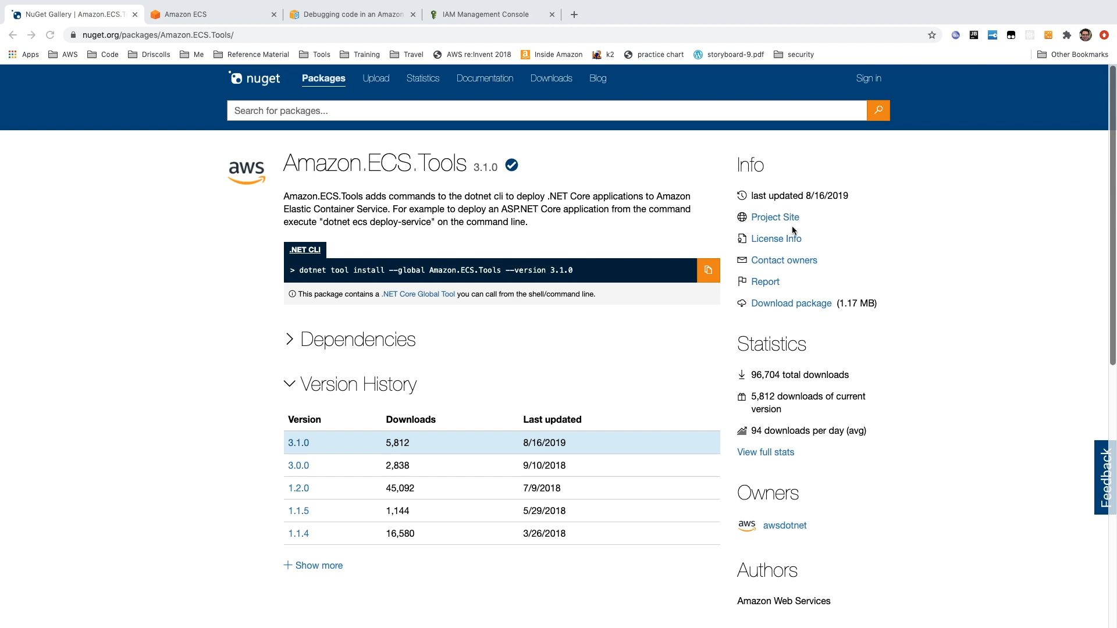
mouse_move(632, 248)
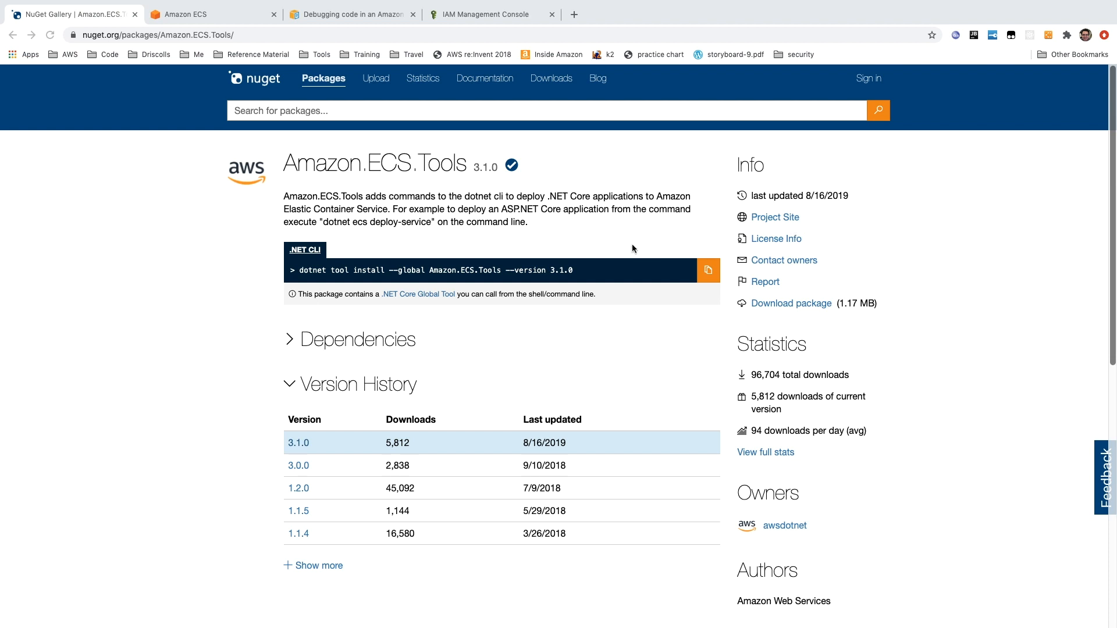
mouse_move(666, 235)
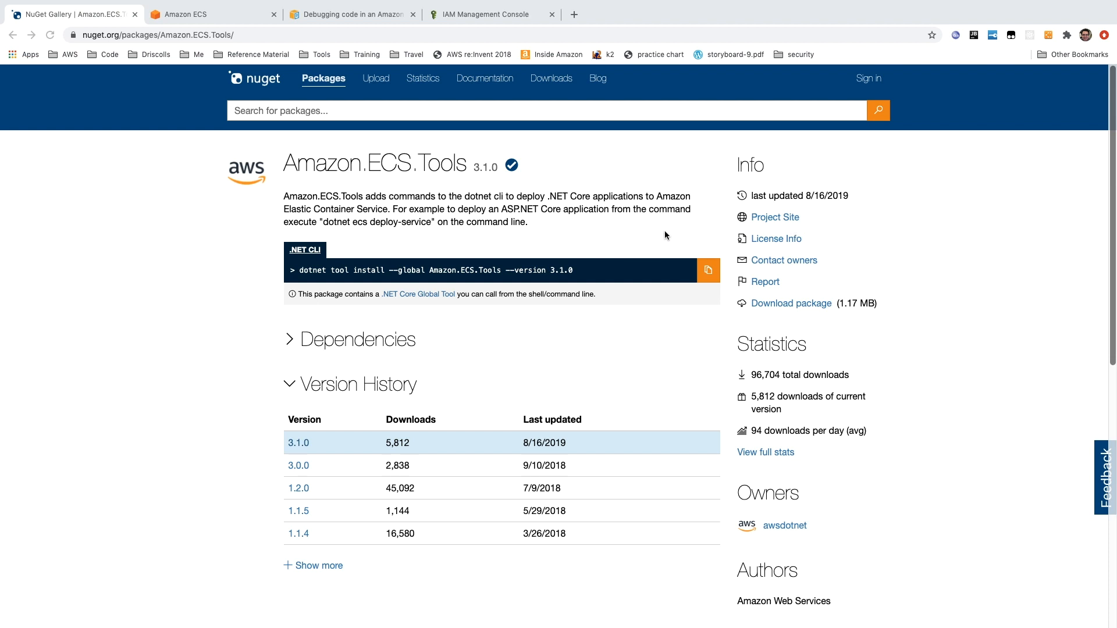
mouse_move(667, 232)
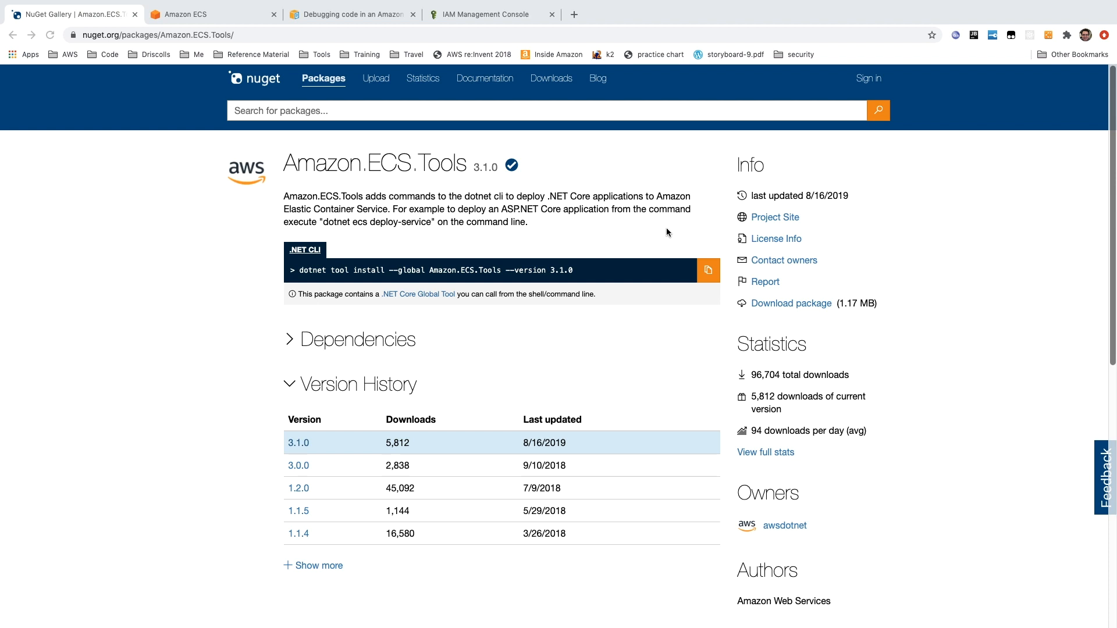
mouse_move(368, 71)
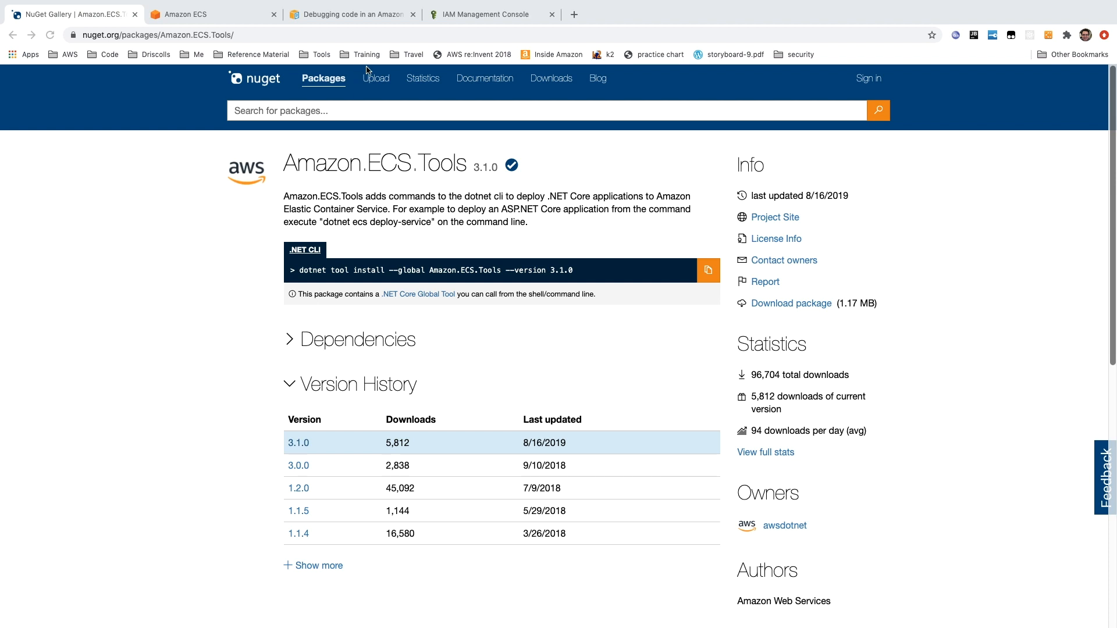
In Amazon ECS, view ECSRemoteDebugCluster's active service and its running Fargate task.
click(192, 14)
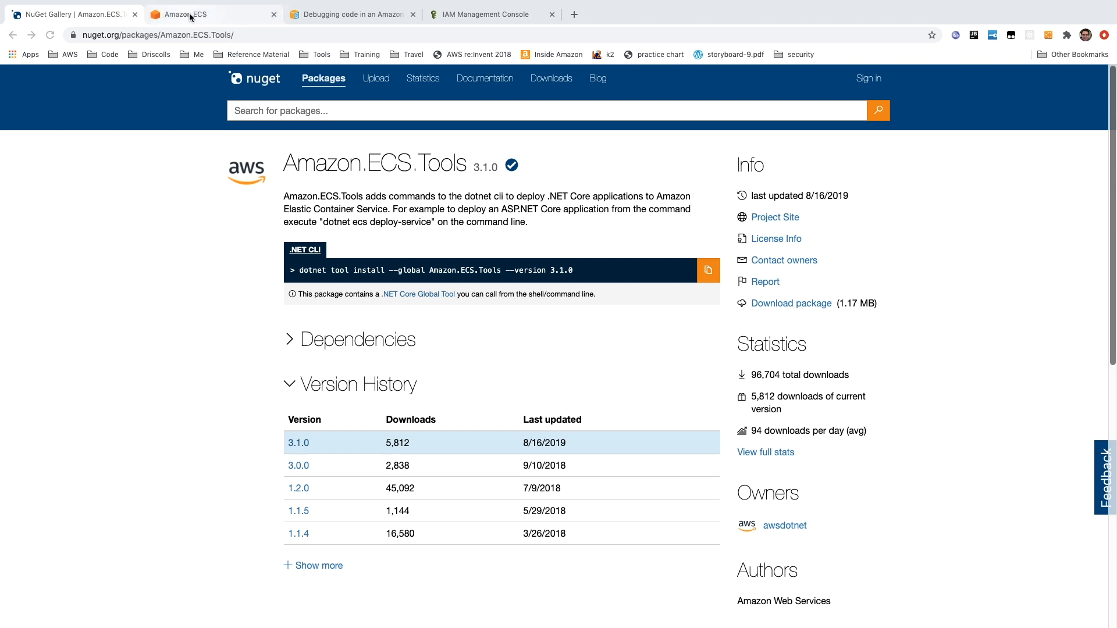
mouse_move(190, 13)
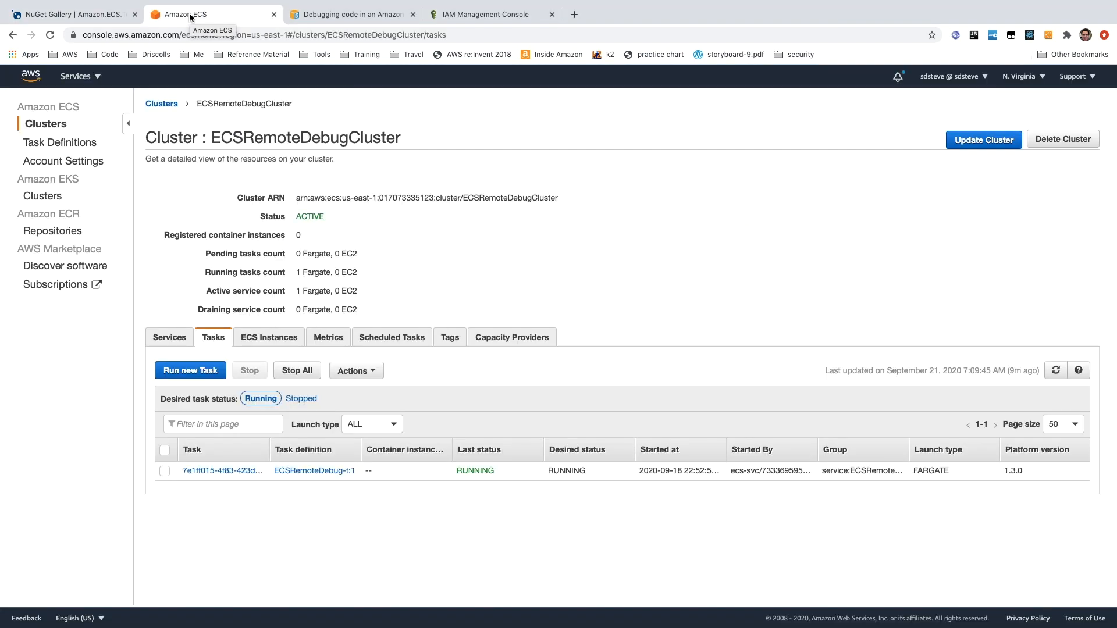
mouse_move(336, 318)
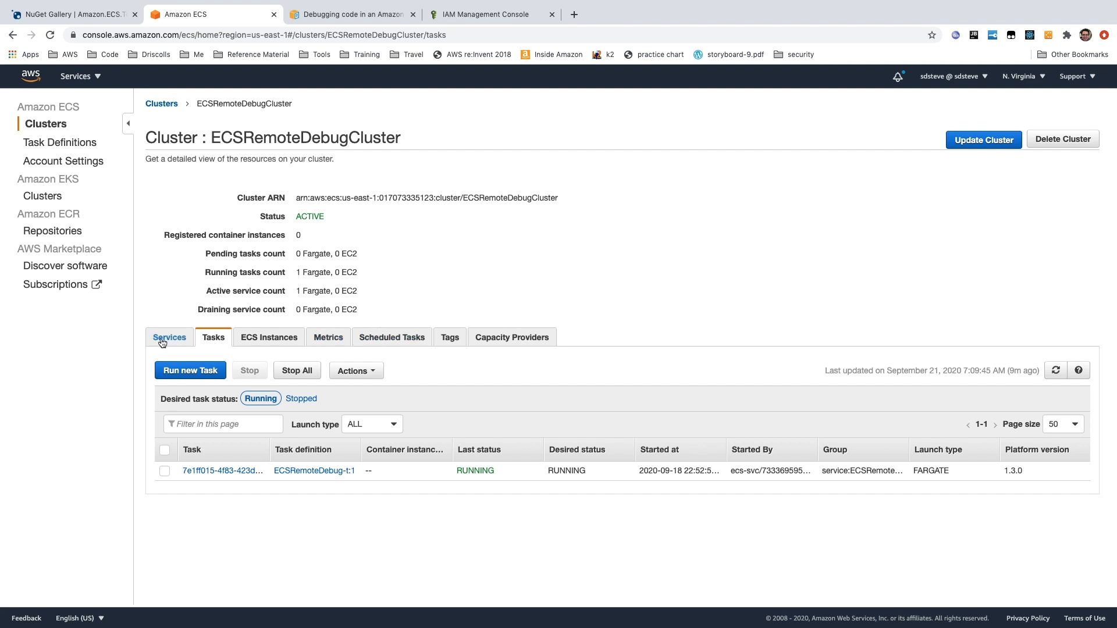
click(169, 337)
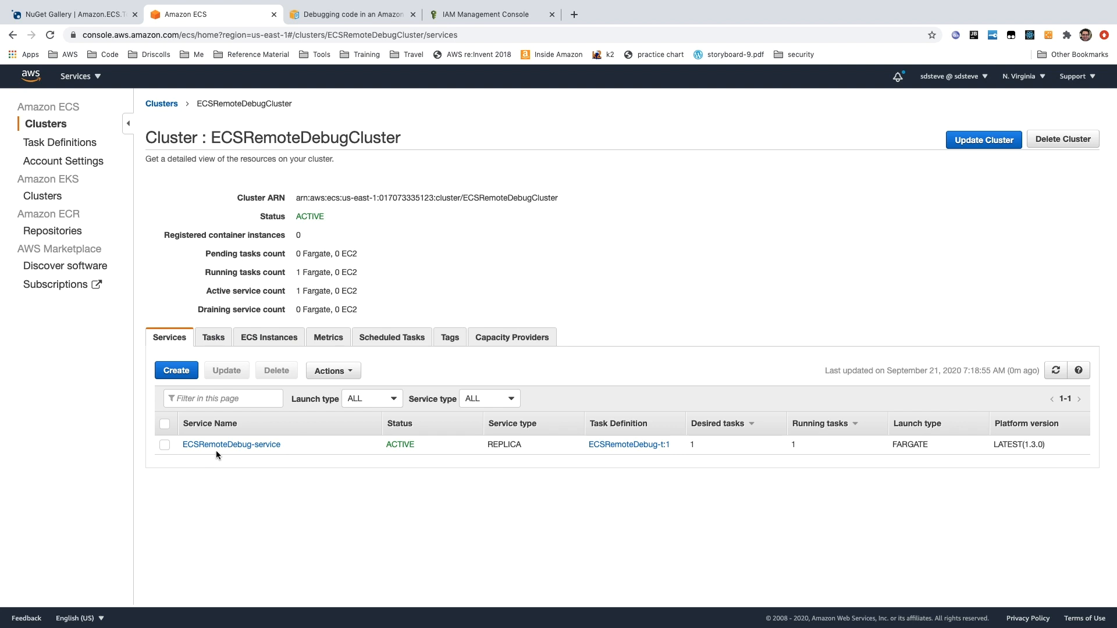
mouse_move(213, 337)
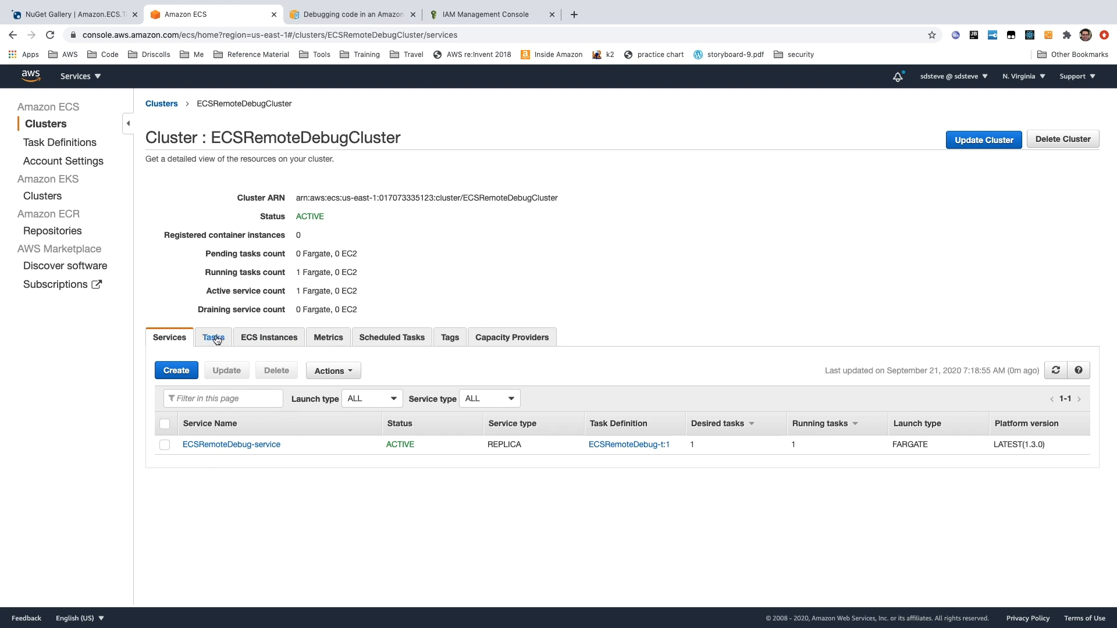
click(213, 337)
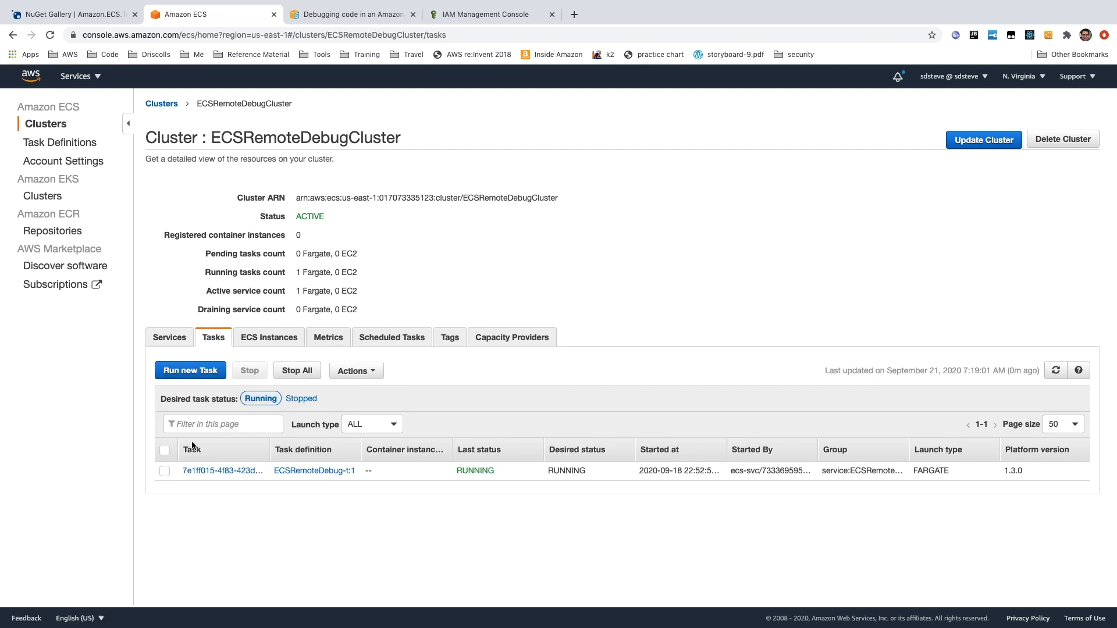
click(221, 470)
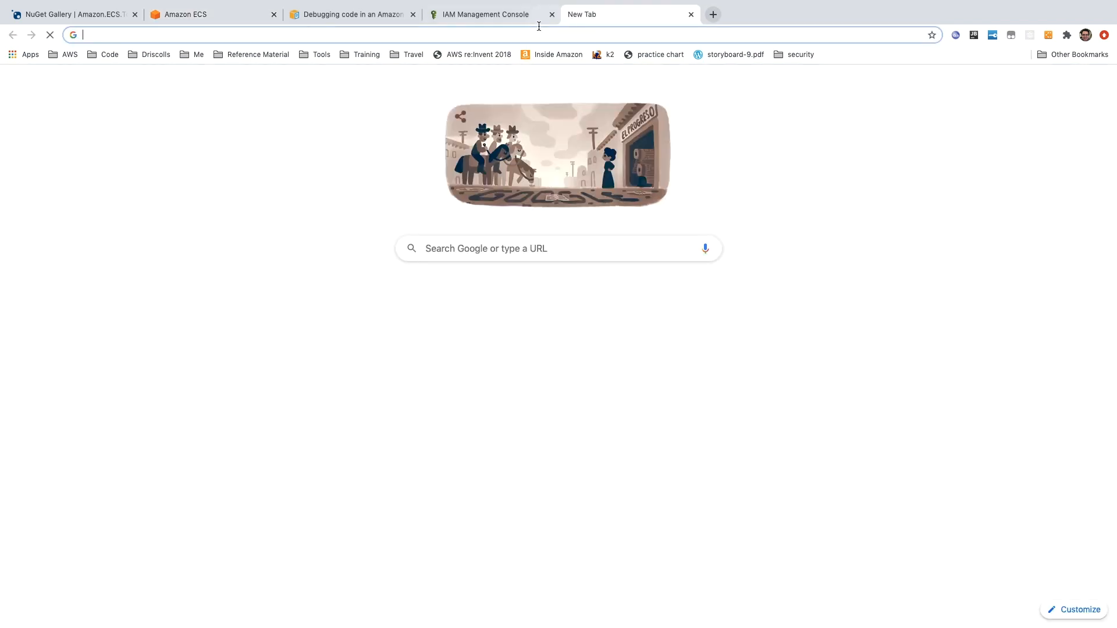
Browse to 34.231.70.6 and visit the web app's Privacy and Home pages.
text(34.231.70.6)
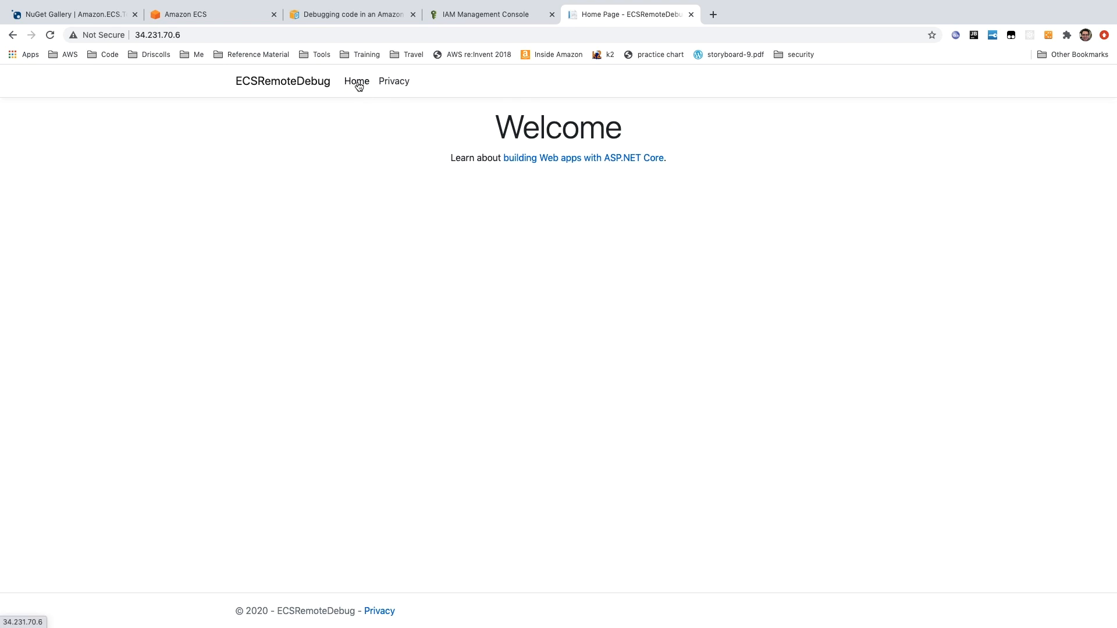
click(393, 81)
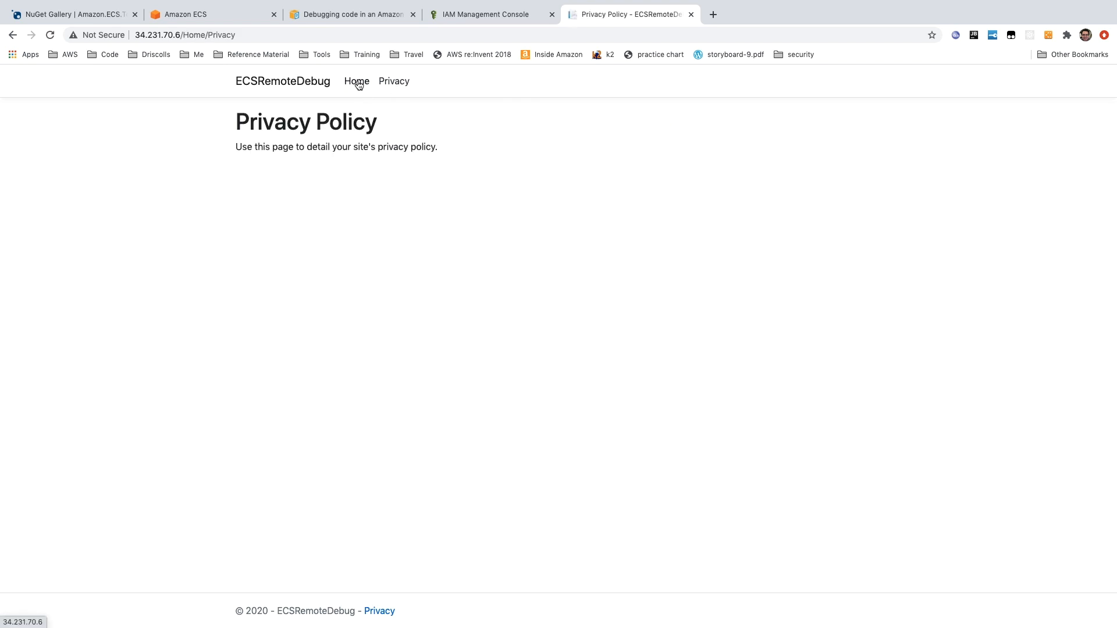
click(356, 82)
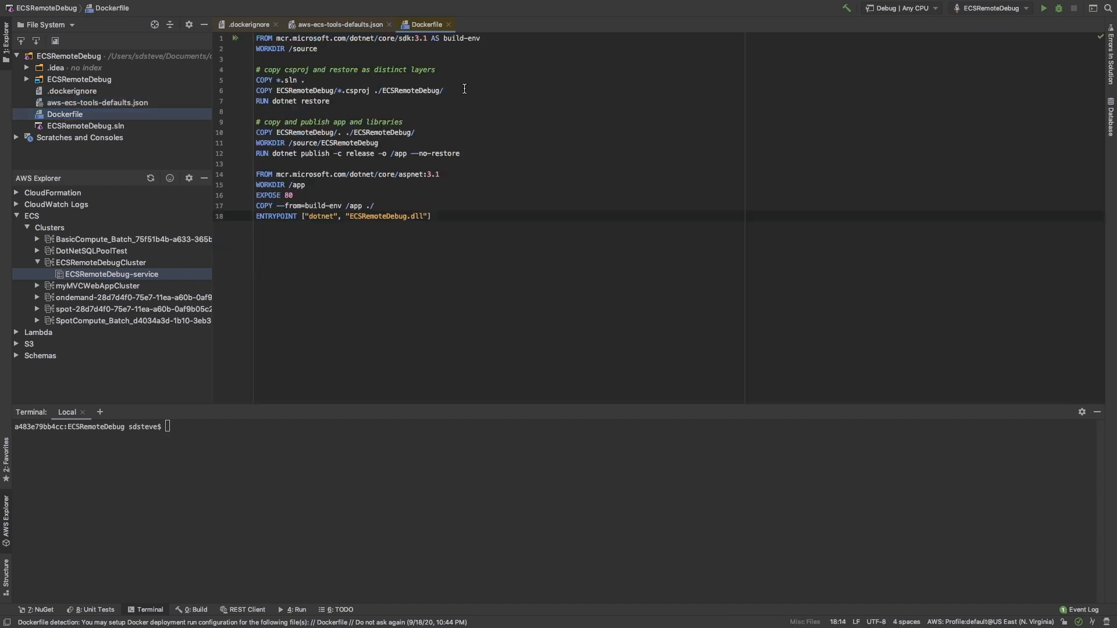
mouse_move(518, 63)
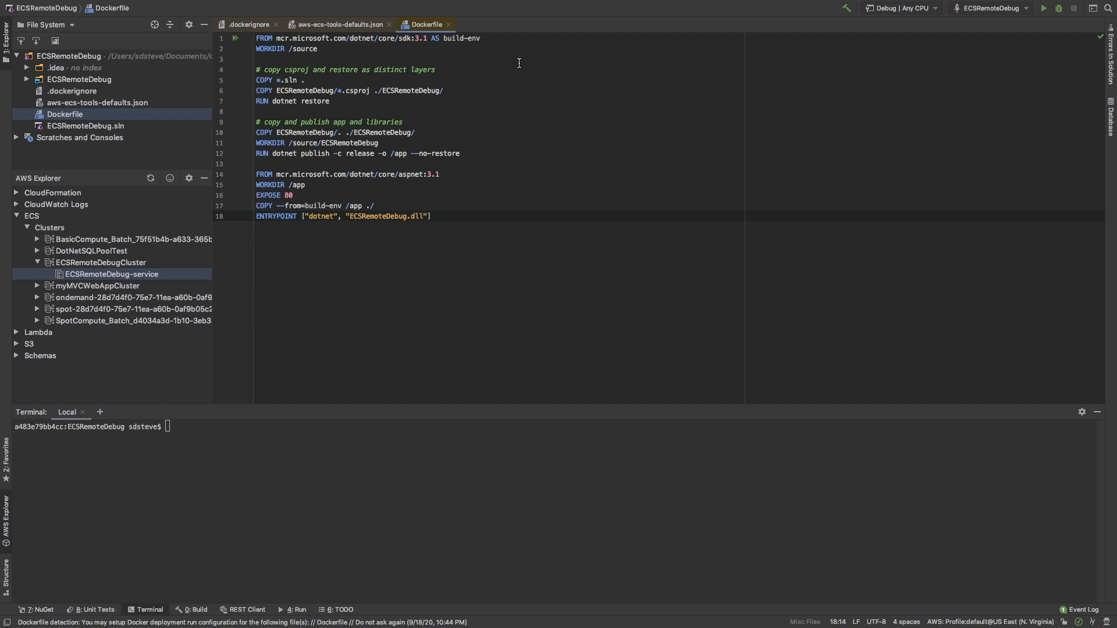
mouse_move(496, 138)
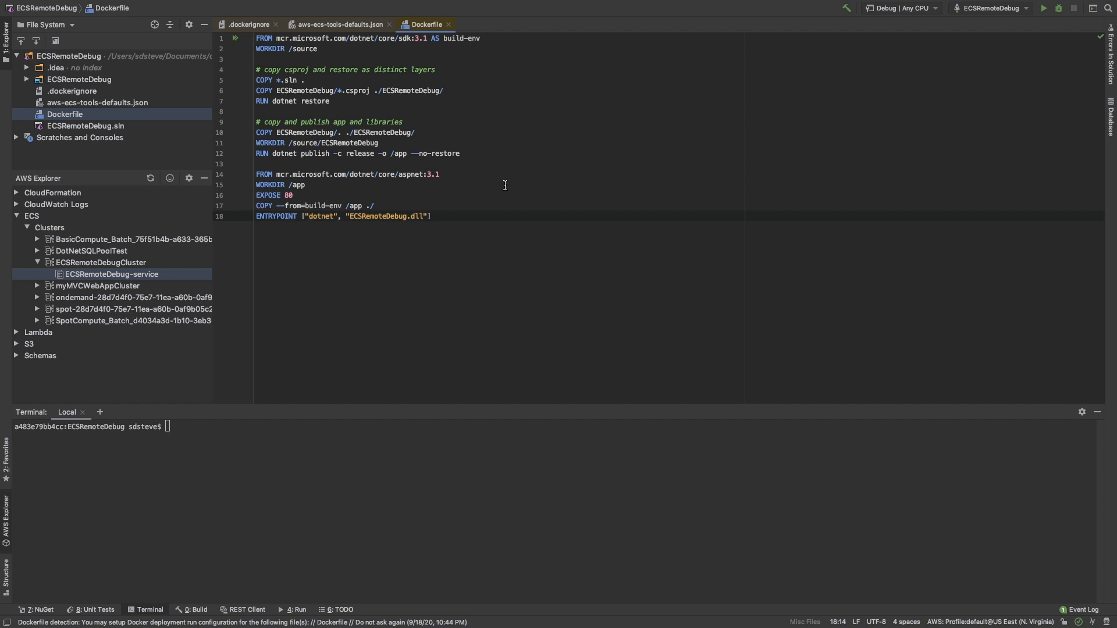
mouse_move(292, 227)
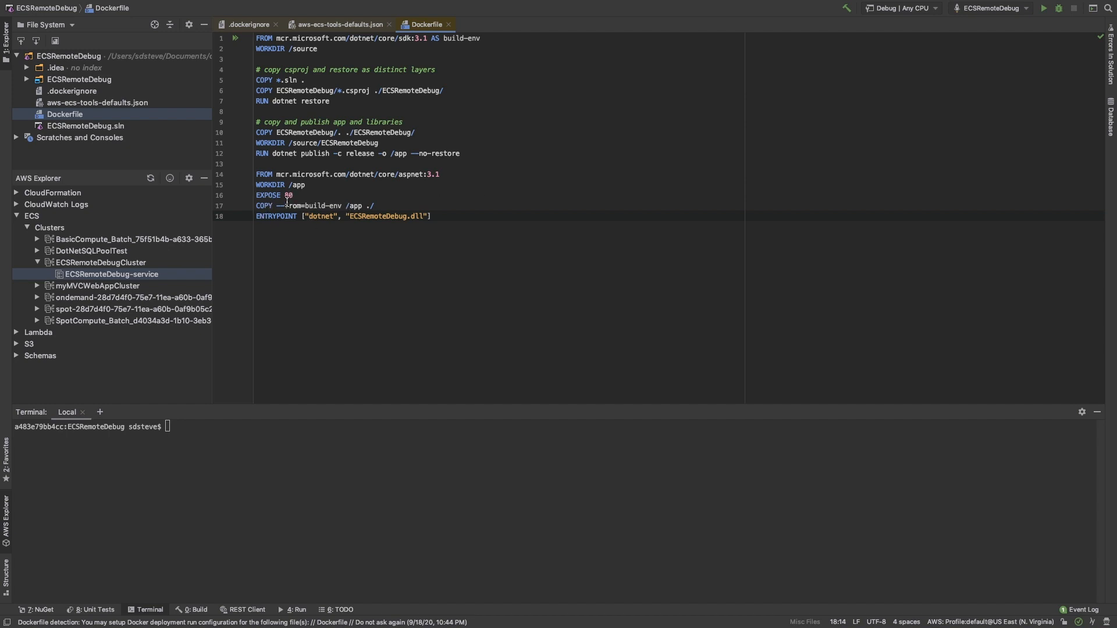
mouse_move(287, 262)
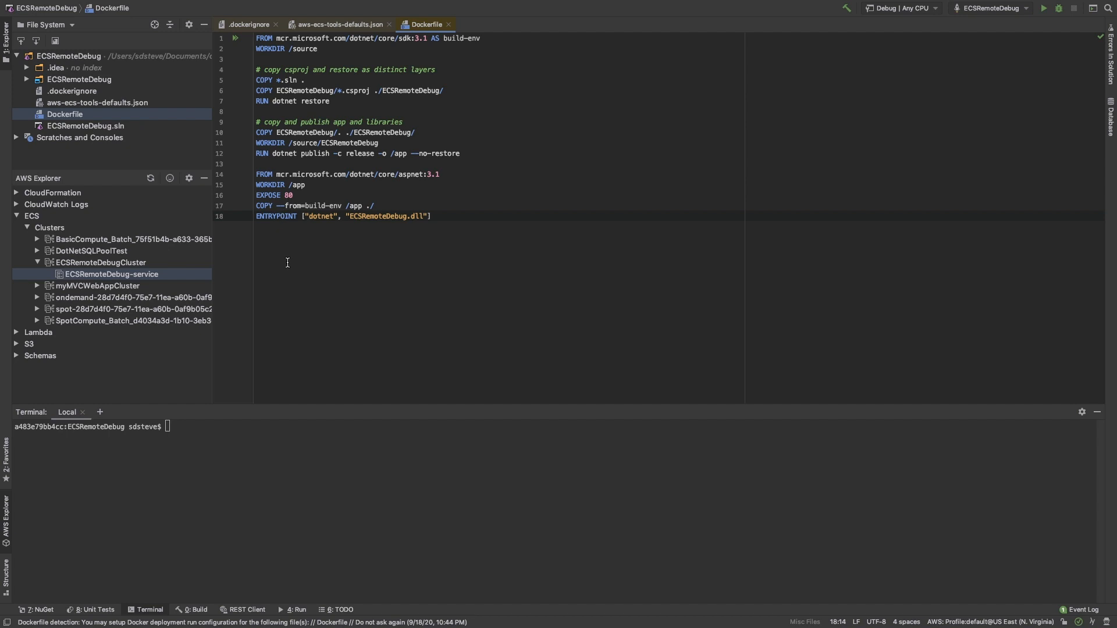
mouse_move(245, 258)
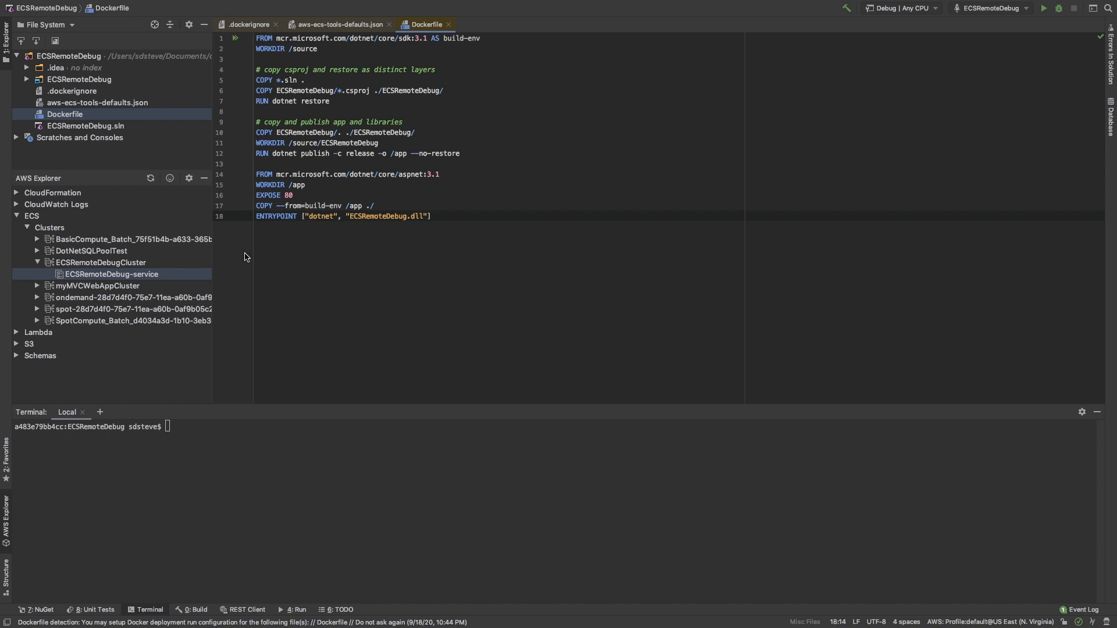
click(16, 216)
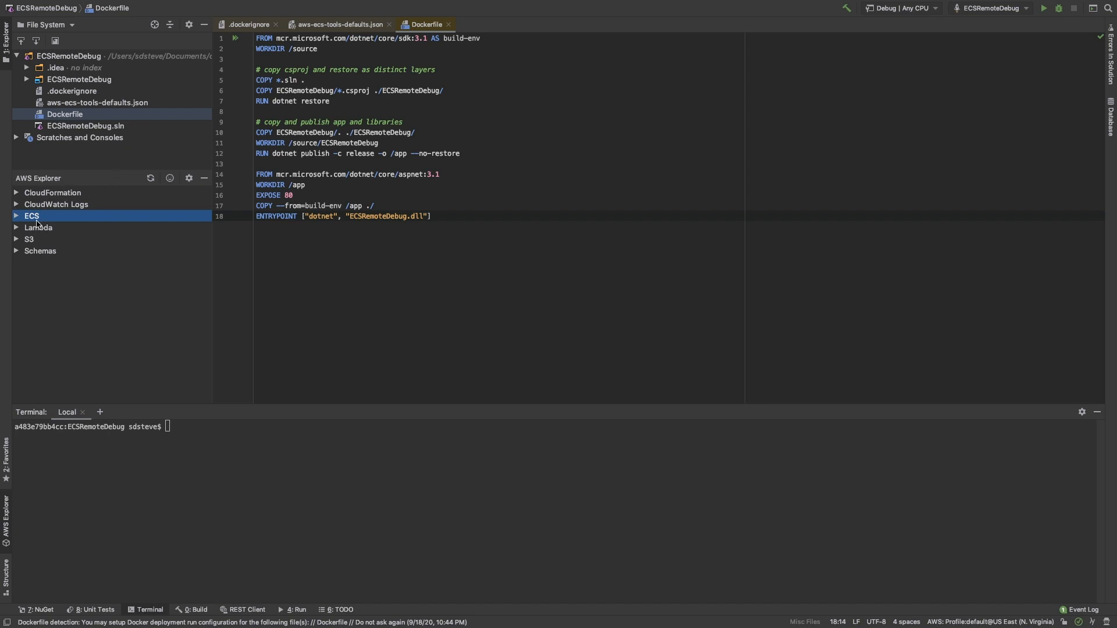
click(32, 216)
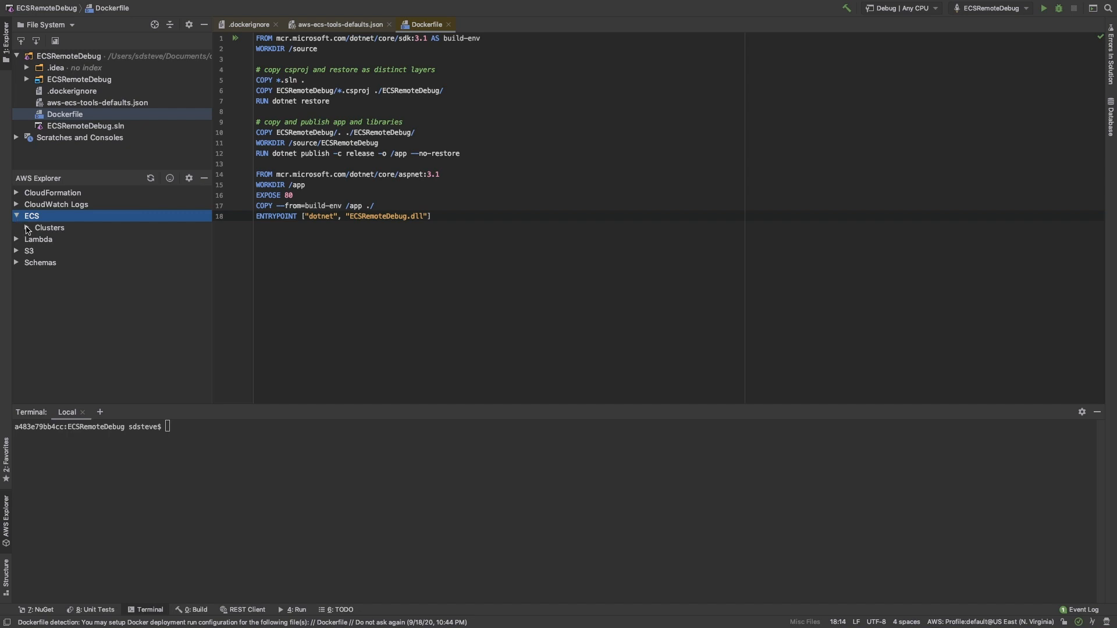
click(49, 227)
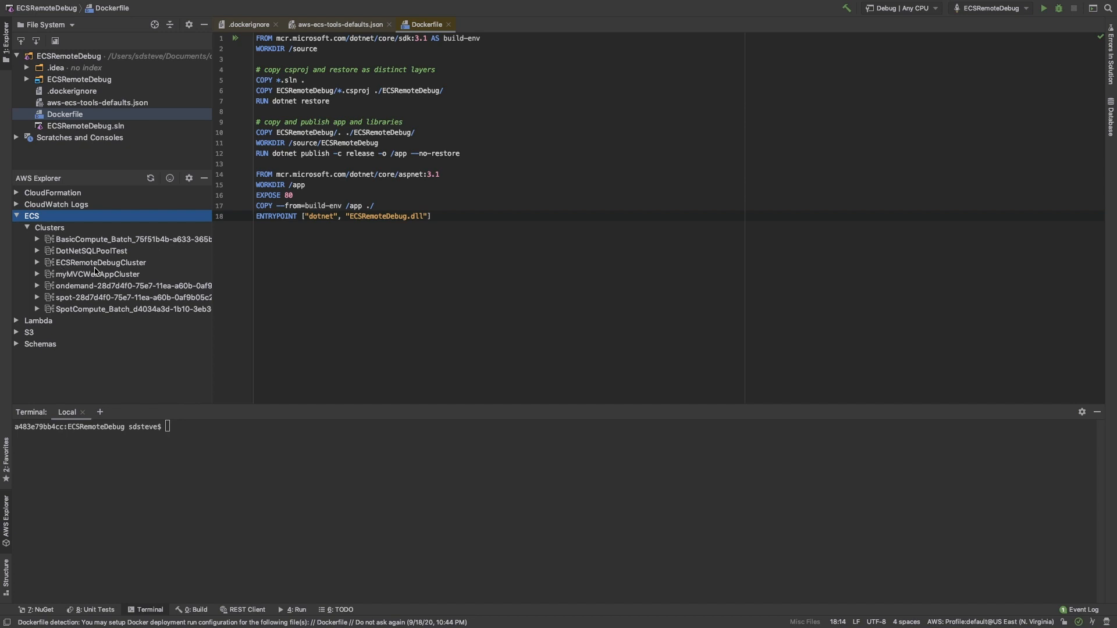
click(38, 262)
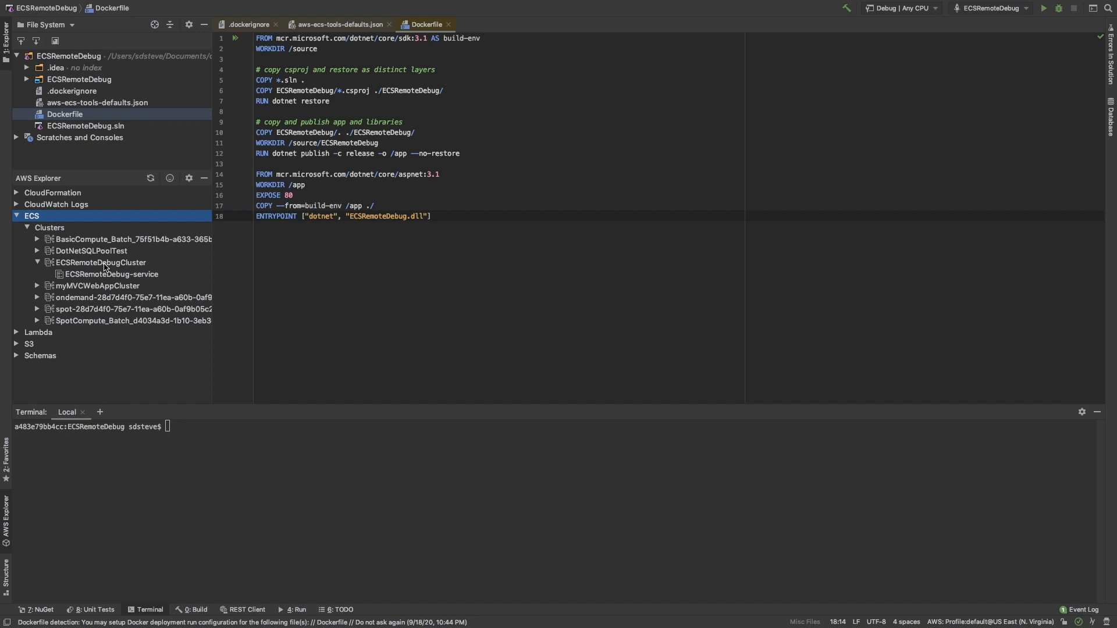
right_click(110, 273)
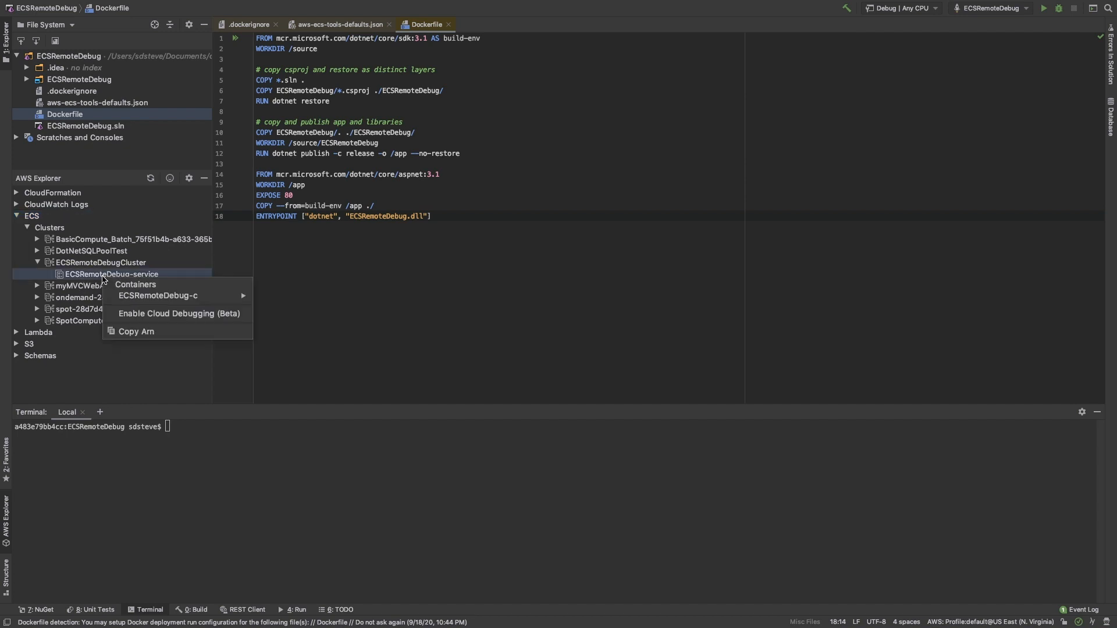
mouse_move(158, 295)
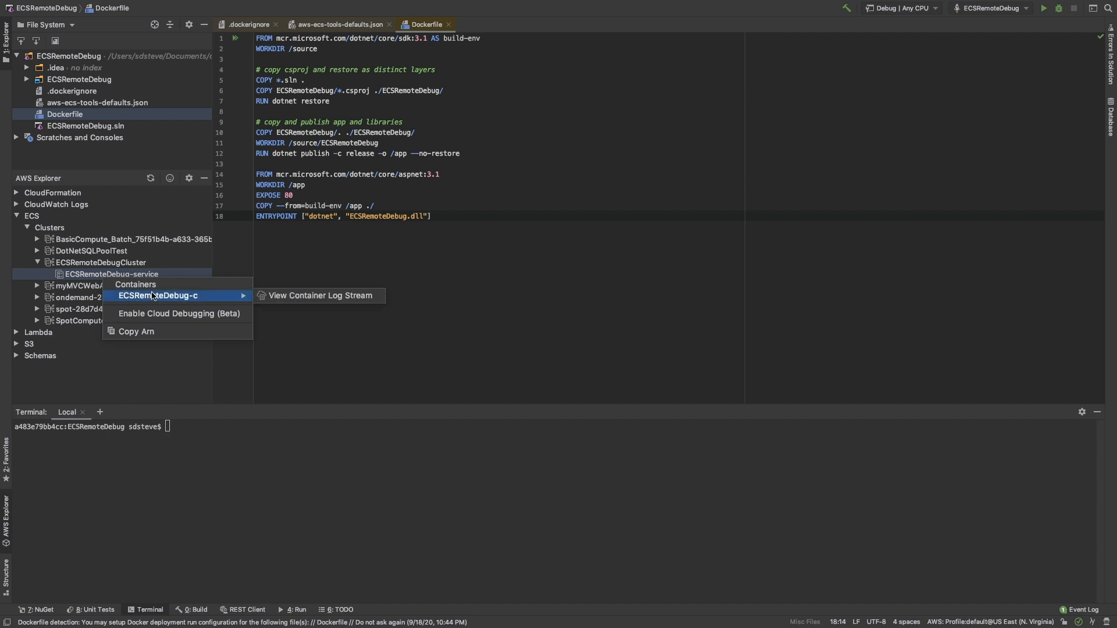
mouse_move(178, 313)
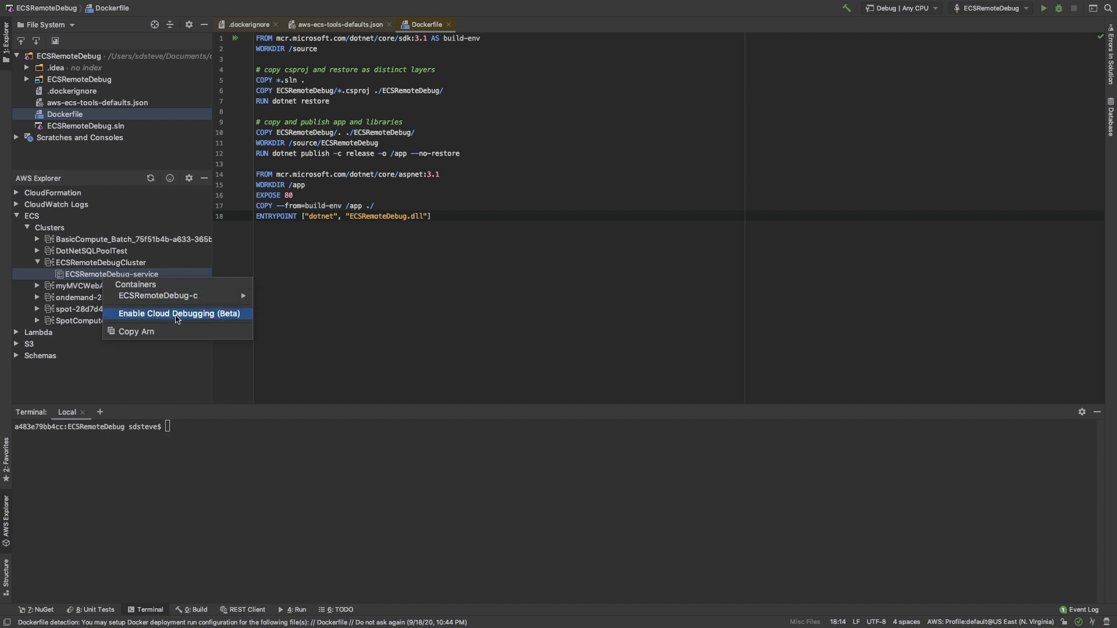
Try enabling cloud debugging on ECSRemoteDebug-service and review the ecsTaskExecutionRole permissions warning.
click(178, 313)
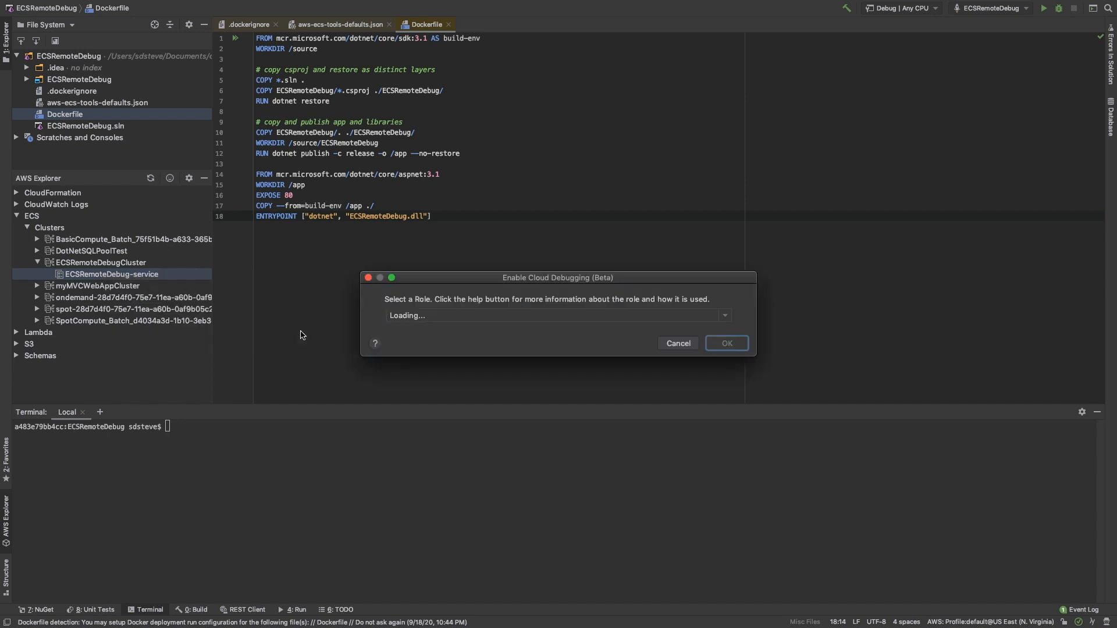
drag(558, 277, 540, 274)
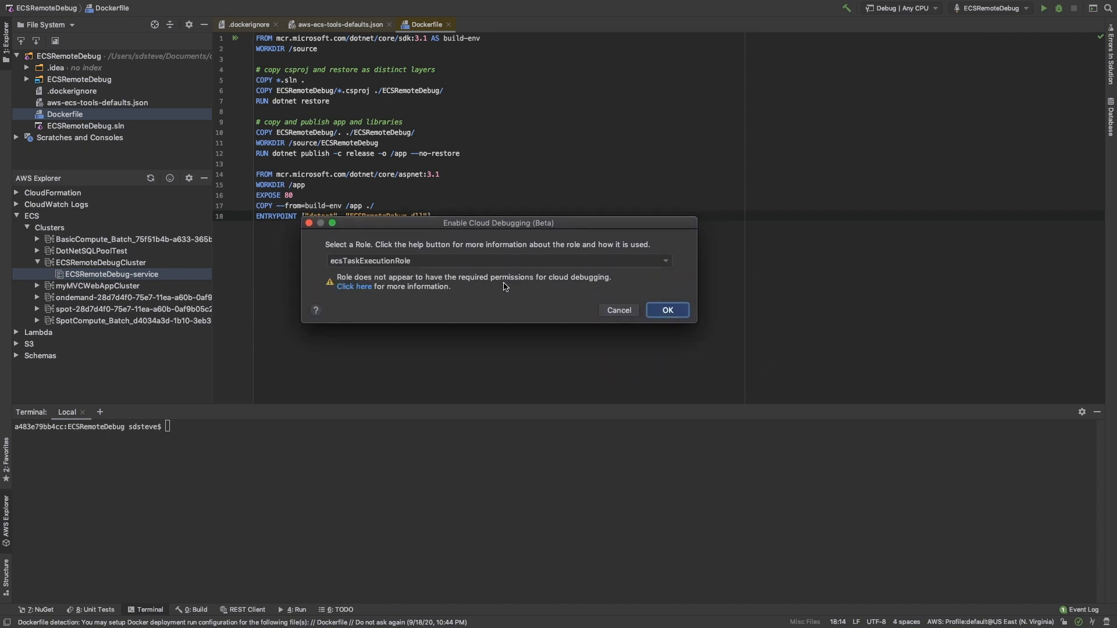
mouse_move(523, 251)
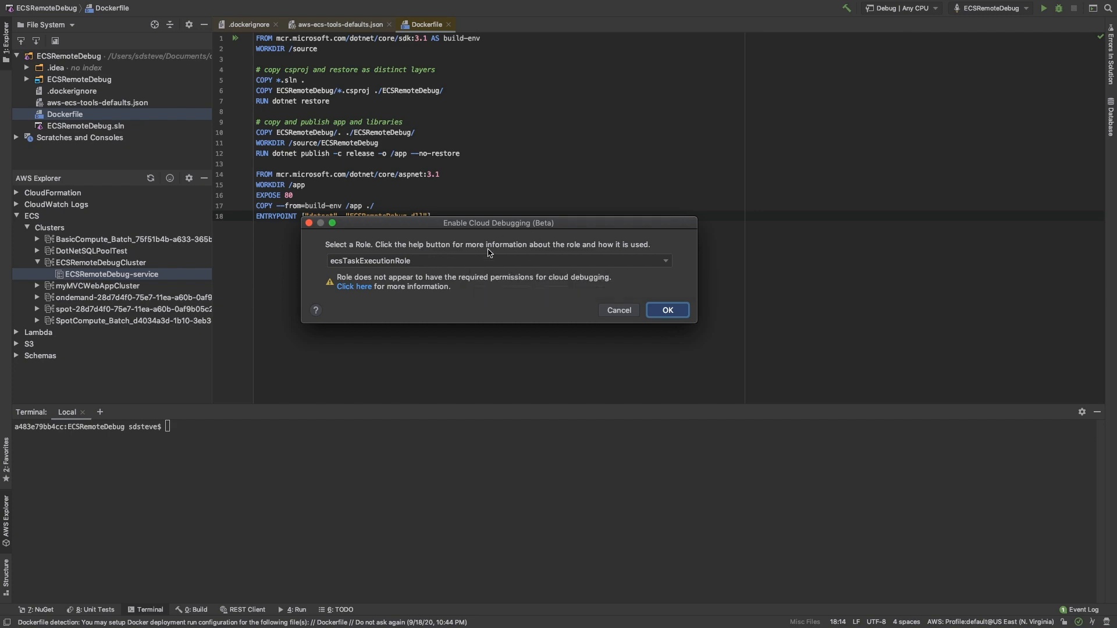
click(617, 310)
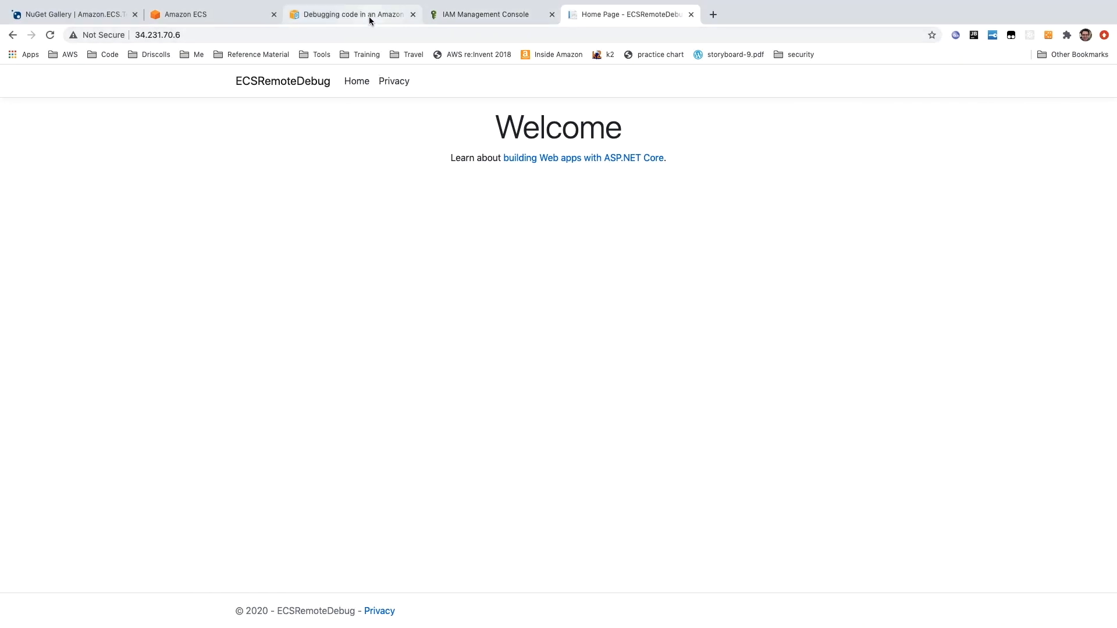
Switch to the AWS Toolkit guide section 'Setting up the Amazon ECS task role'.
click(349, 14)
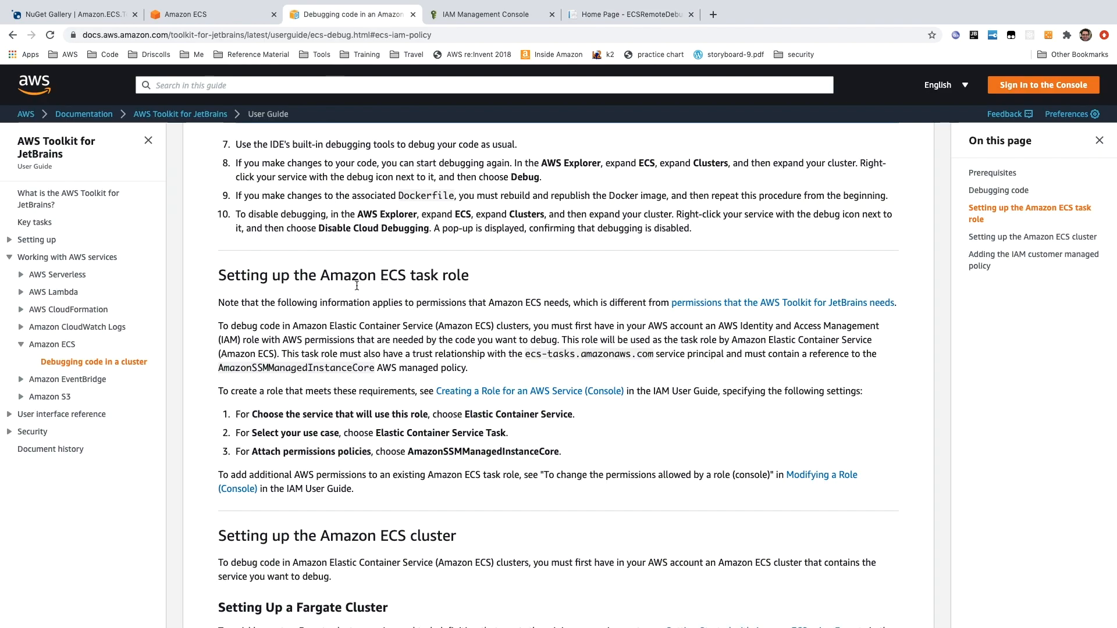
mouse_move(512, 252)
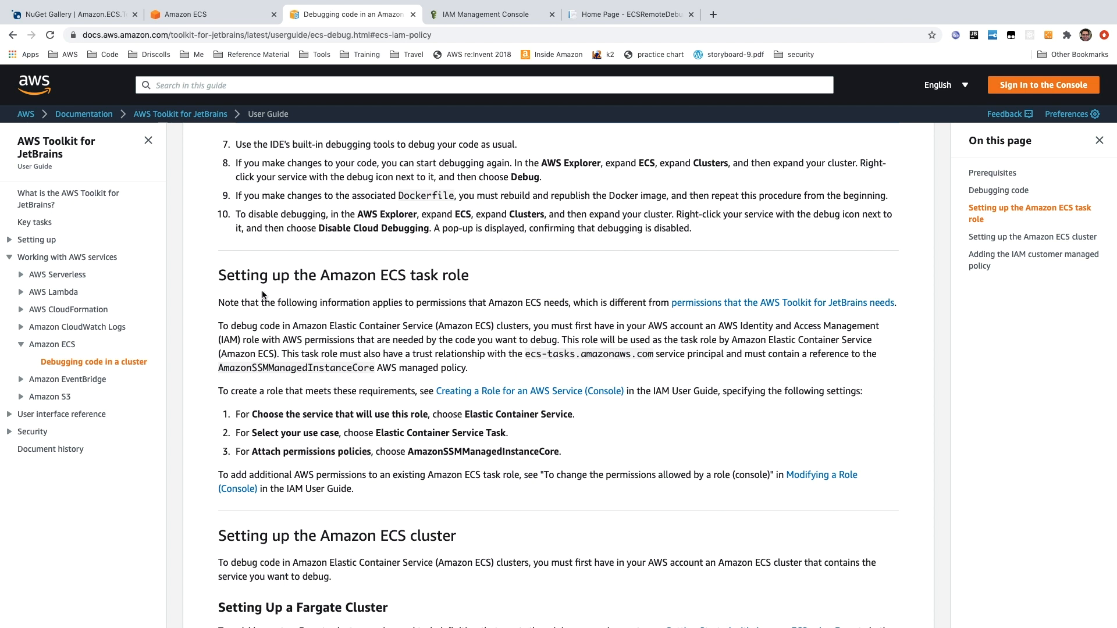
mouse_move(385, 298)
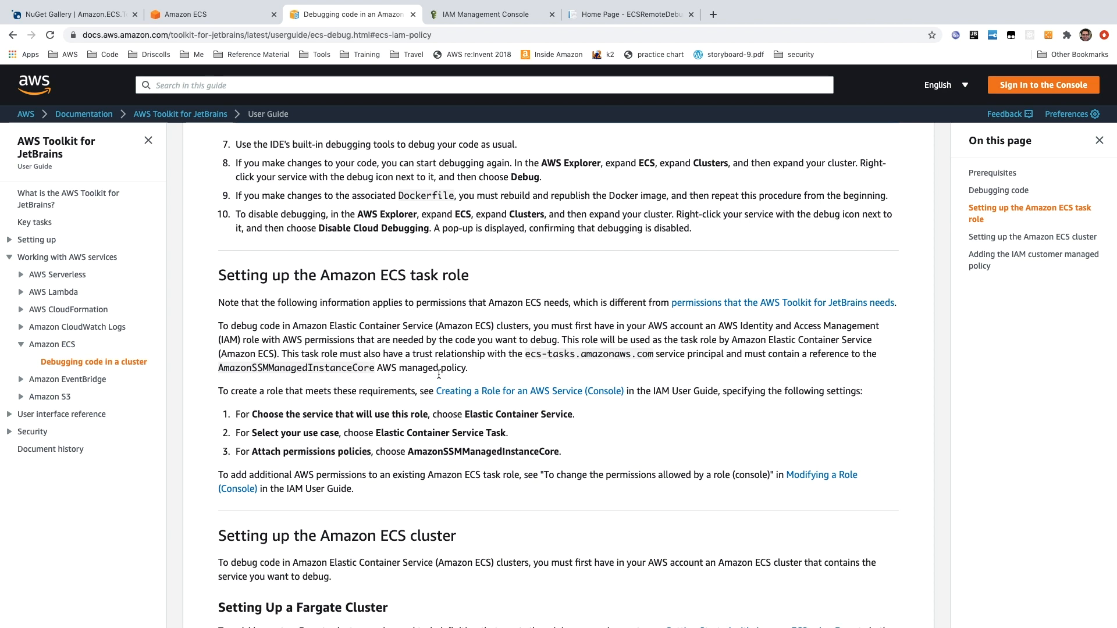
mouse_move(491, 14)
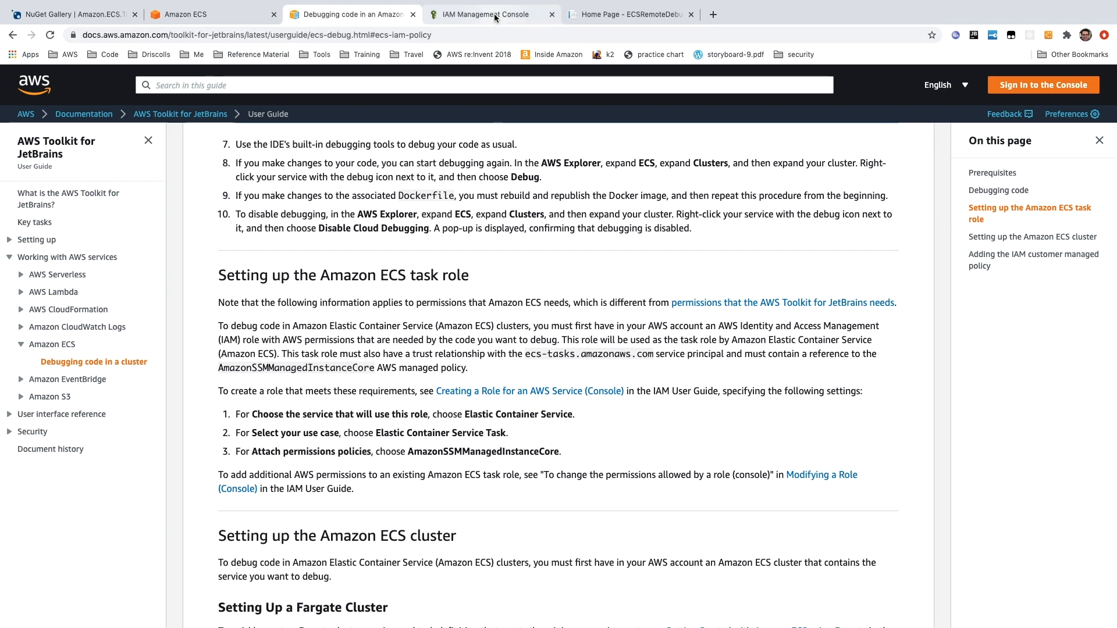
Create an IAM role trusting AWS service Elastic Container Service, use case Elastic Container Service Task.
click(489, 13)
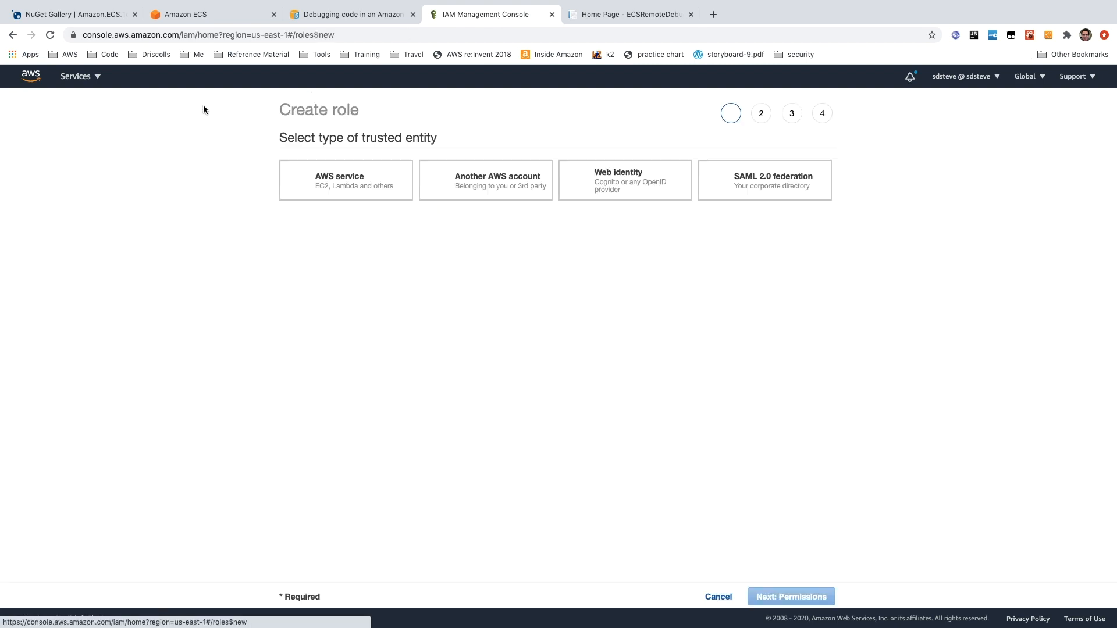
click(345, 180)
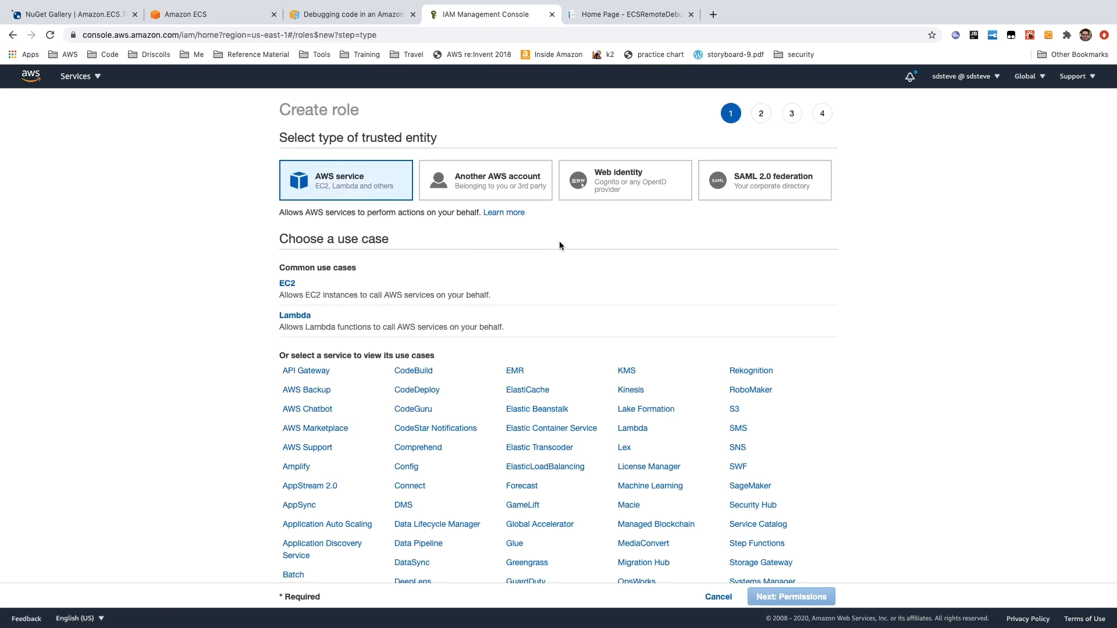
scroll(down, 3)
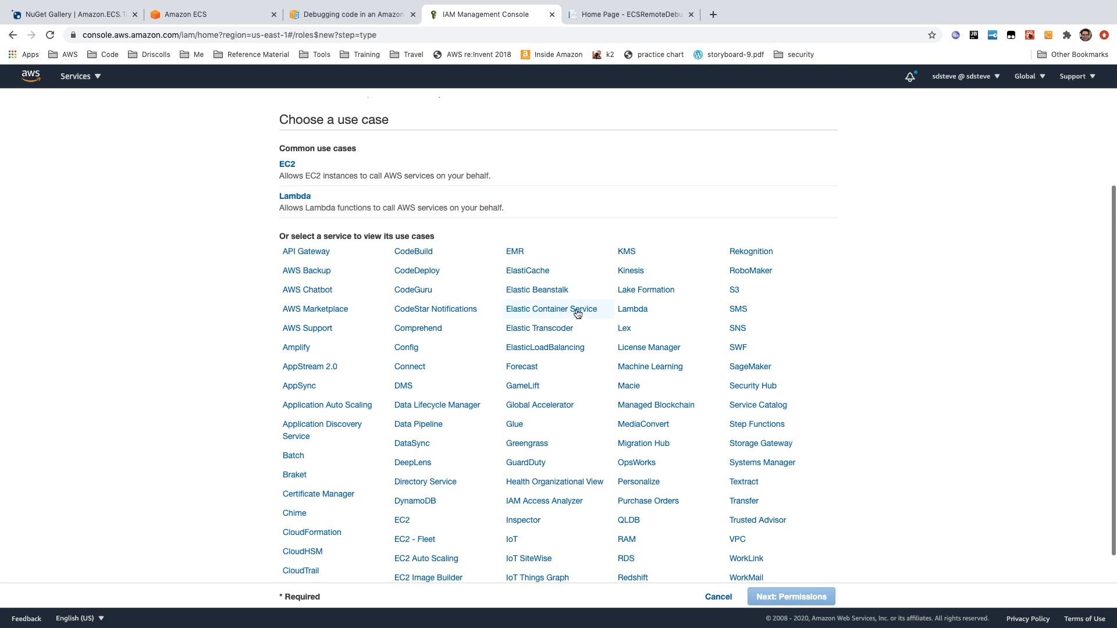
mouse_move(563, 313)
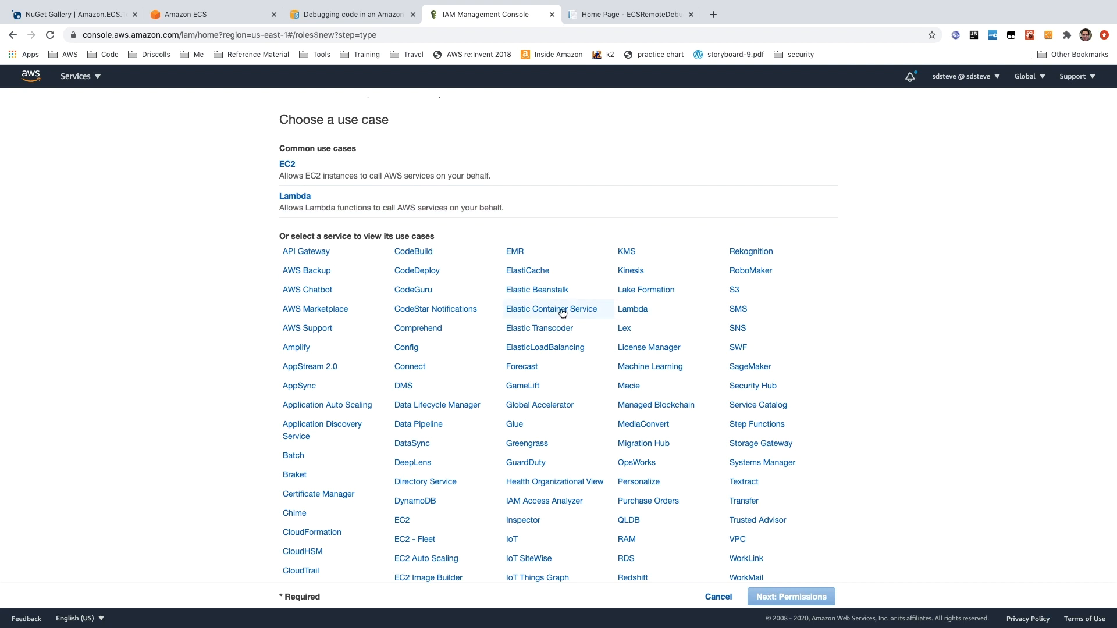
click(551, 308)
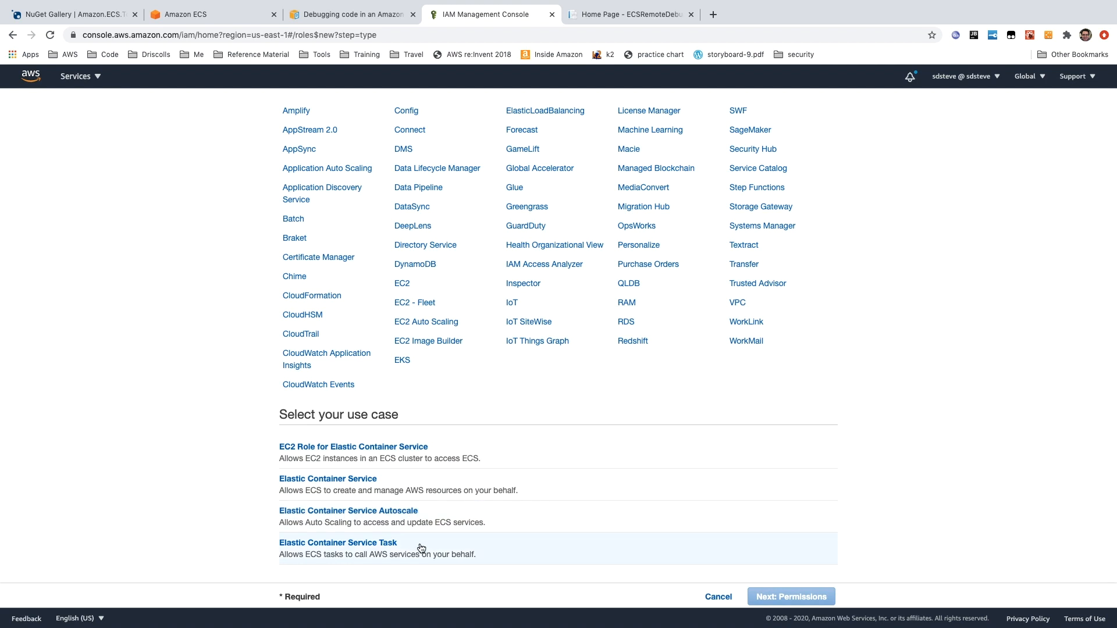
click(337, 543)
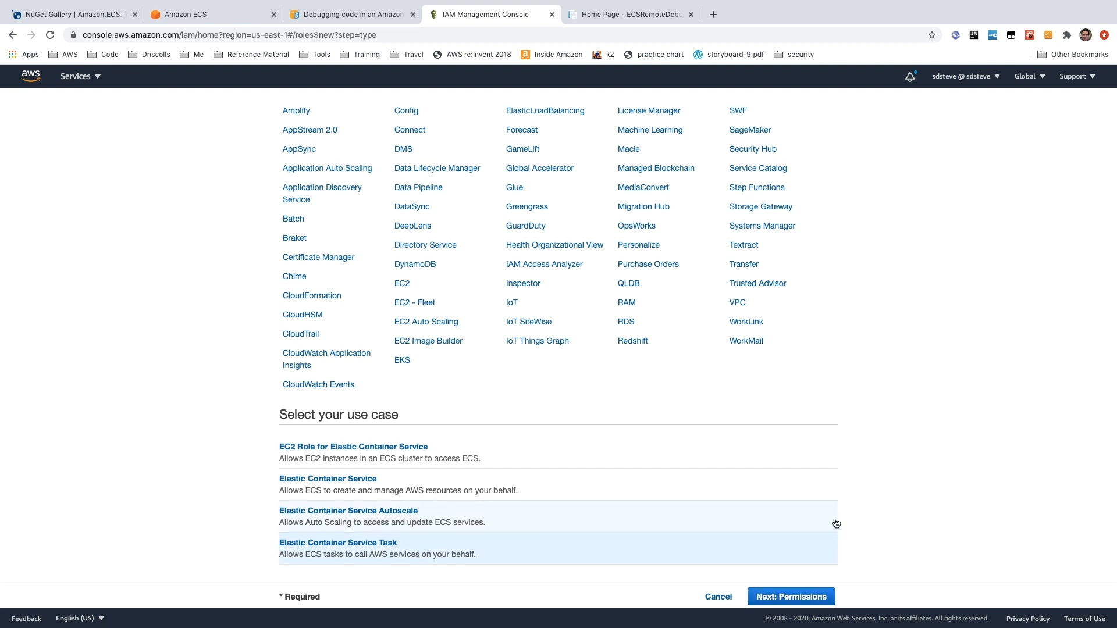
click(790, 597)
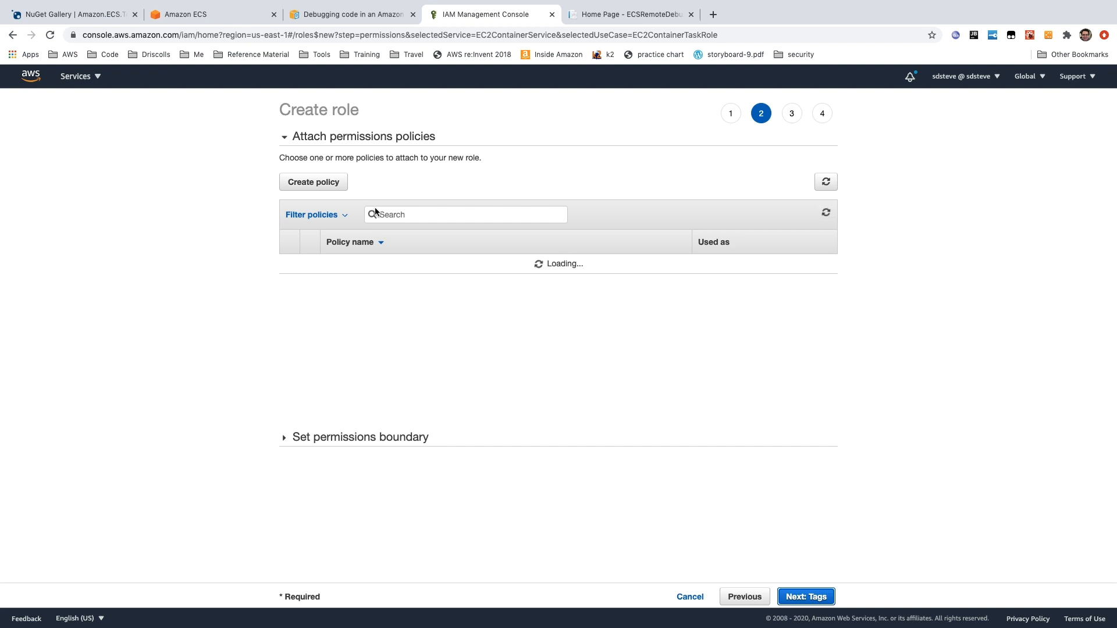
Search policies, attach AmazonSSMManagedInstanceCore, and move on to the tags step.
text(AmazonSSM)
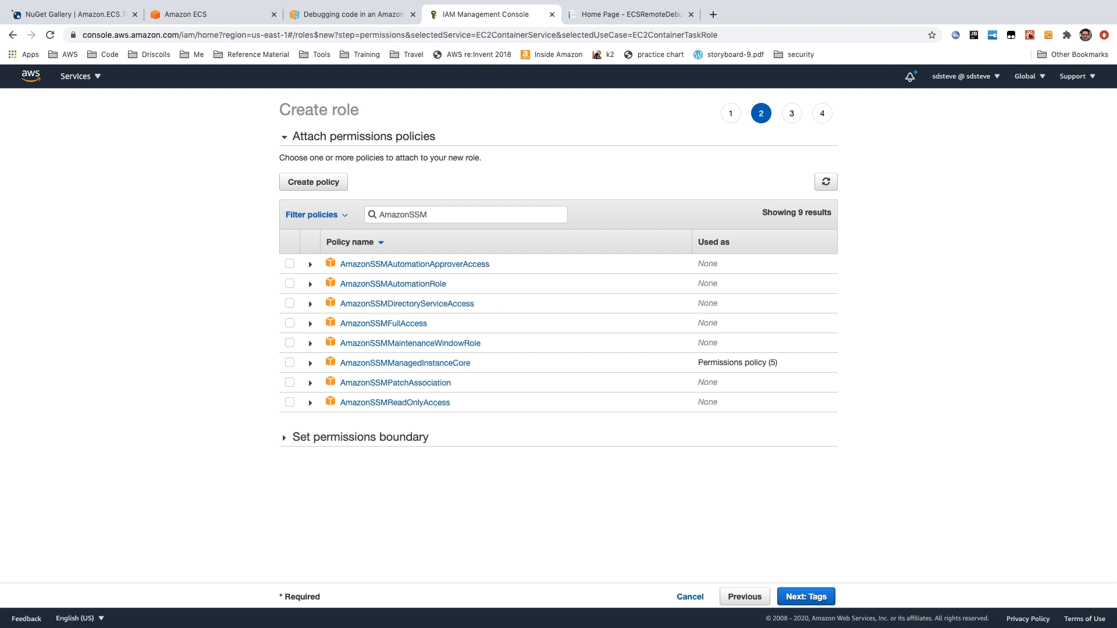
mouse_move(416, 363)
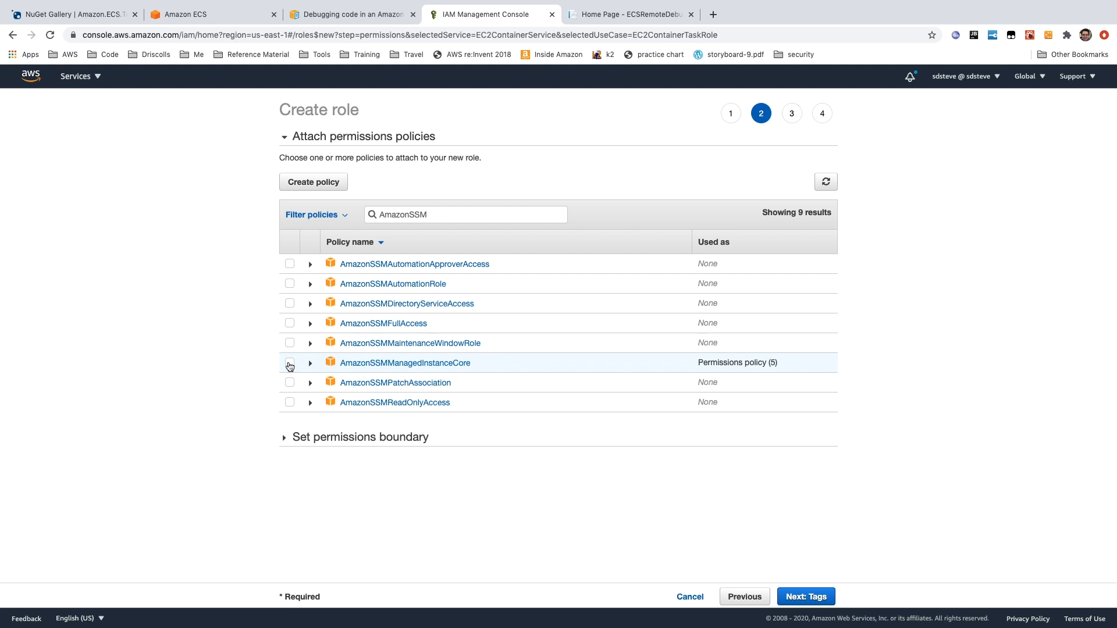
click(290, 363)
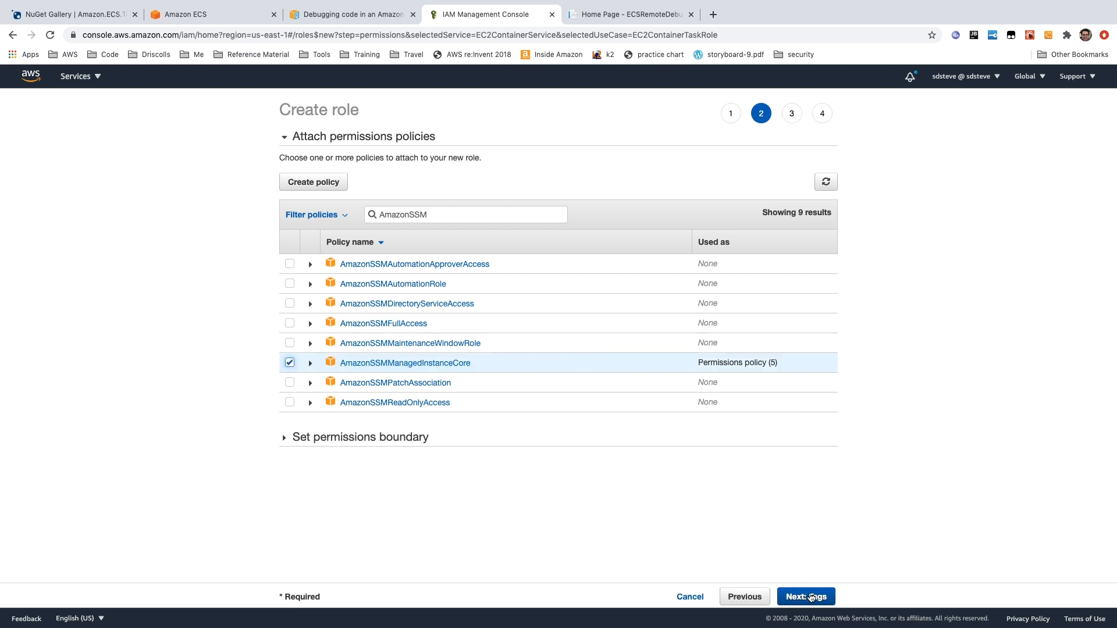
click(804, 597)
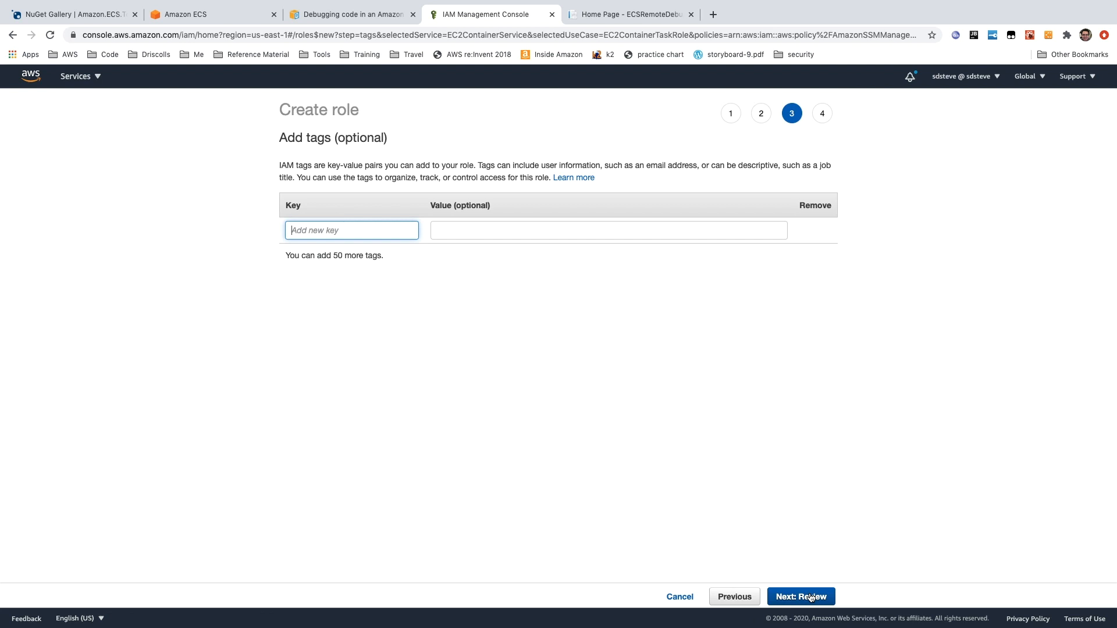
Skip tags and name the new role ECSDebugRemote.
click(799, 596)
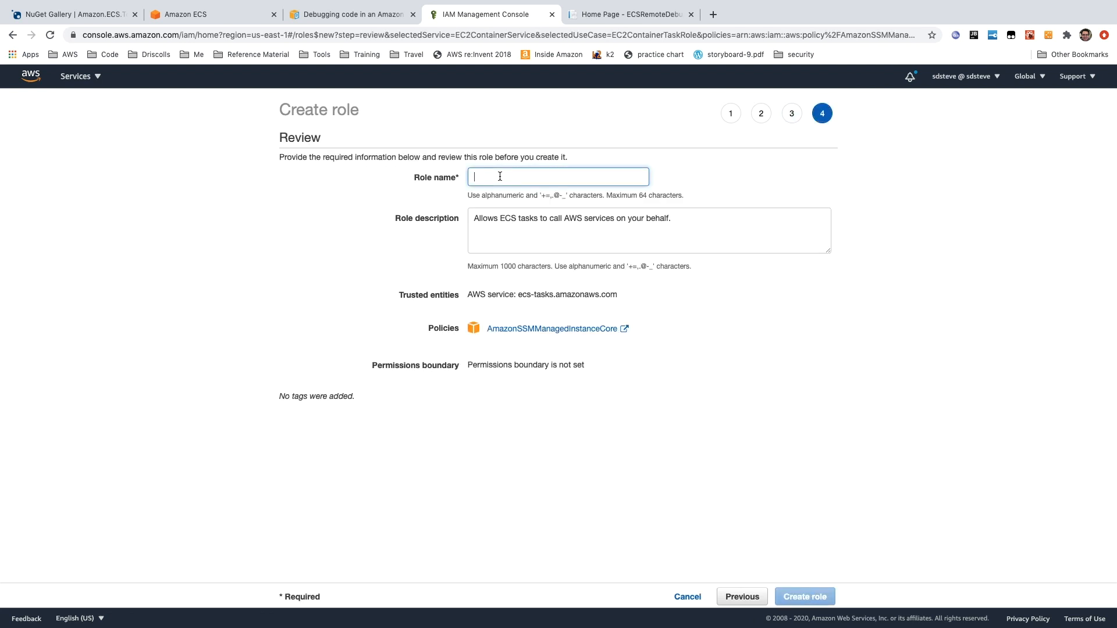
text(E)
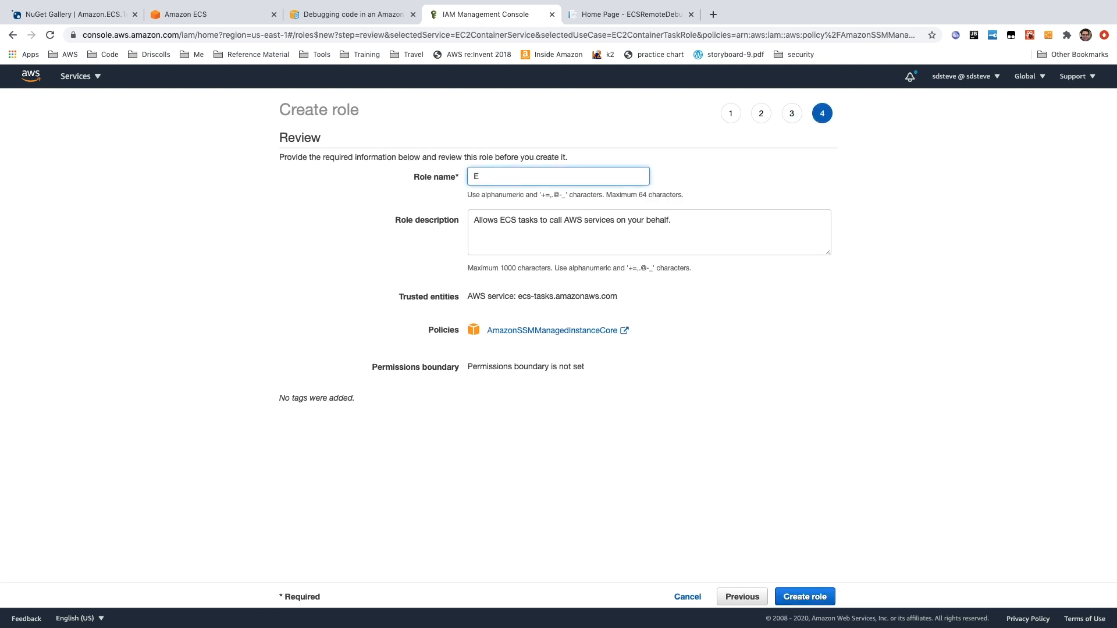
text(CS)
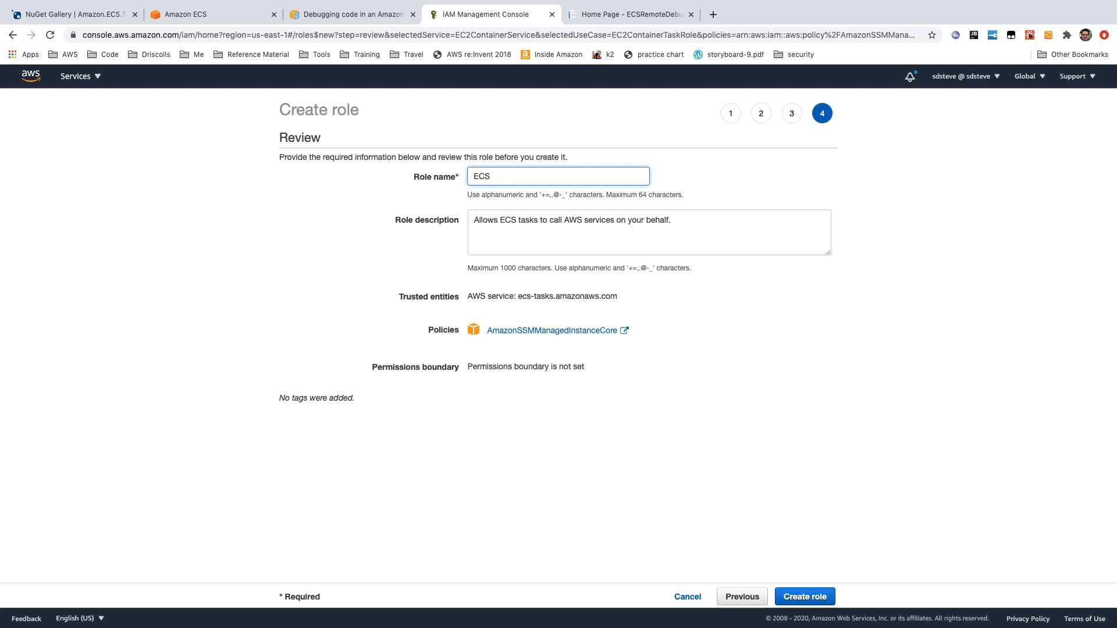
text(Debug)
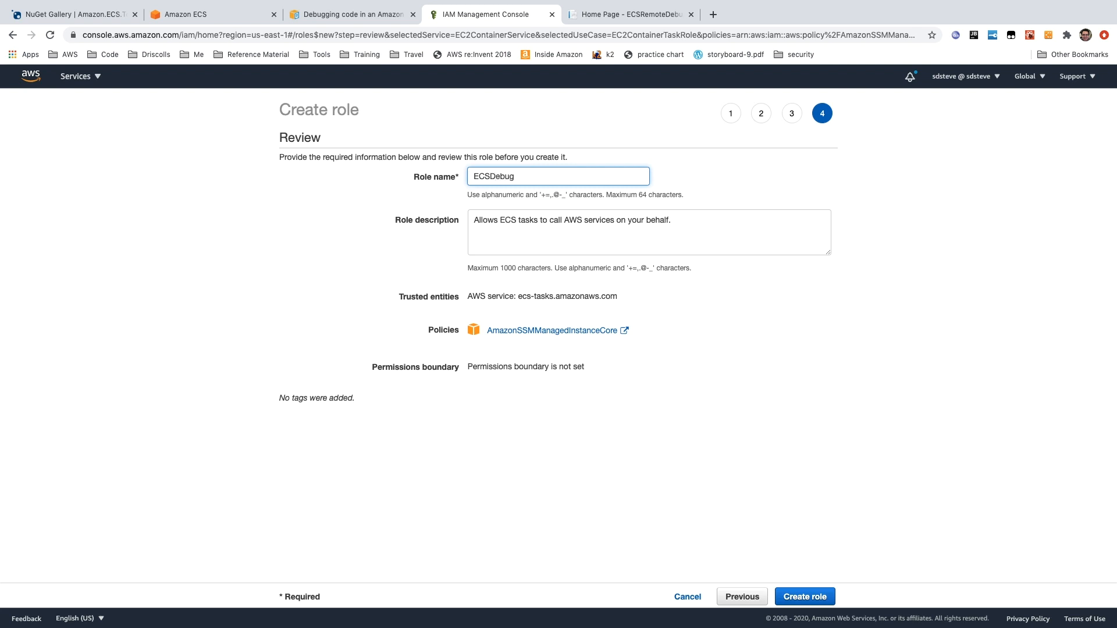
text(Remote)
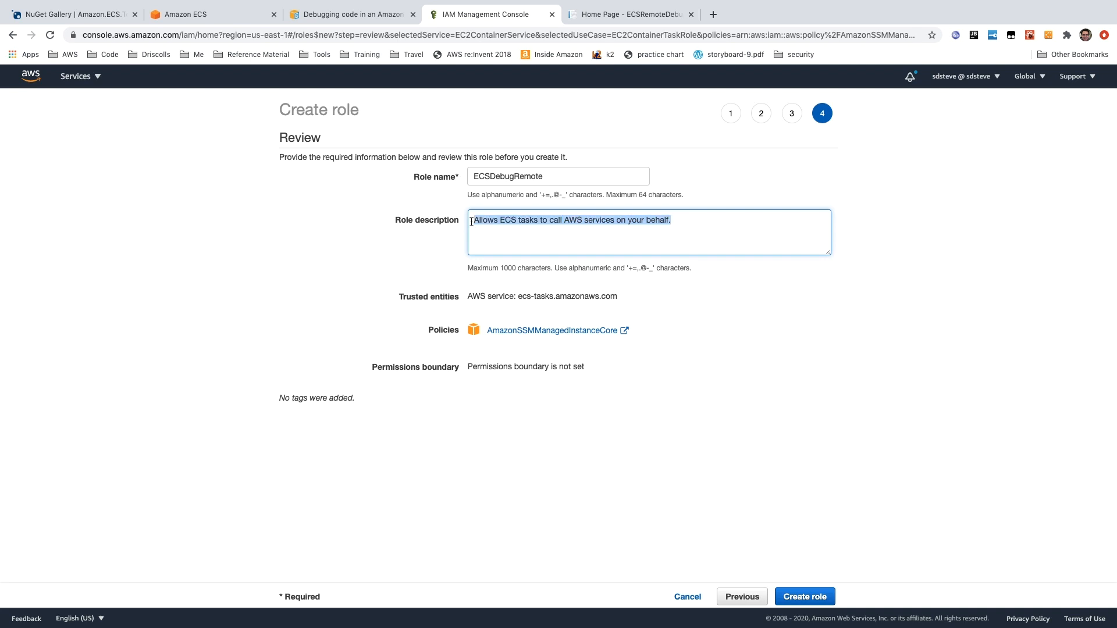
Set the description to 'Allowing for remote debugging' and create the role.
text(Allo)
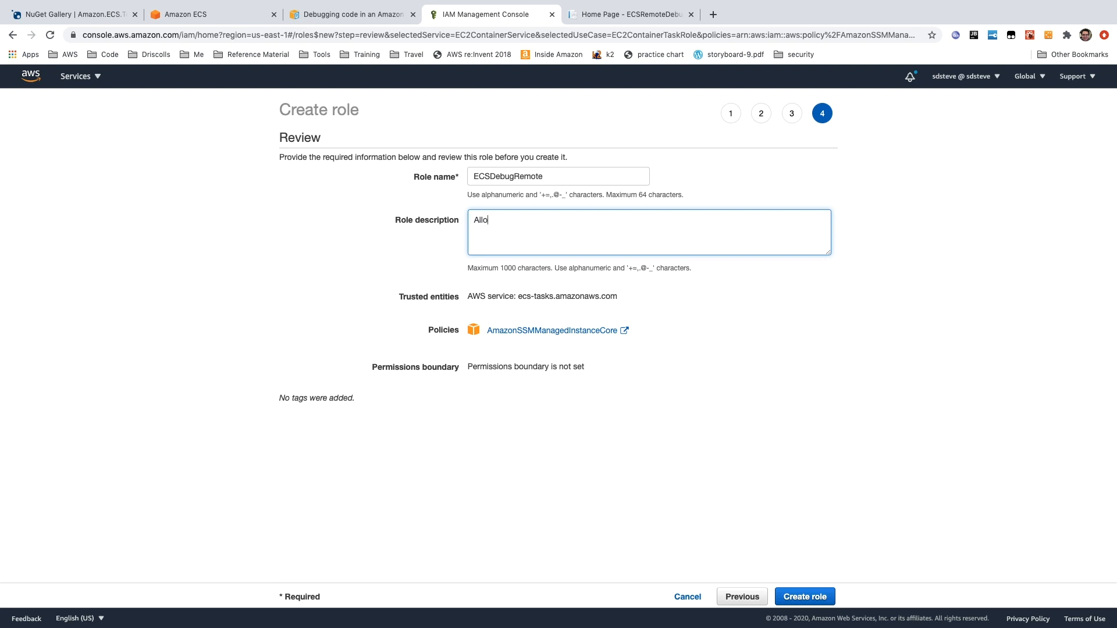
text(wing for)
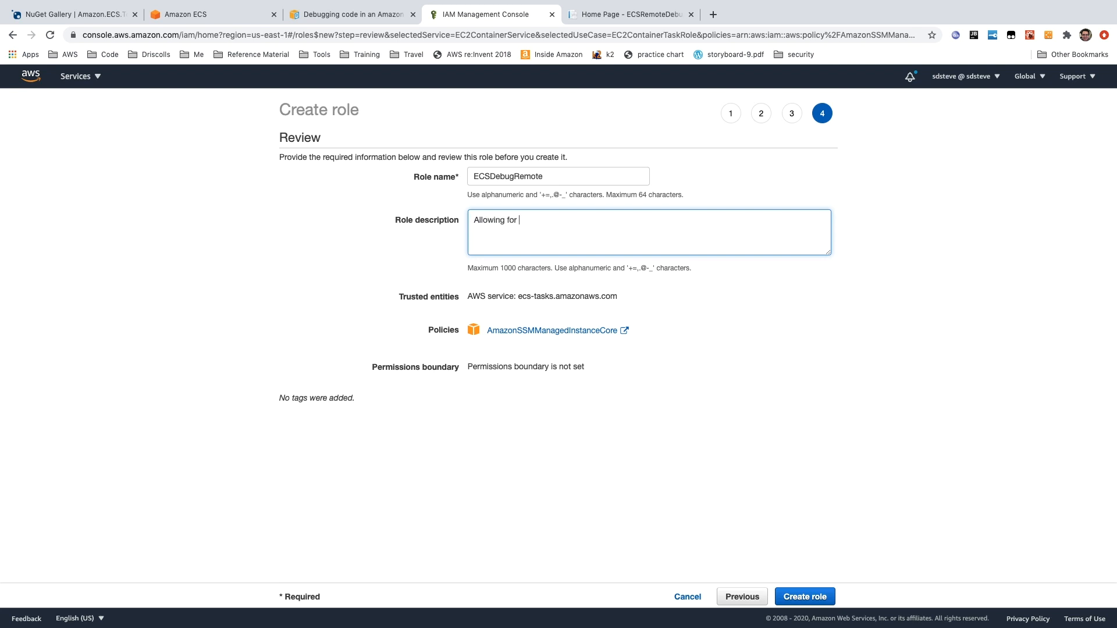
text(remote)
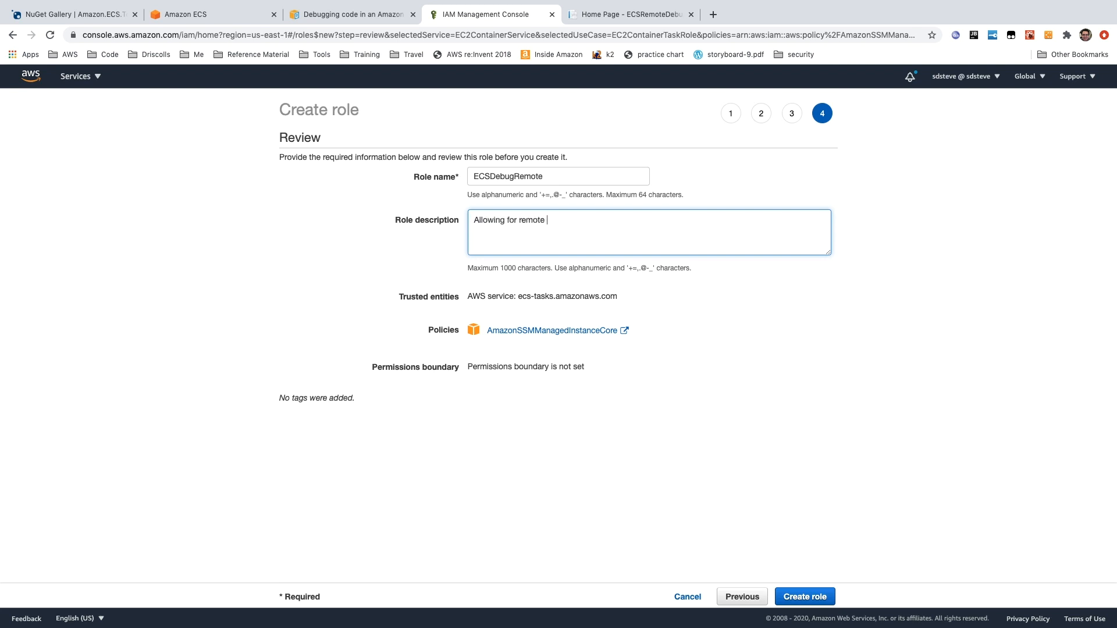
text(debugin)
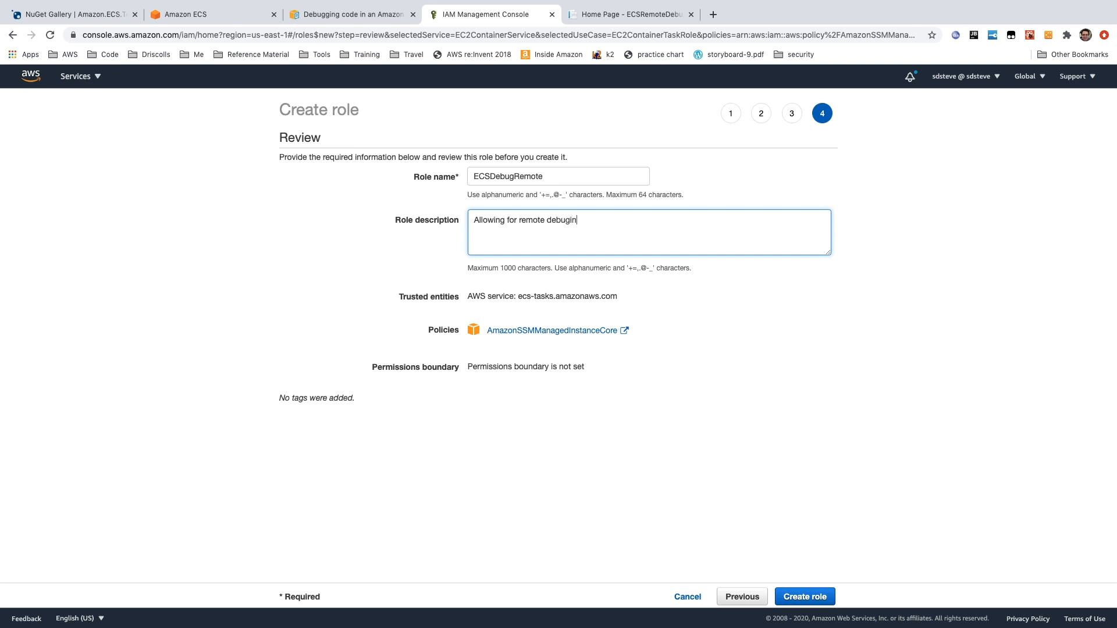
text(g)
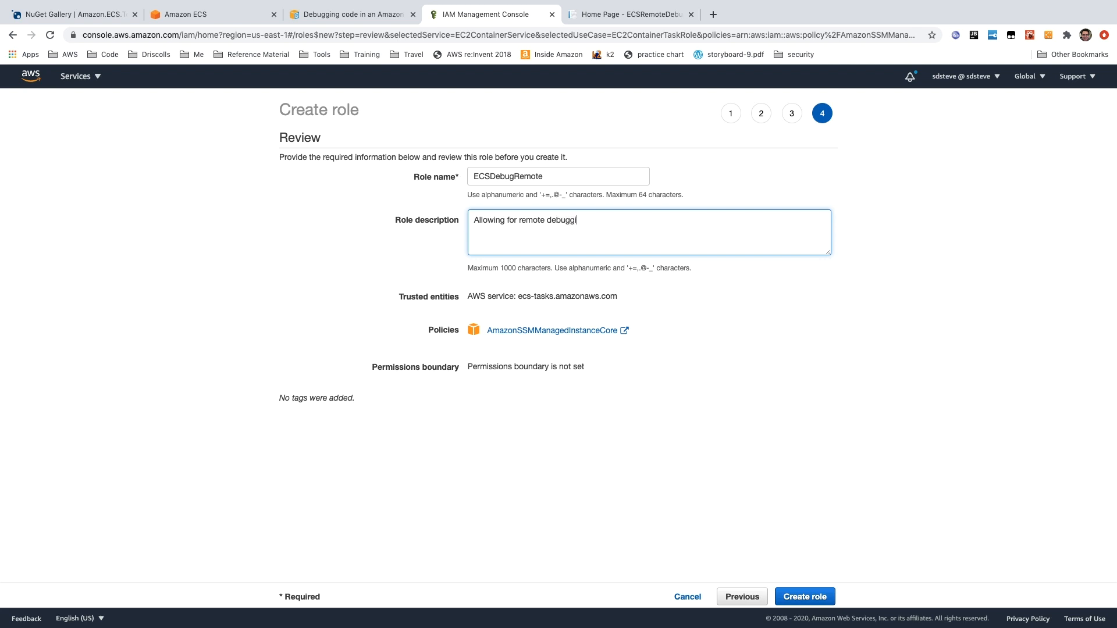
text(ng)
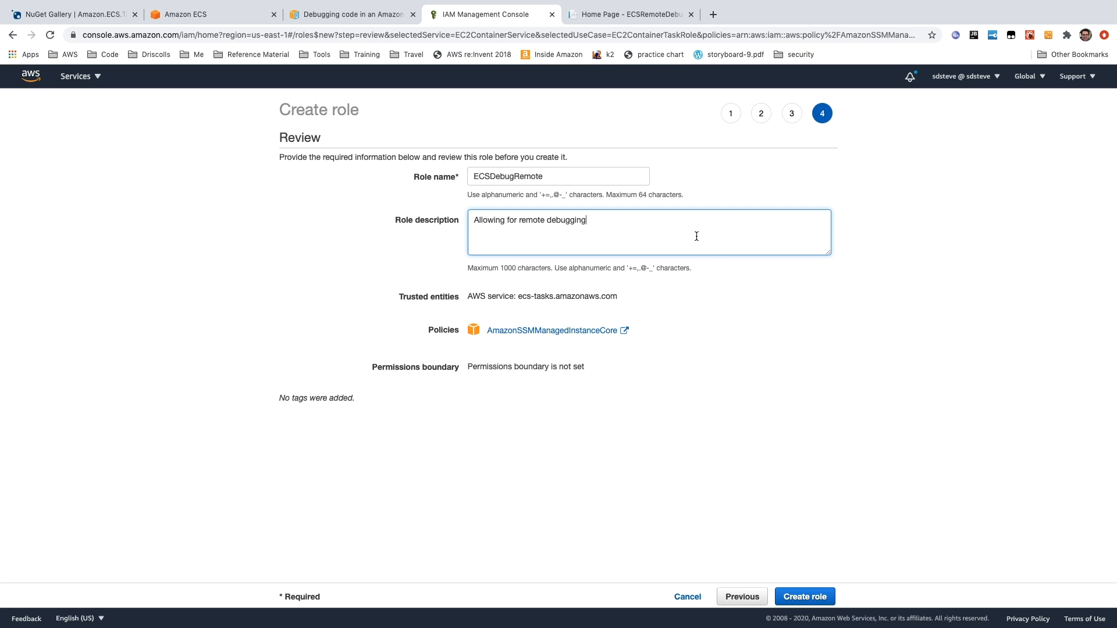
click(803, 597)
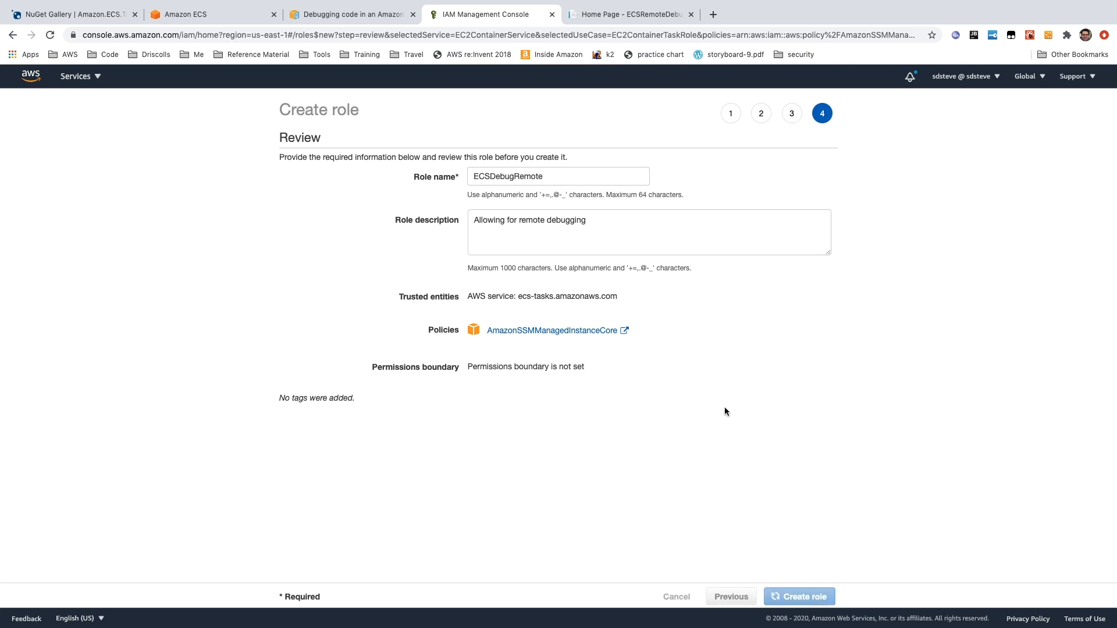
click(797, 597)
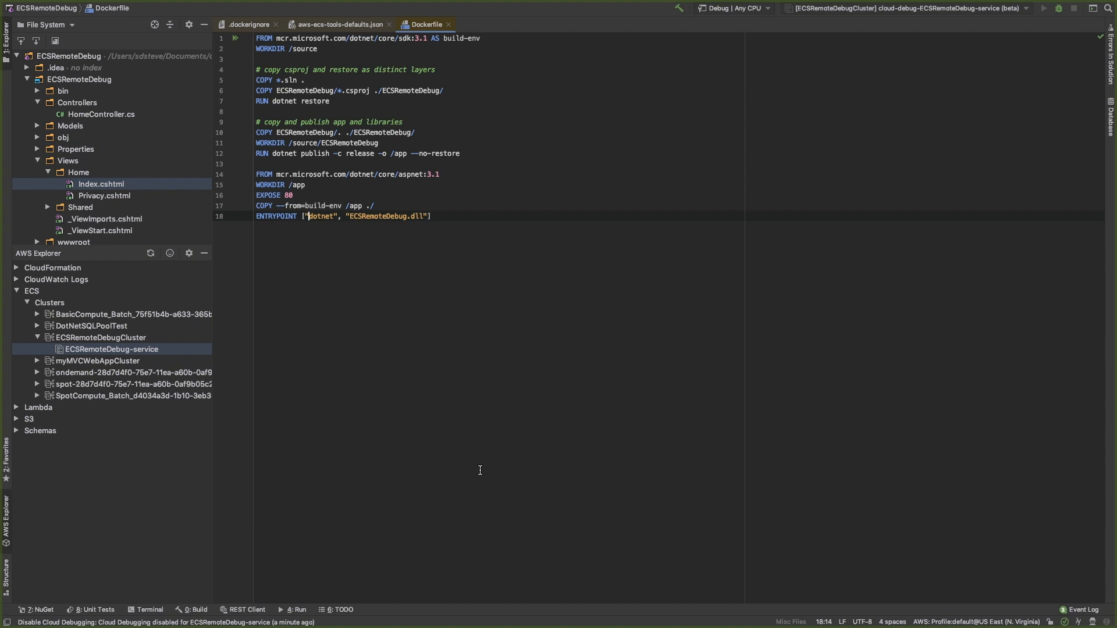
mouse_move(308, 351)
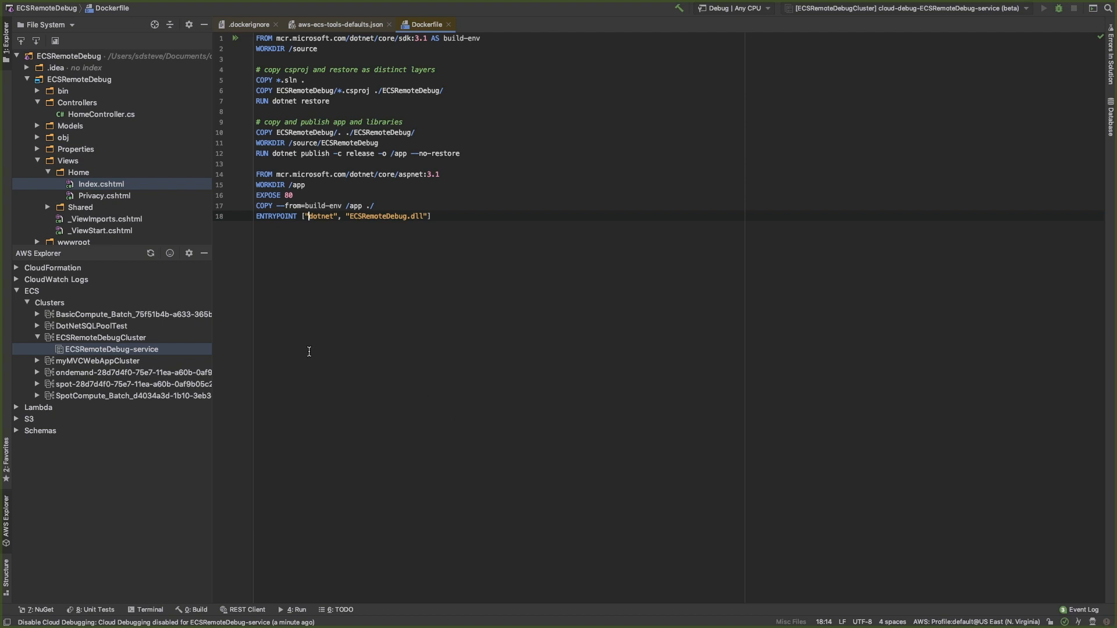
Enable Cloud Debugging (Beta) on ECSRemoteDebug-service with the ECSDebugRemote role selected.
right_click(112, 349)
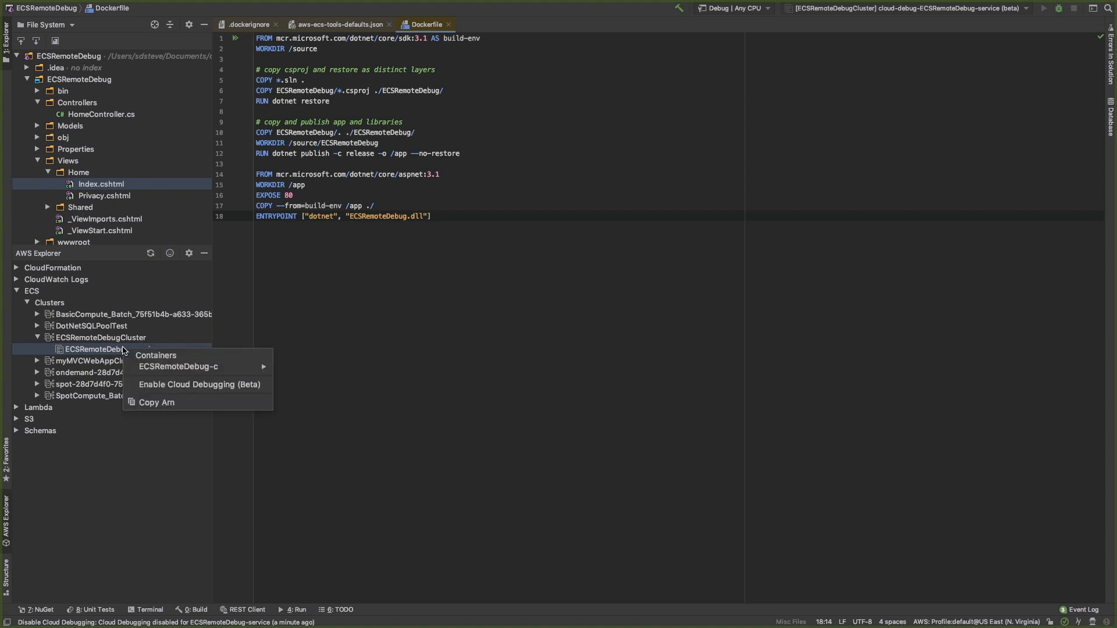
mouse_move(200, 384)
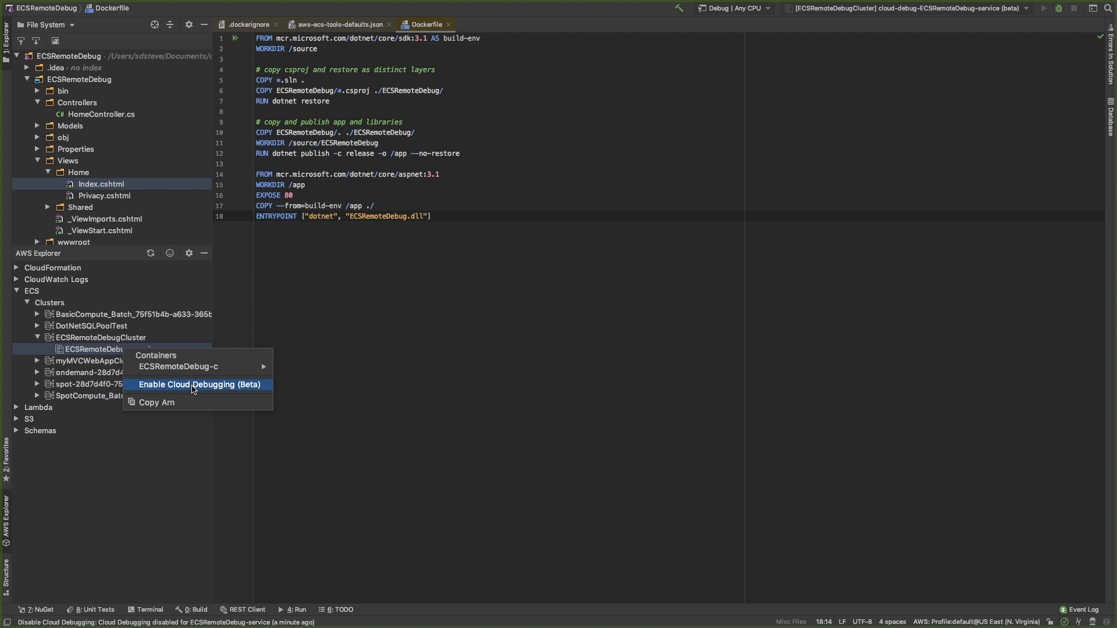
mouse_move(207, 391)
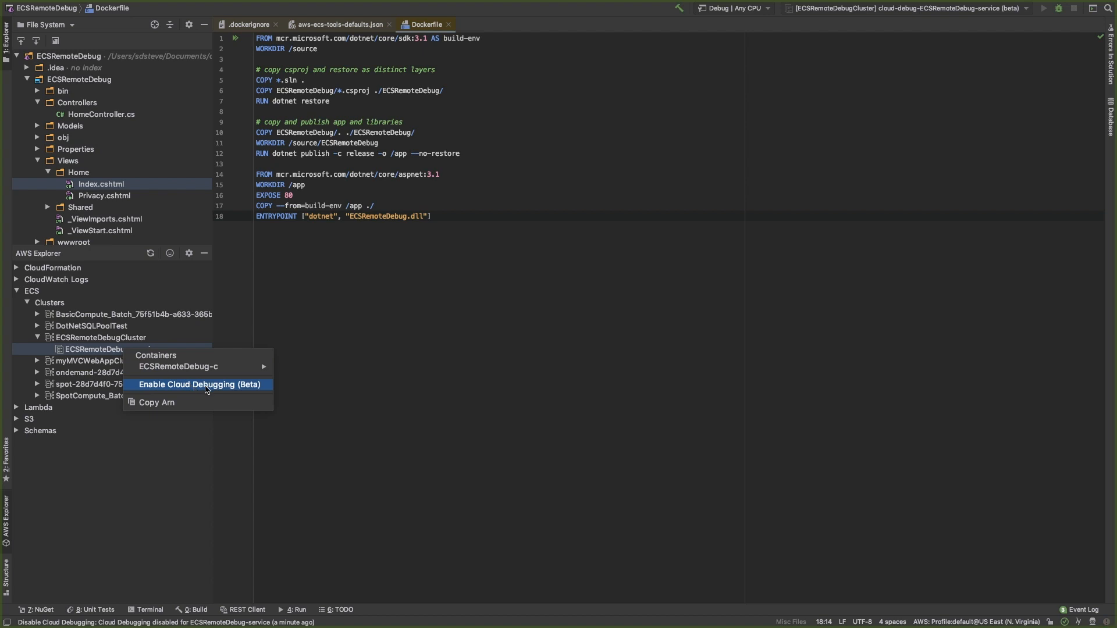
click(200, 384)
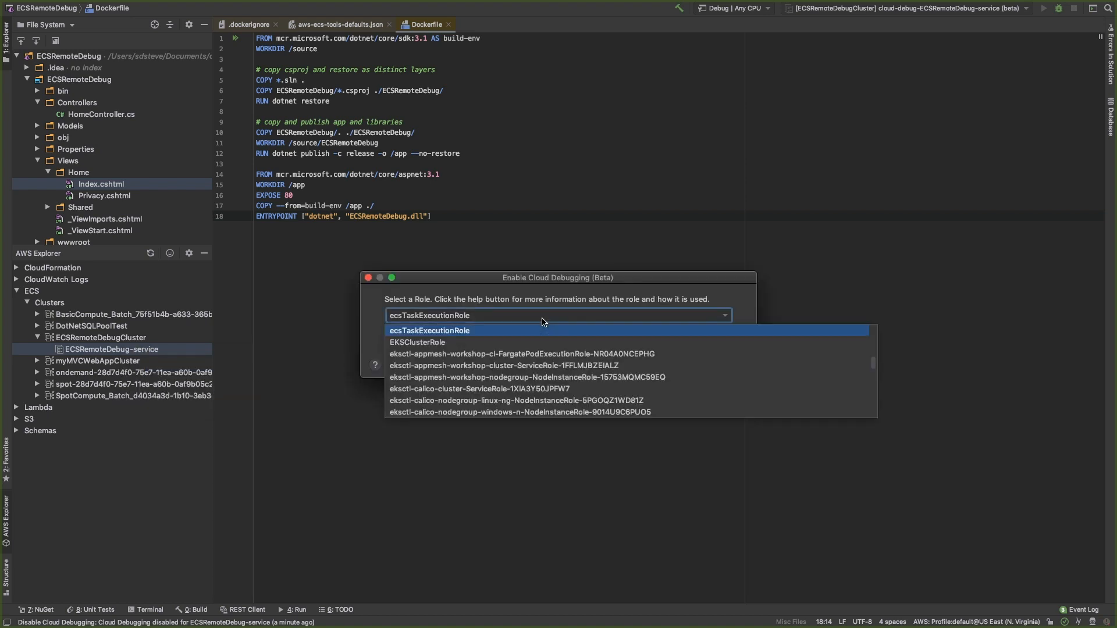
mouse_move(496, 333)
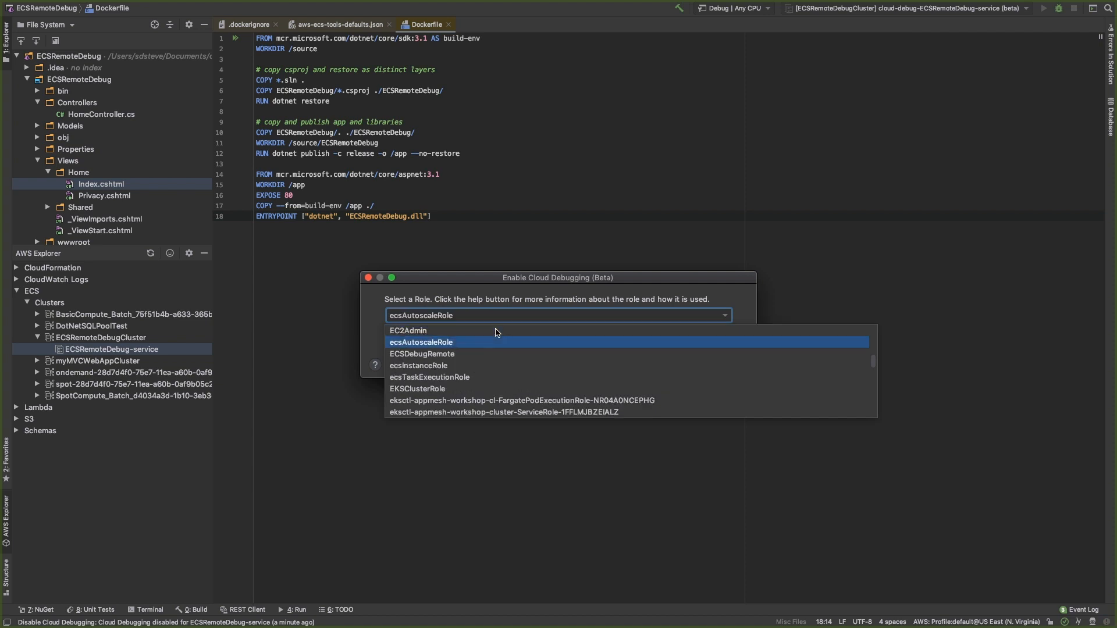
mouse_move(470, 354)
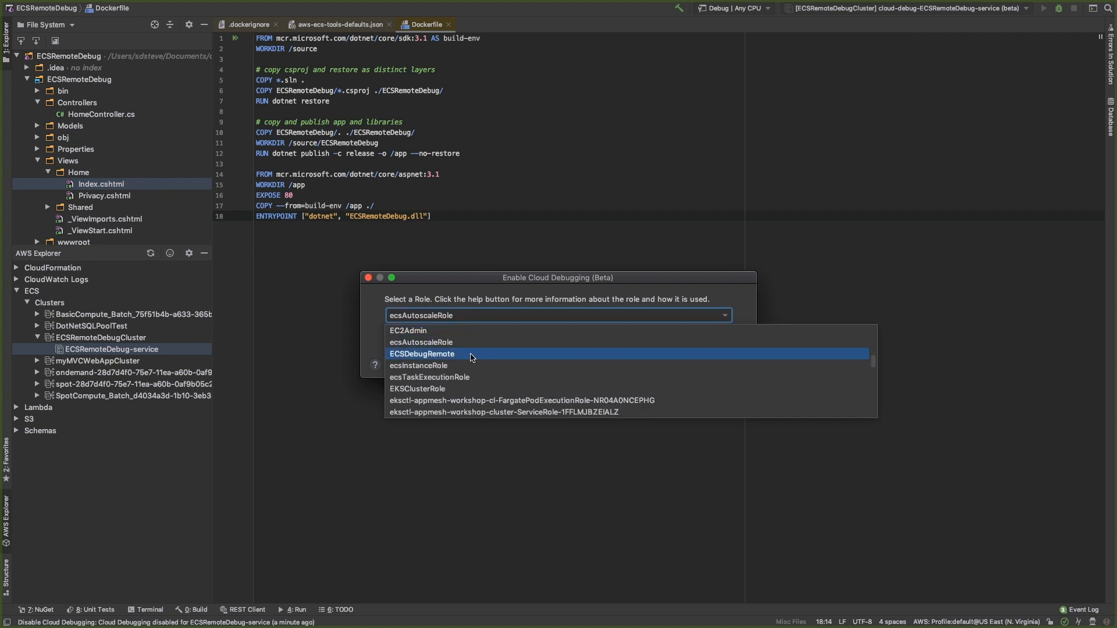
click(422, 353)
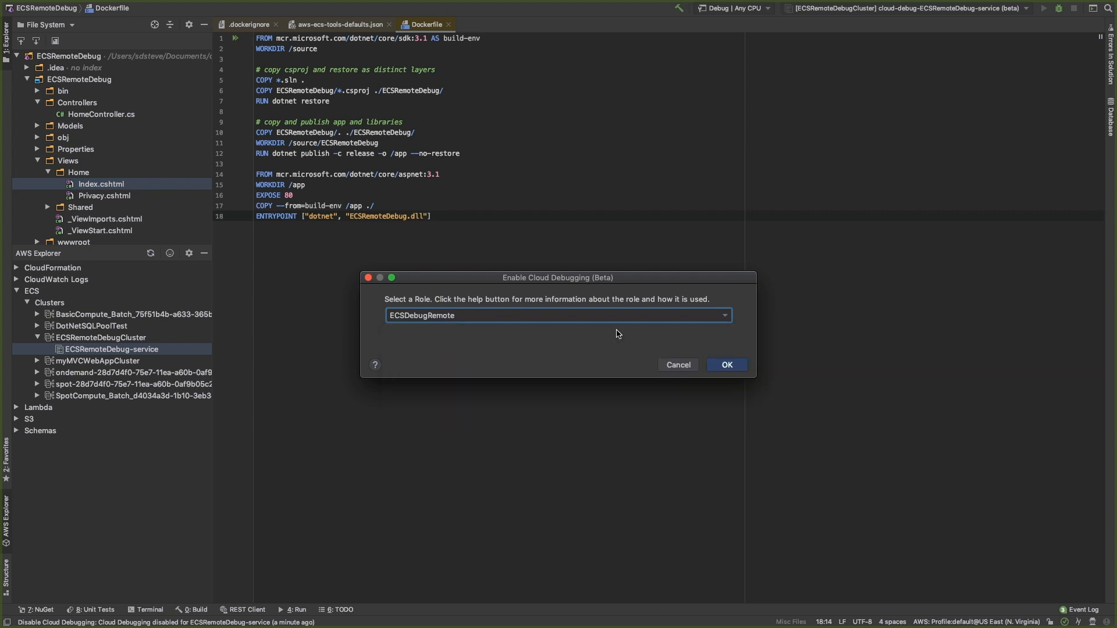
mouse_move(441, 336)
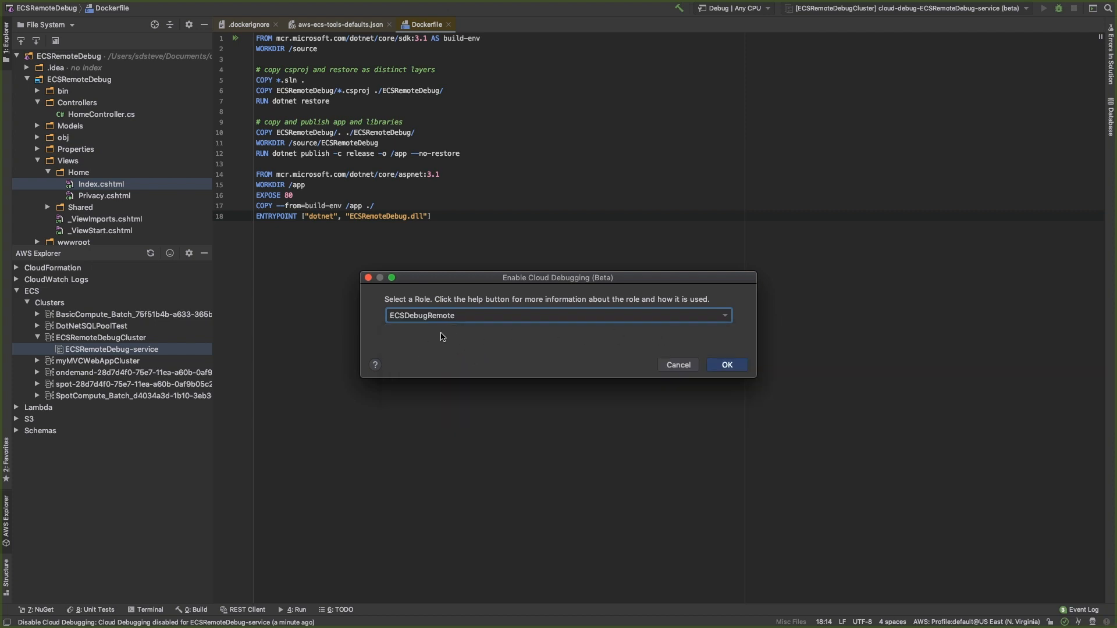
mouse_move(722, 339)
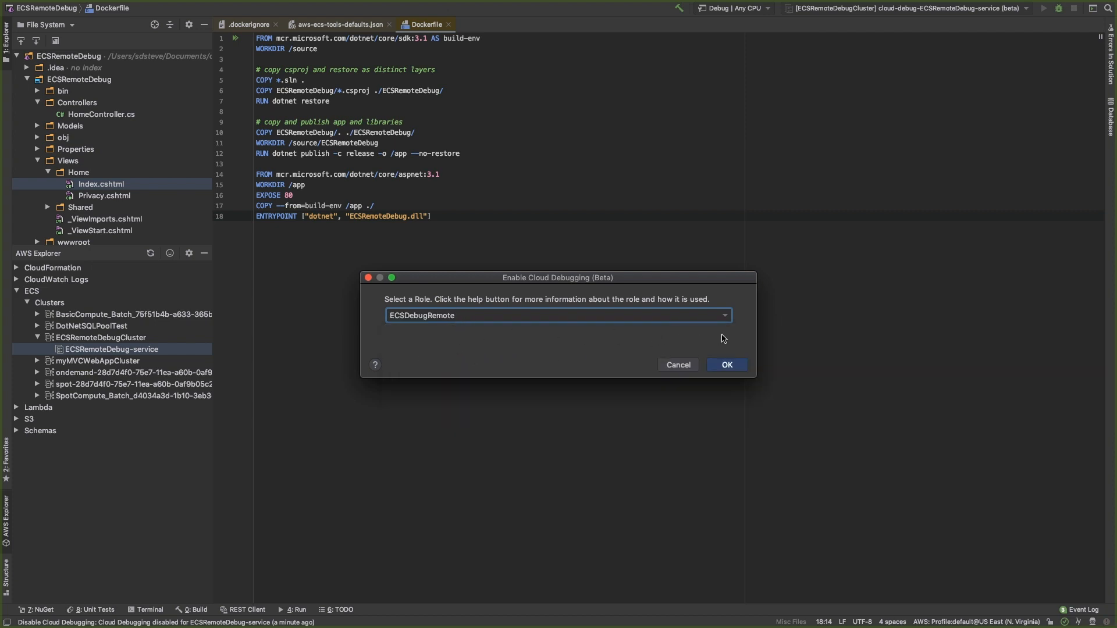
click(725, 365)
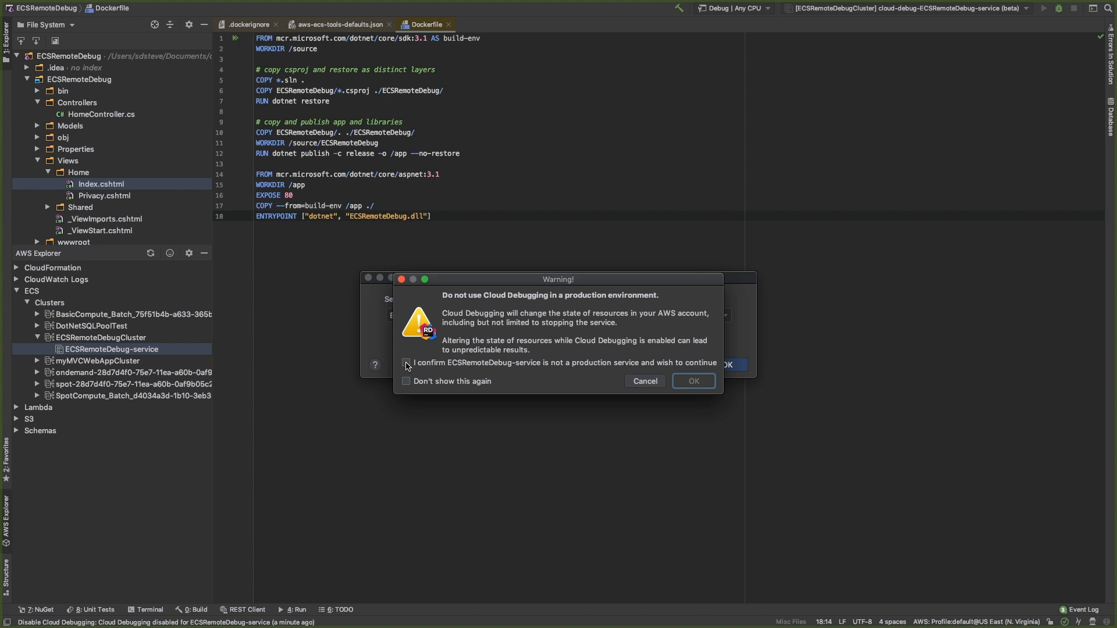
Tick 'I confirm ECSRemoteDebug-service is not a production service' to start configuration.
click(692, 381)
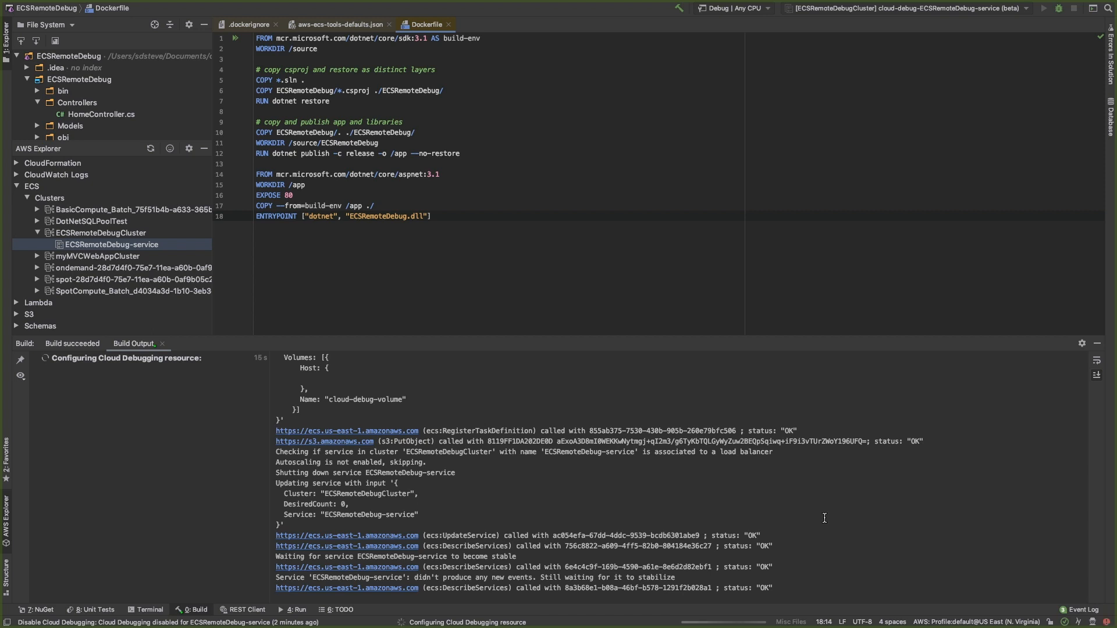
mouse_move(670, 518)
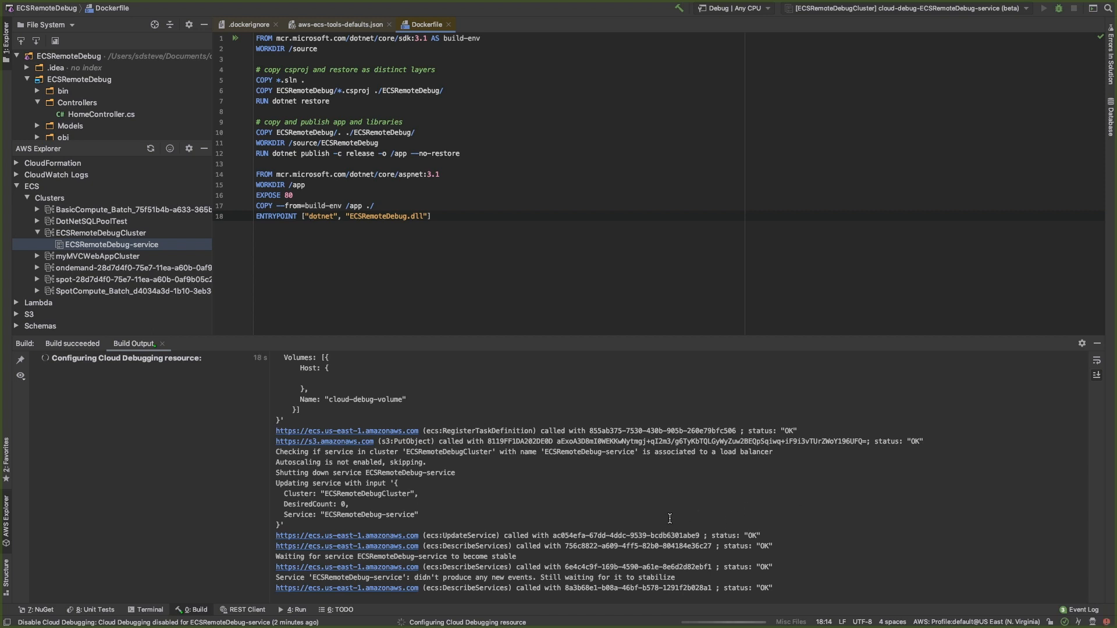
mouse_move(541, 560)
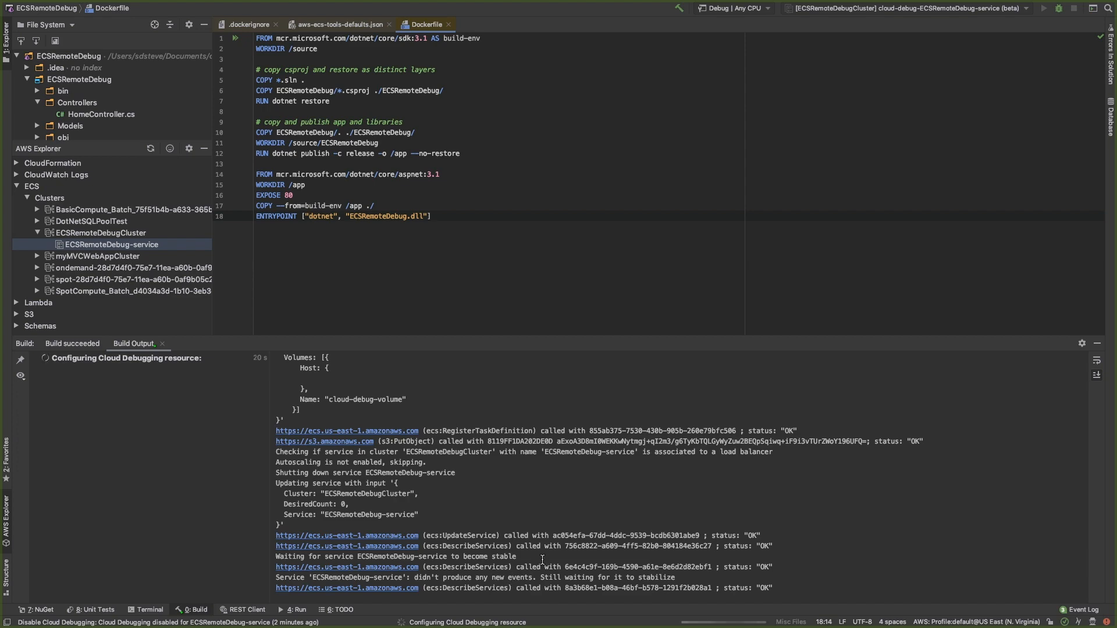
mouse_move(754, 473)
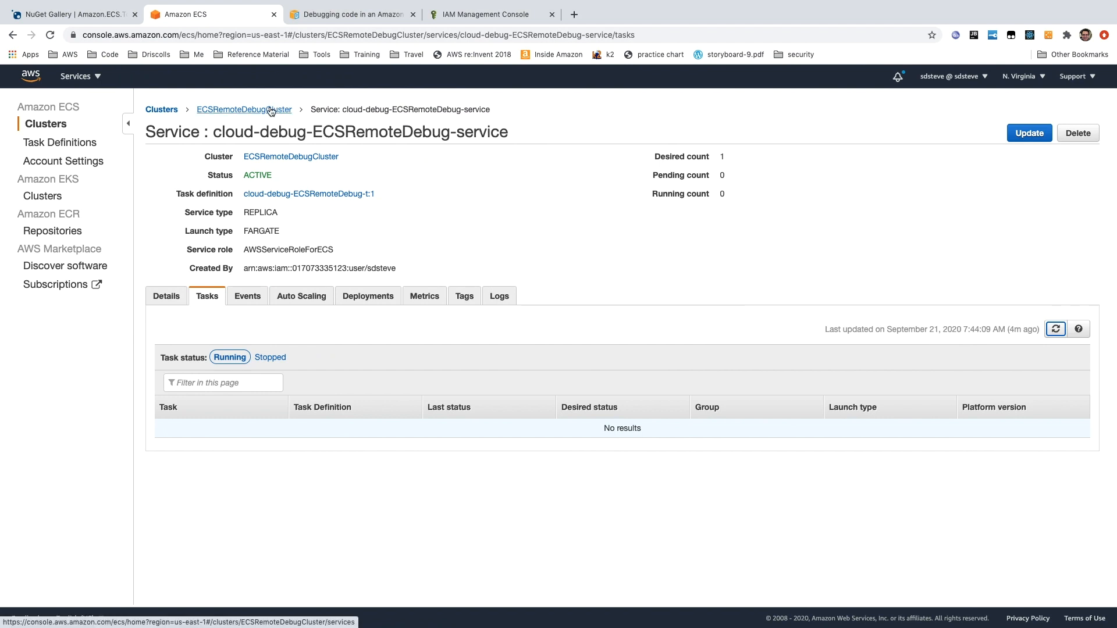
Return to ECSRemoteDebugCluster and refresh its services until cloud-debug-ECSRemoteDebug-service appears.
click(244, 109)
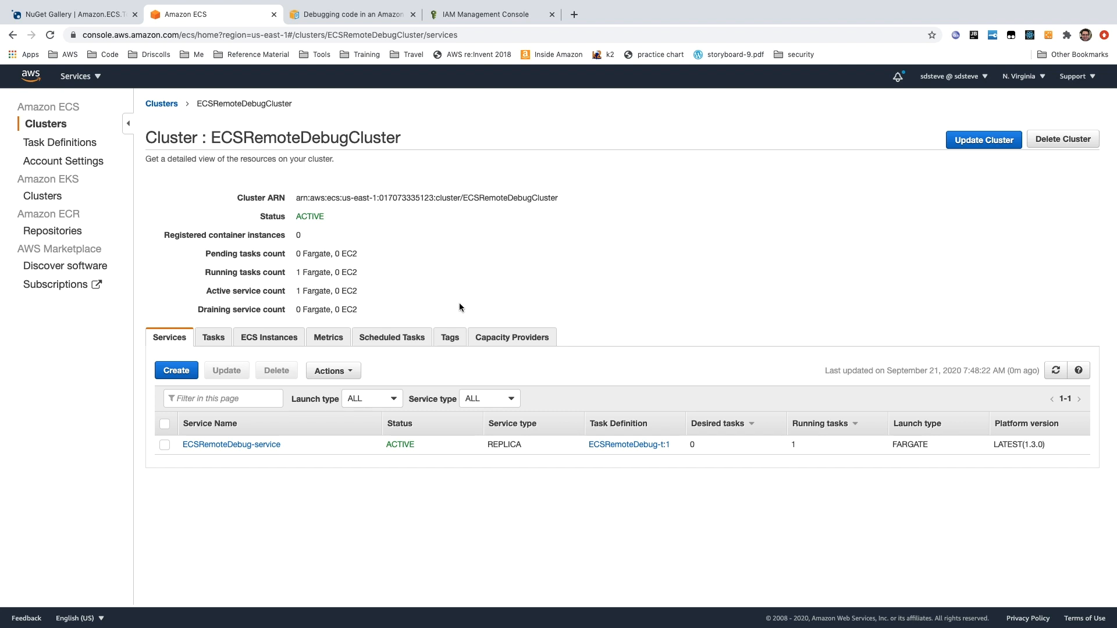
mouse_move(191, 455)
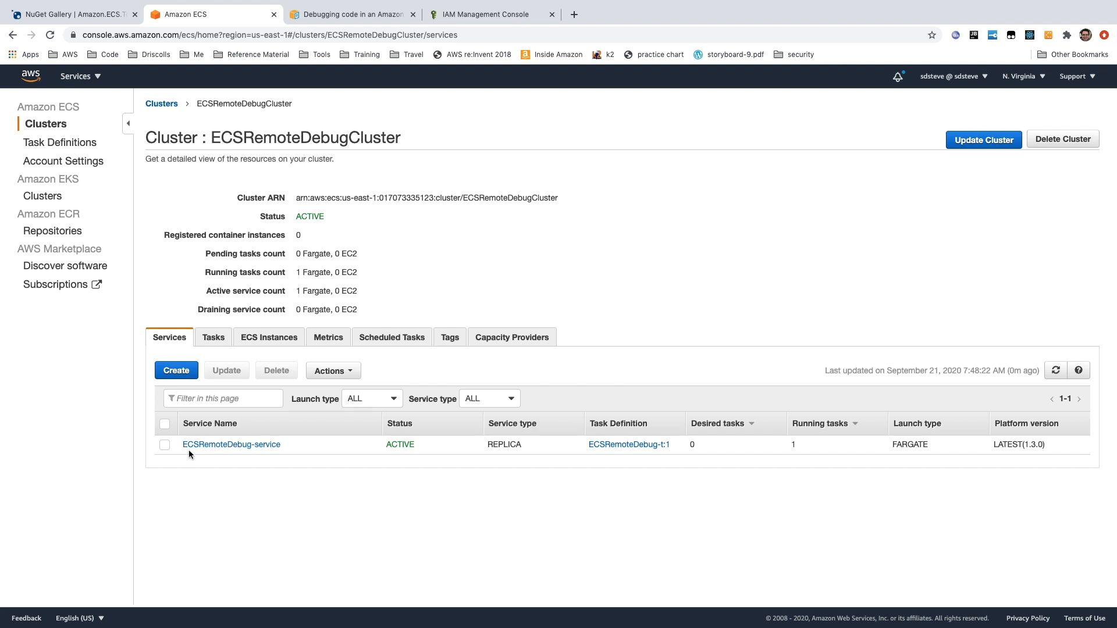
mouse_move(399, 400)
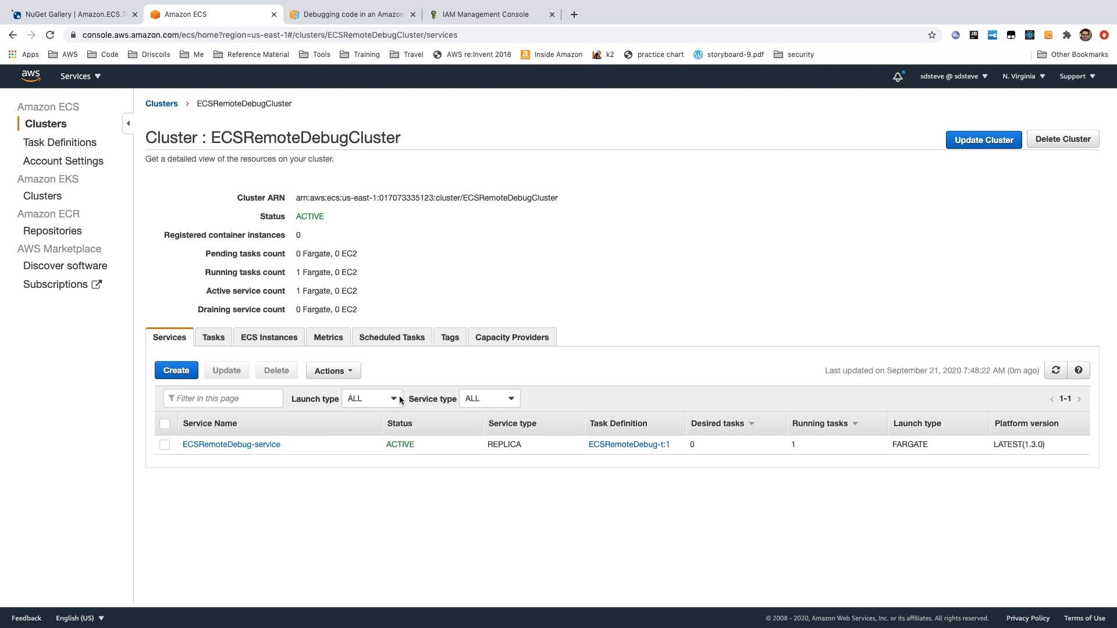
click(1056, 370)
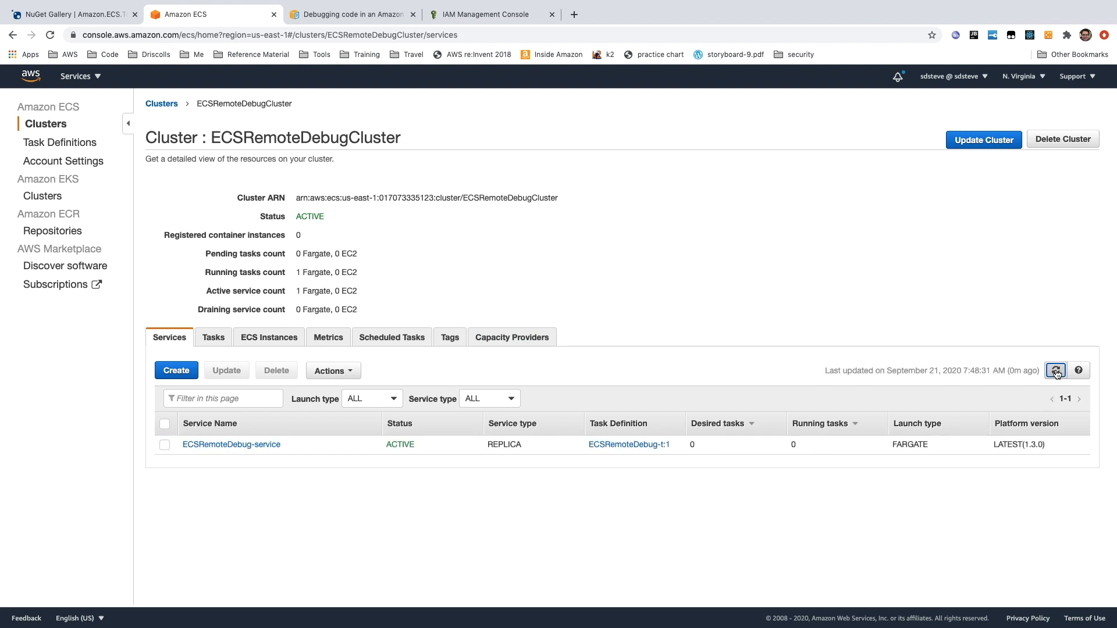
click(1055, 371)
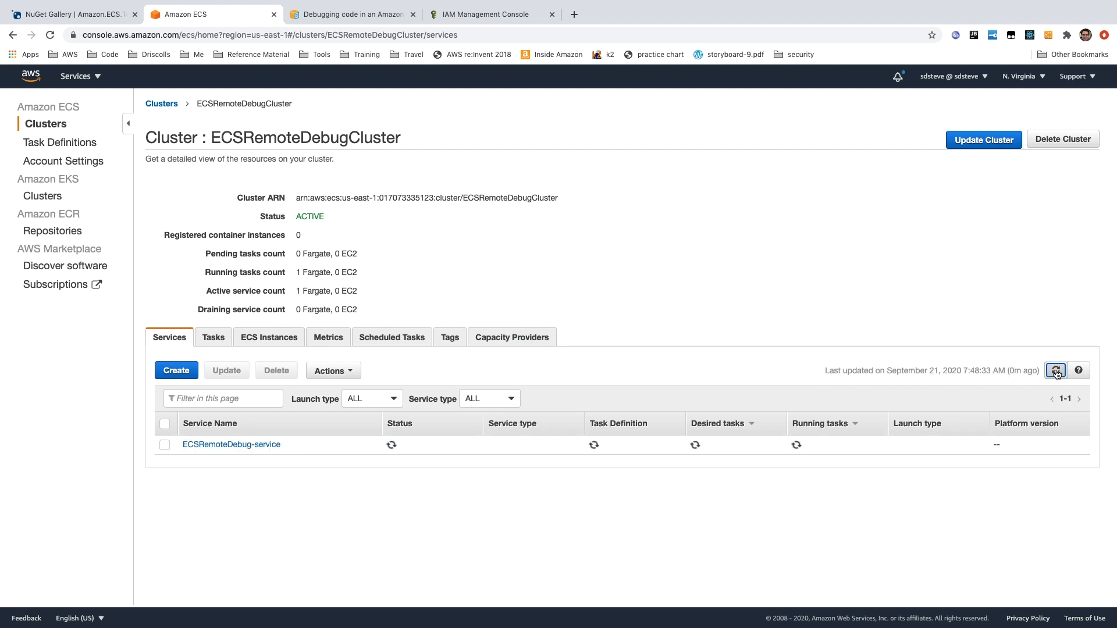
click(1055, 370)
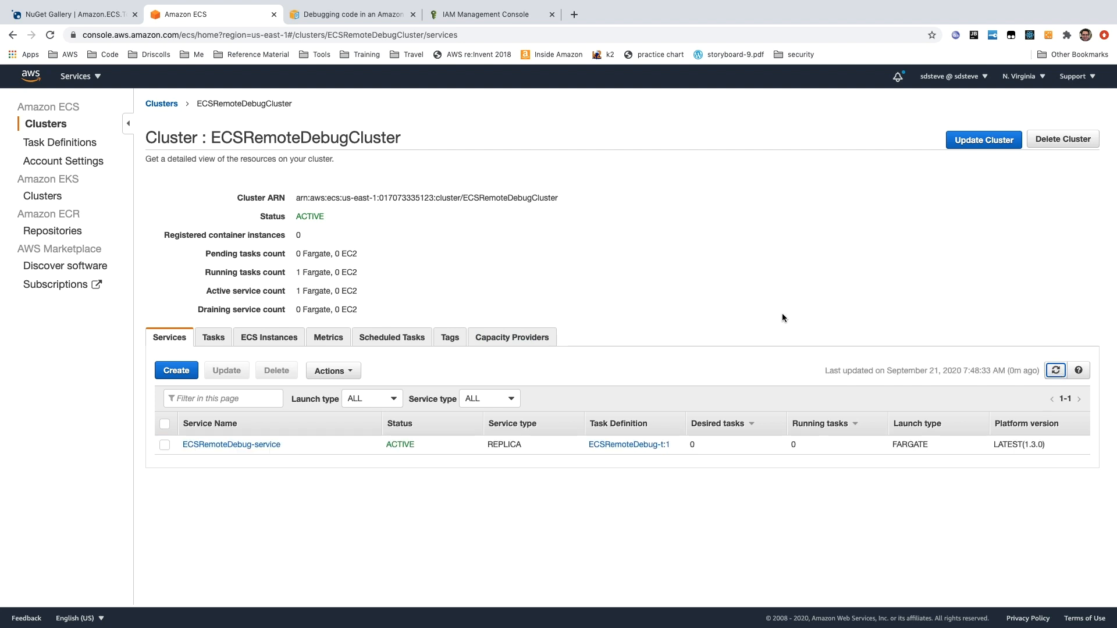
mouse_move(709, 292)
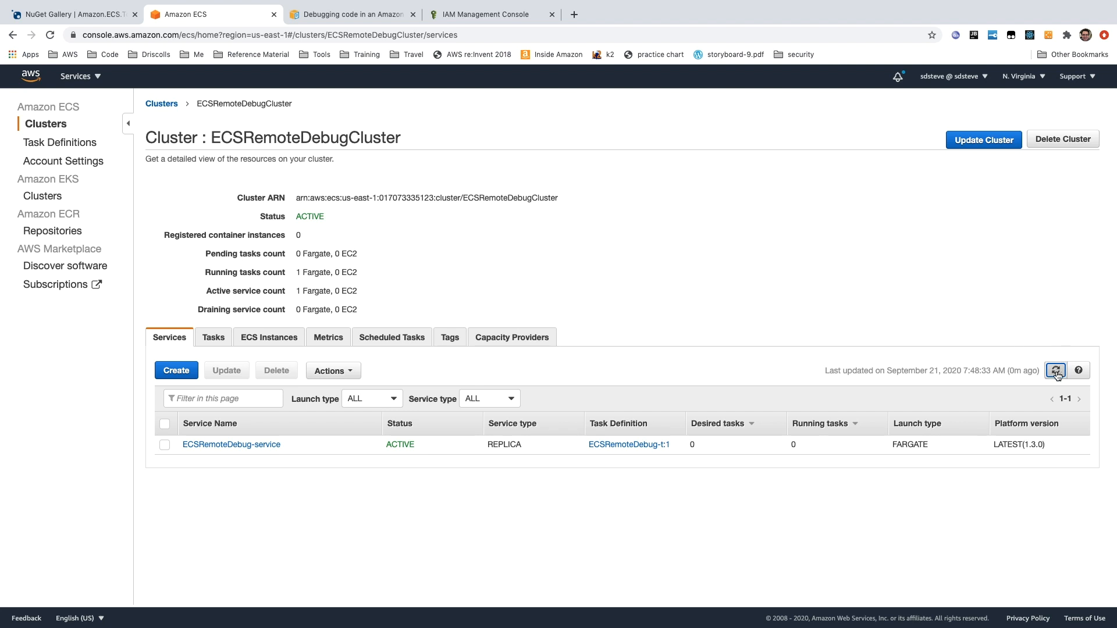
click(1056, 370)
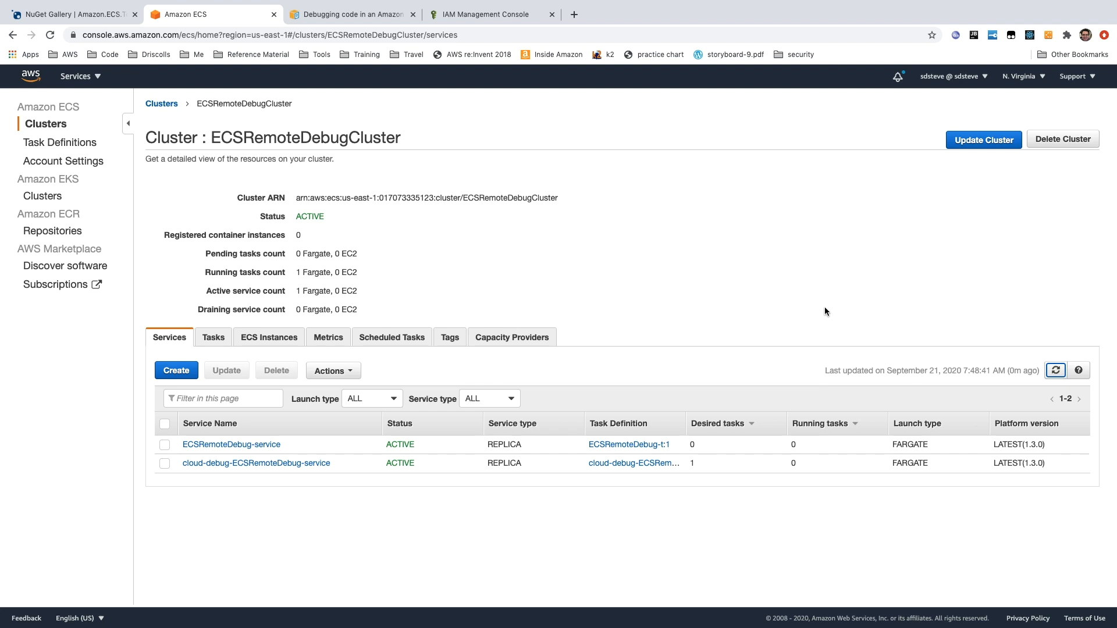
mouse_move(322, 472)
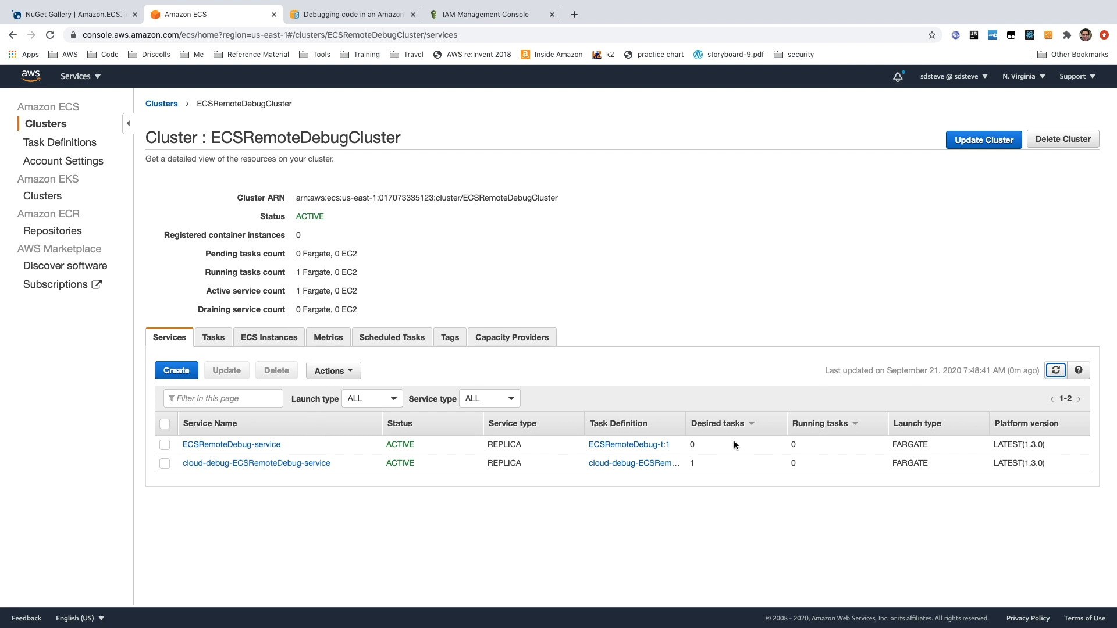
mouse_move(718, 450)
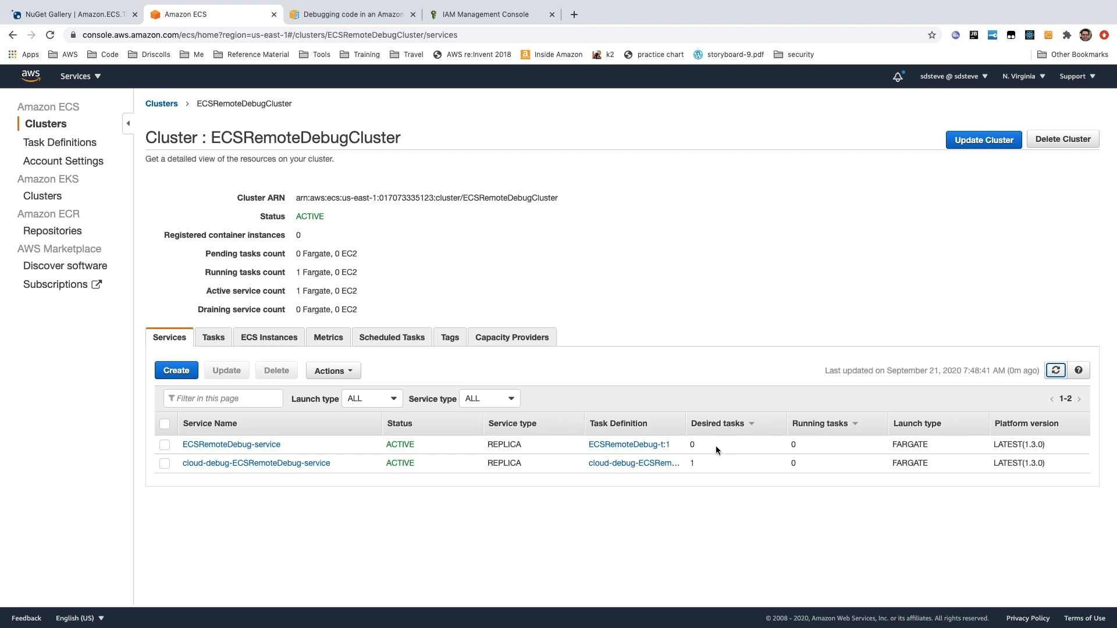
mouse_move(714, 454)
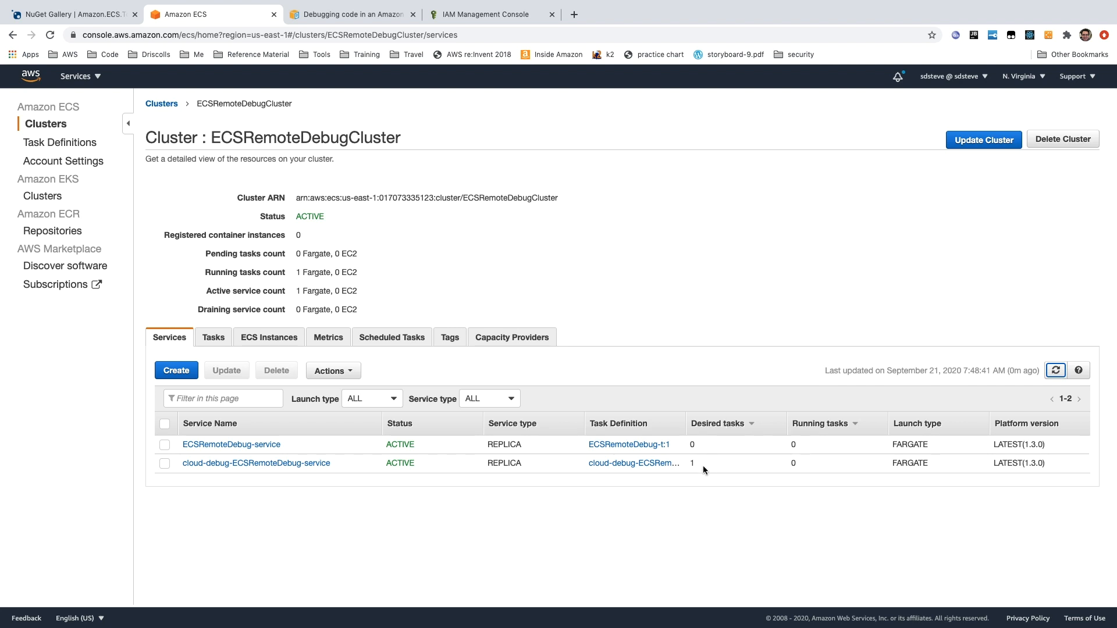
mouse_move(338, 474)
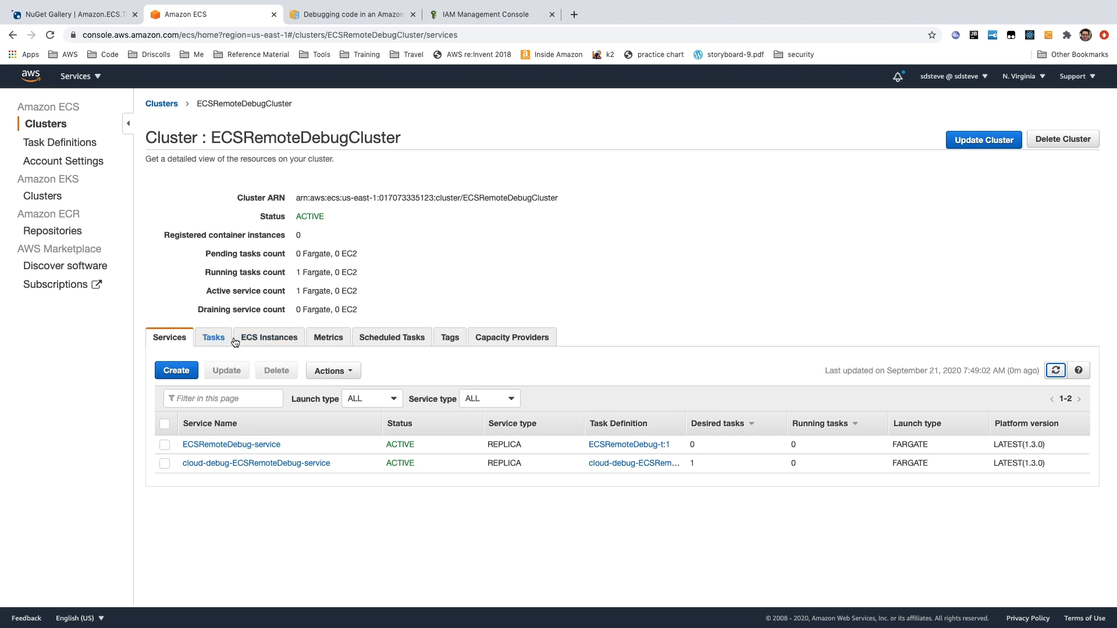
Open the pending cloud-debug task from the cluster's Tasks list and select its public IP.
click(213, 337)
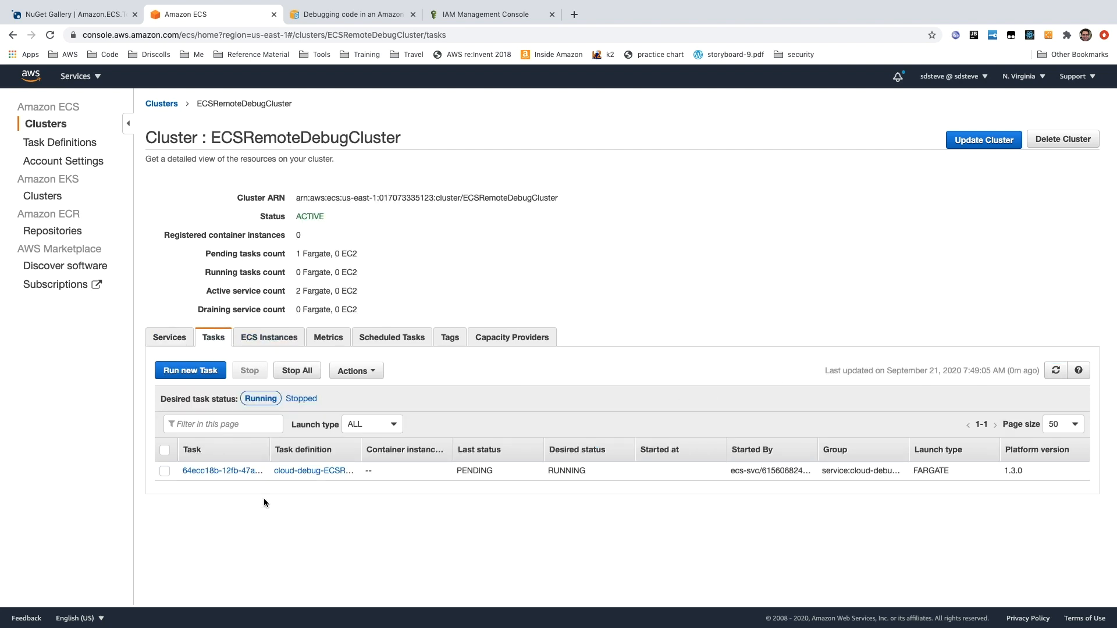
mouse_move(475, 475)
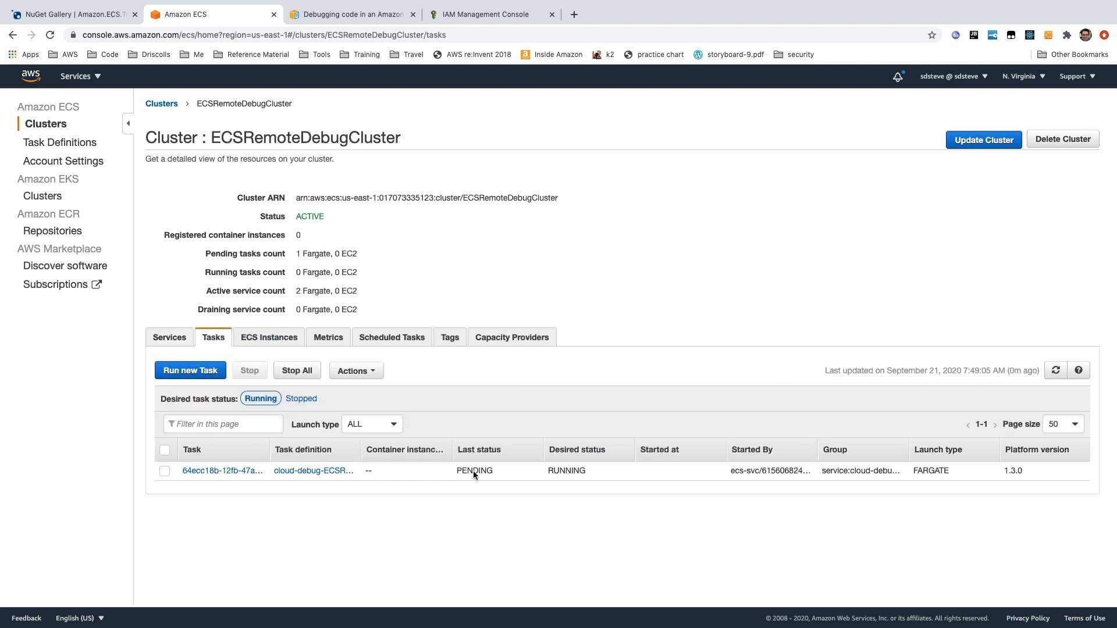
click(222, 470)
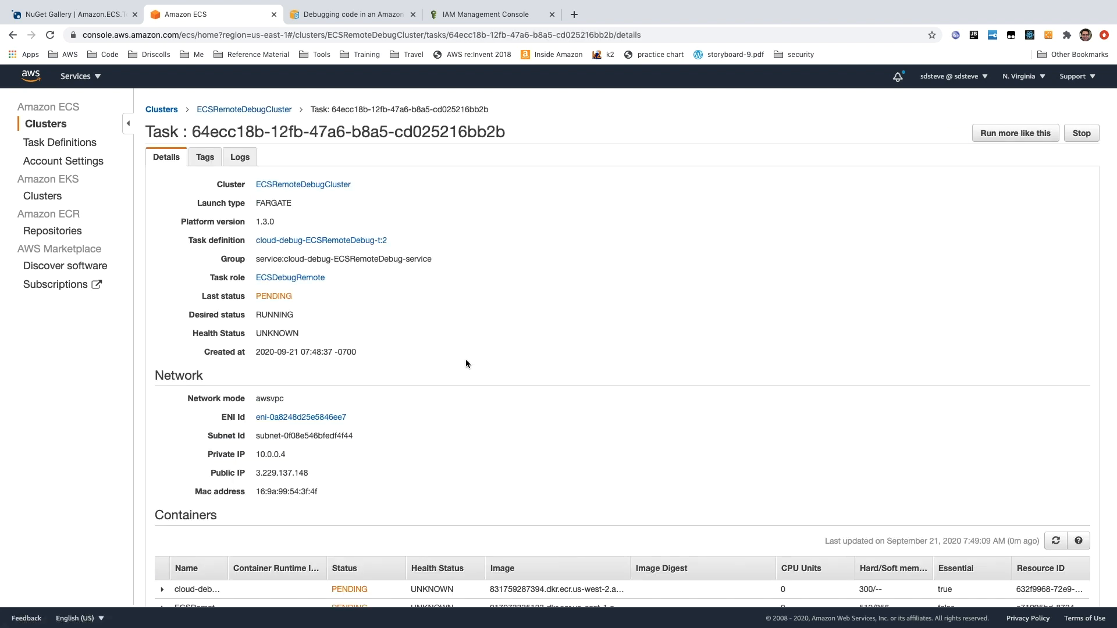
click(1055, 516)
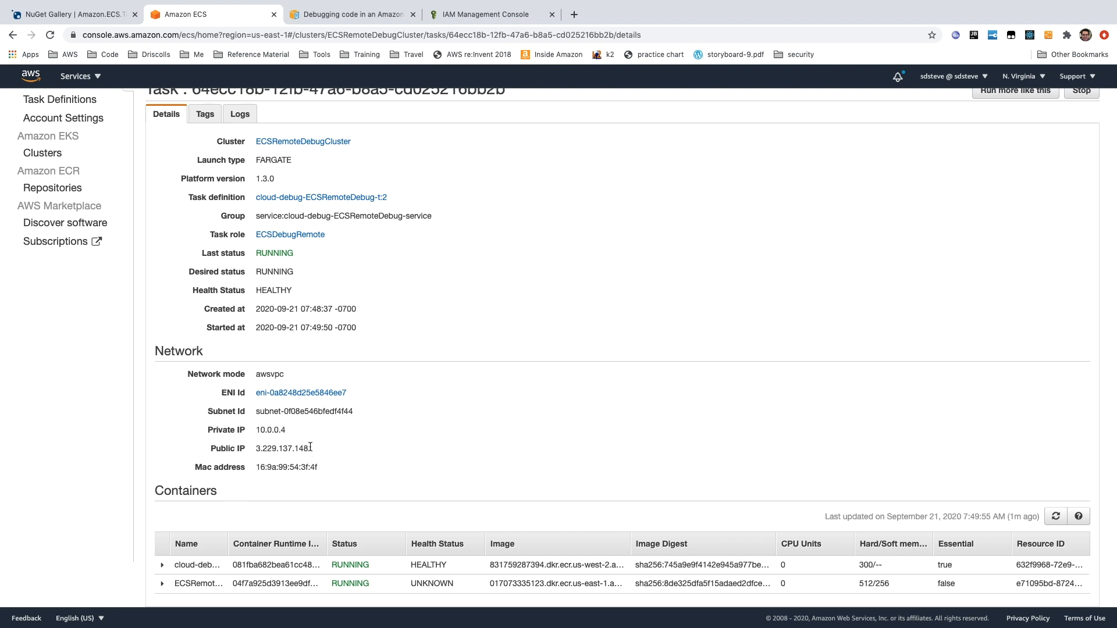
double_click(281, 448)
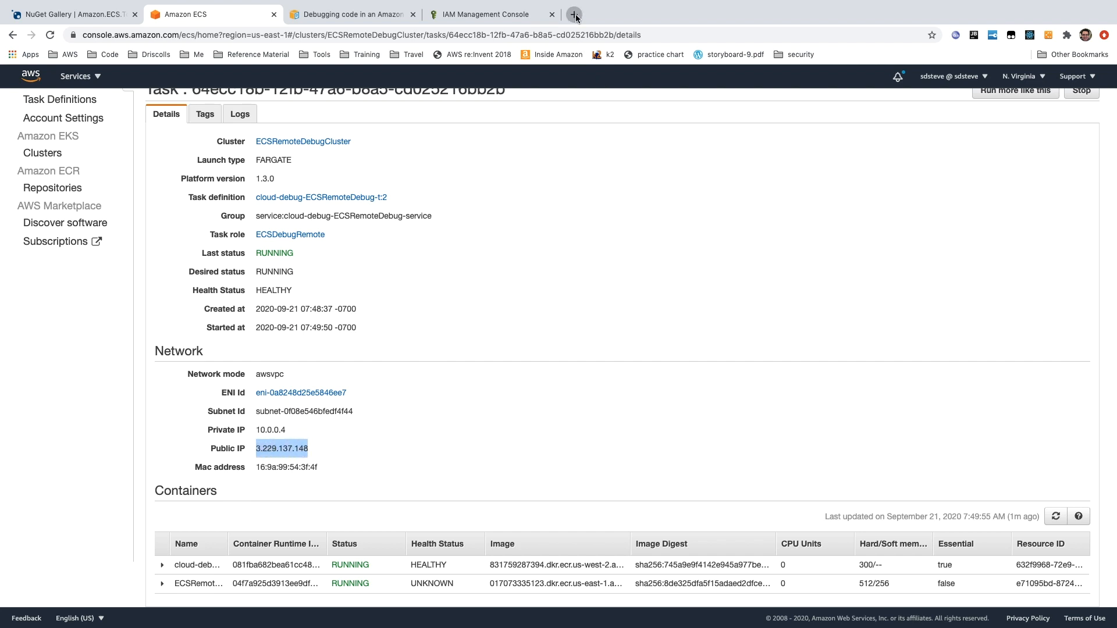
click(574, 14)
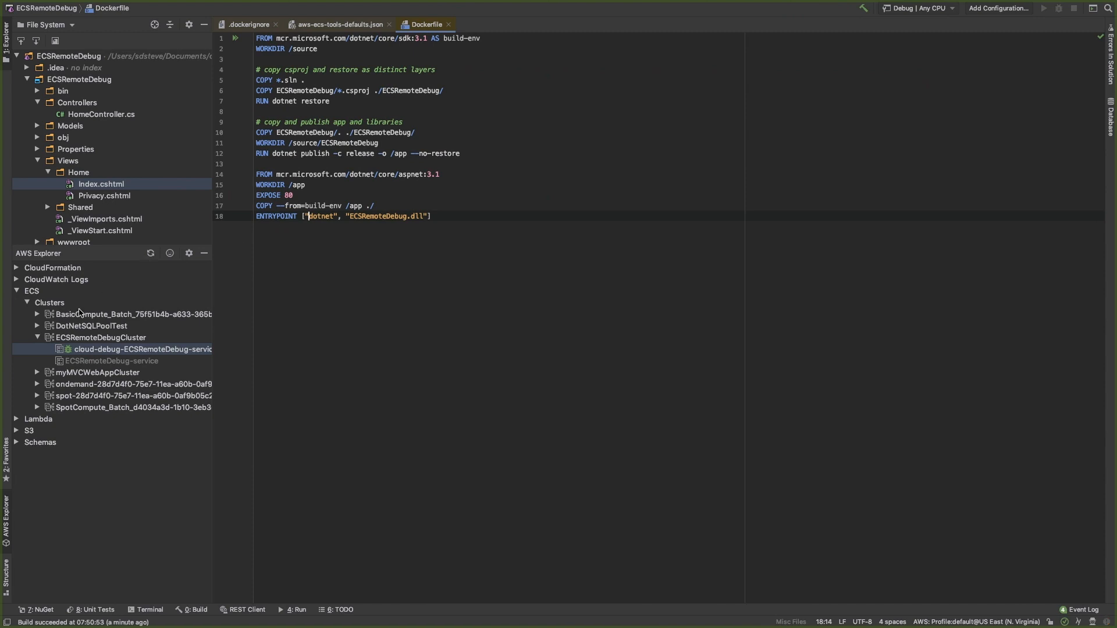
mouse_move(96, 273)
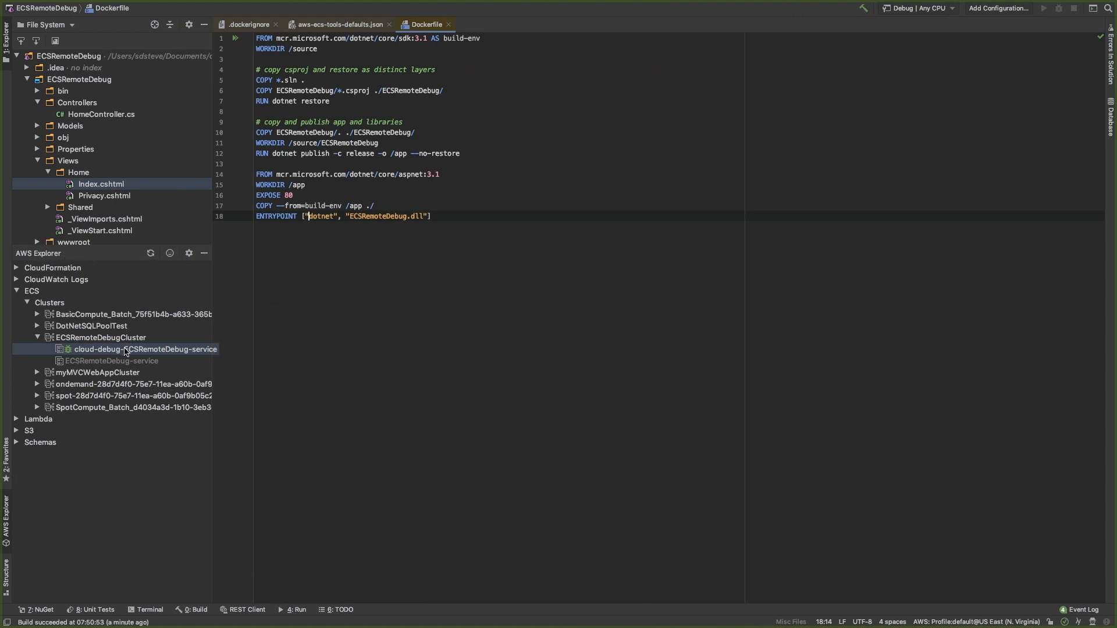
Bring up the AWS Explorer actions for cloud-debug-ECSRemoteDebug-service to start debugging it.
right_click(145, 349)
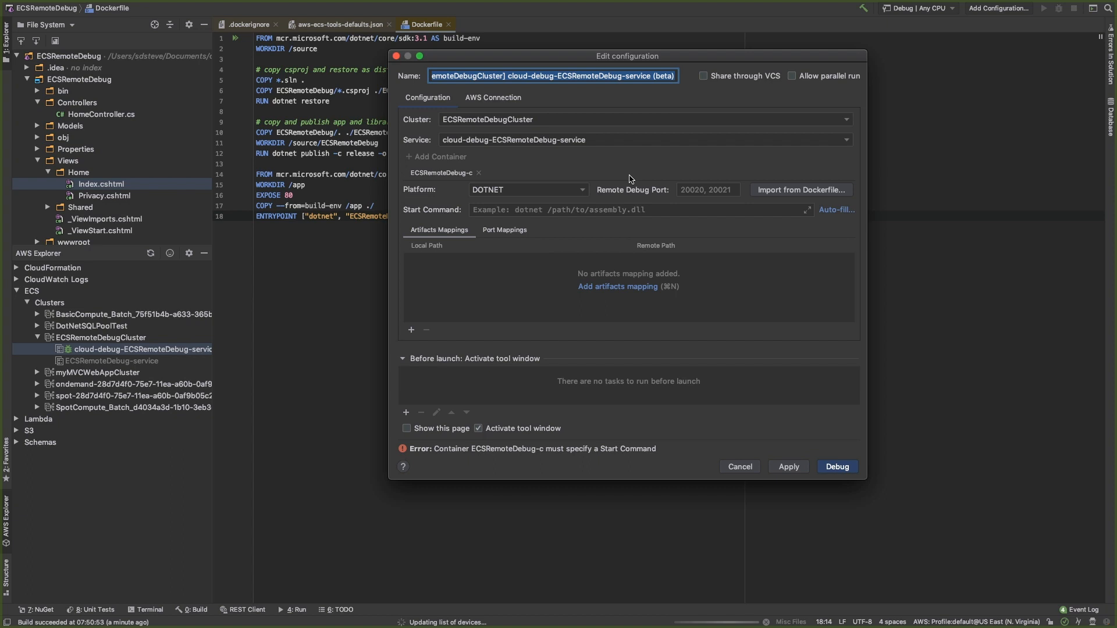
mouse_move(659, 189)
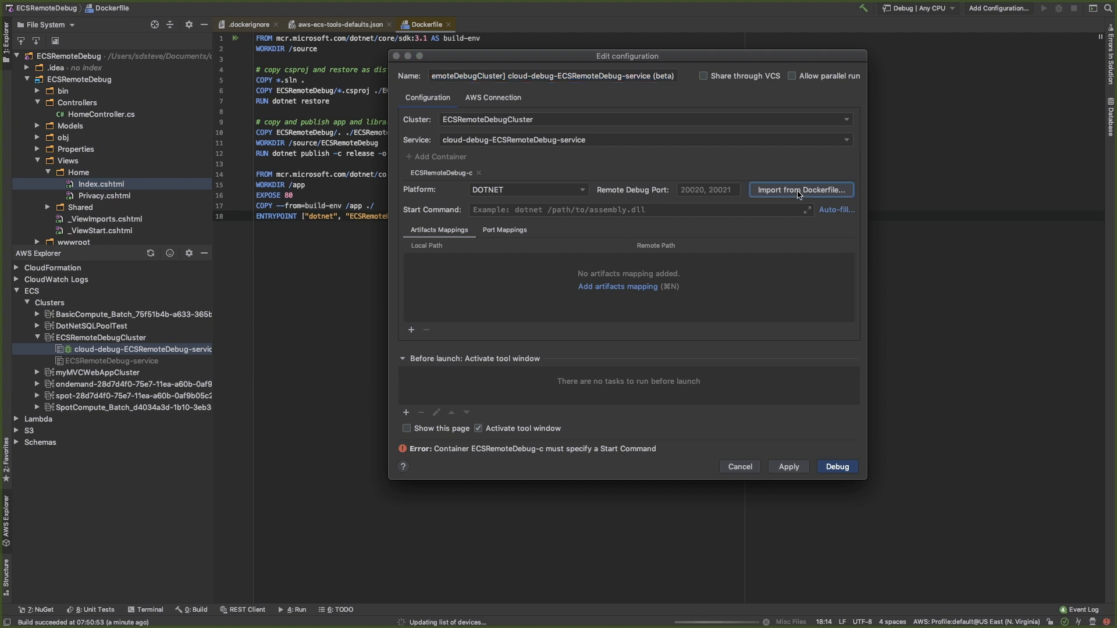
Import container settings from the Dockerfile and set Local Path to bin/Debug/netcoreapp3.1.
click(801, 189)
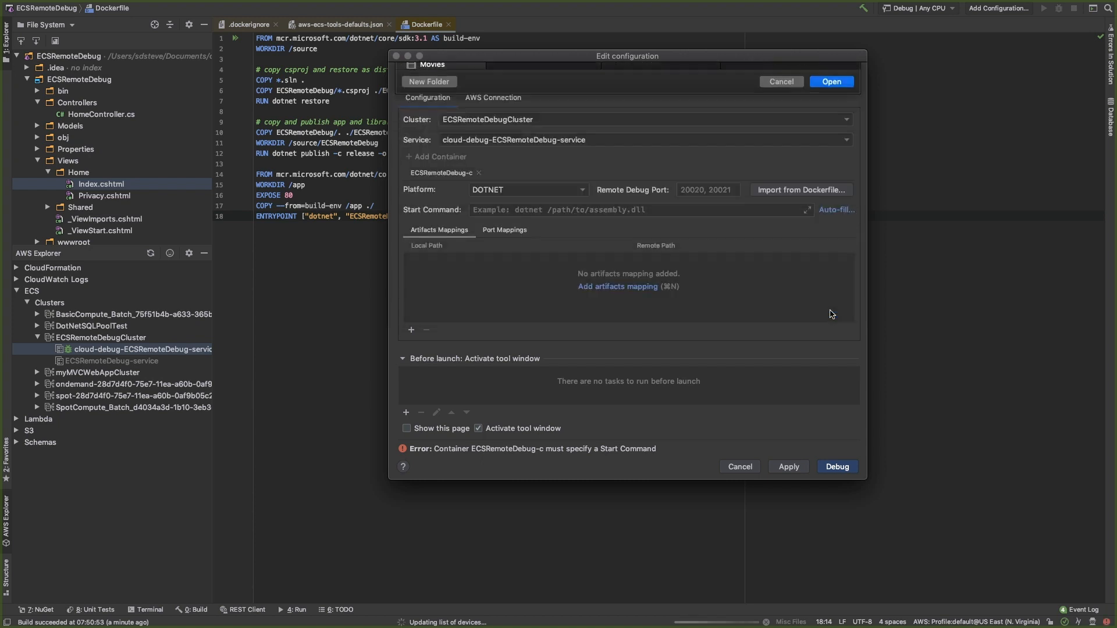
click(800, 190)
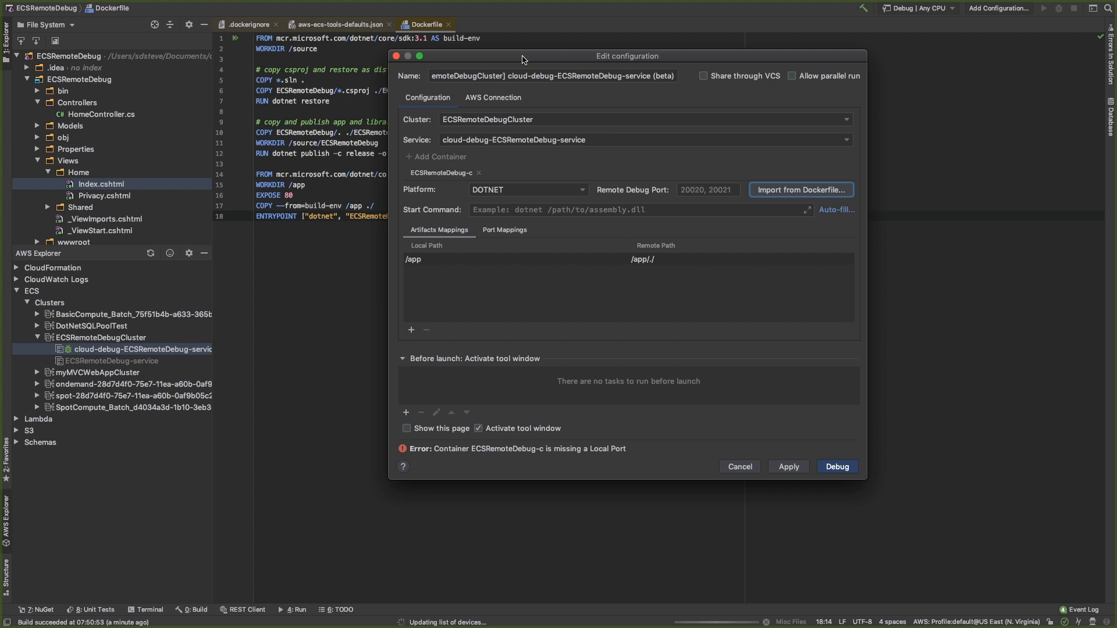
drag(522, 56, 726, 51)
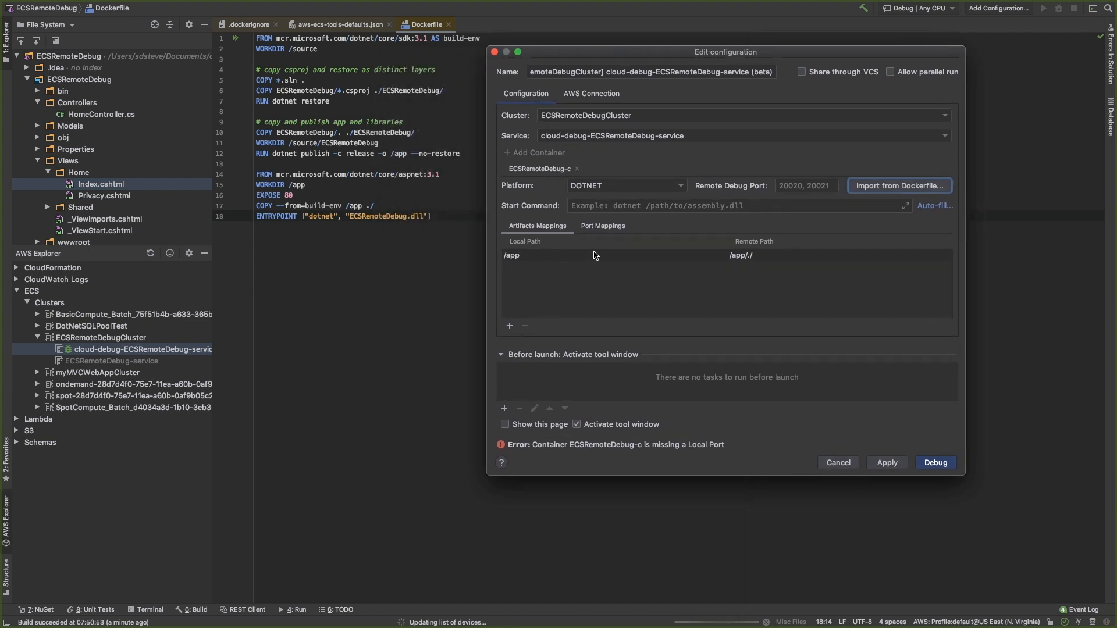
mouse_move(526, 248)
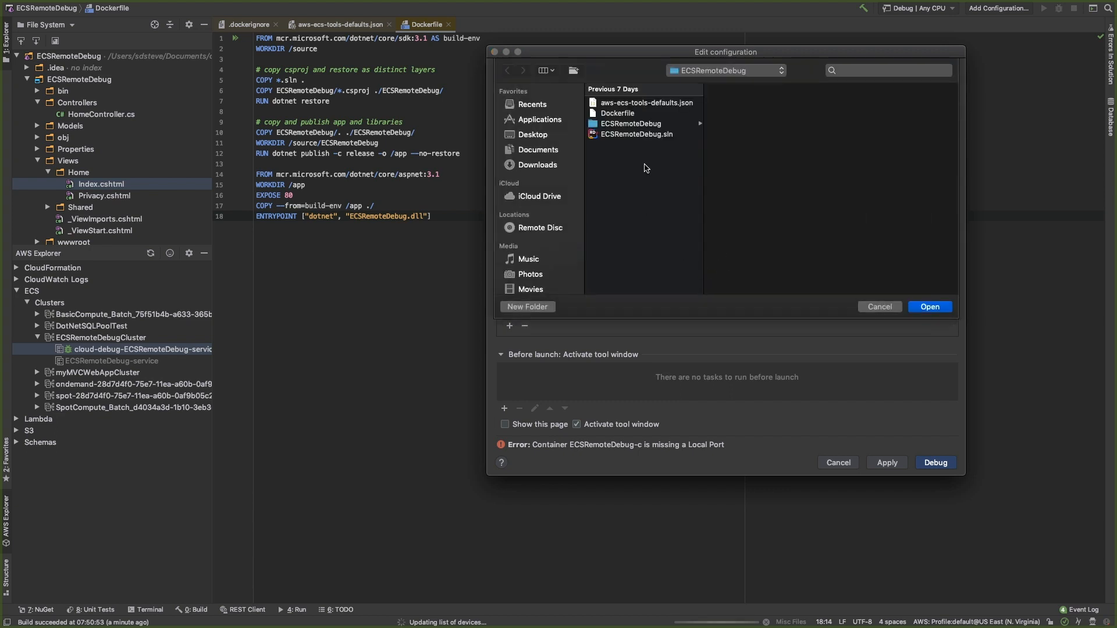
click(630, 123)
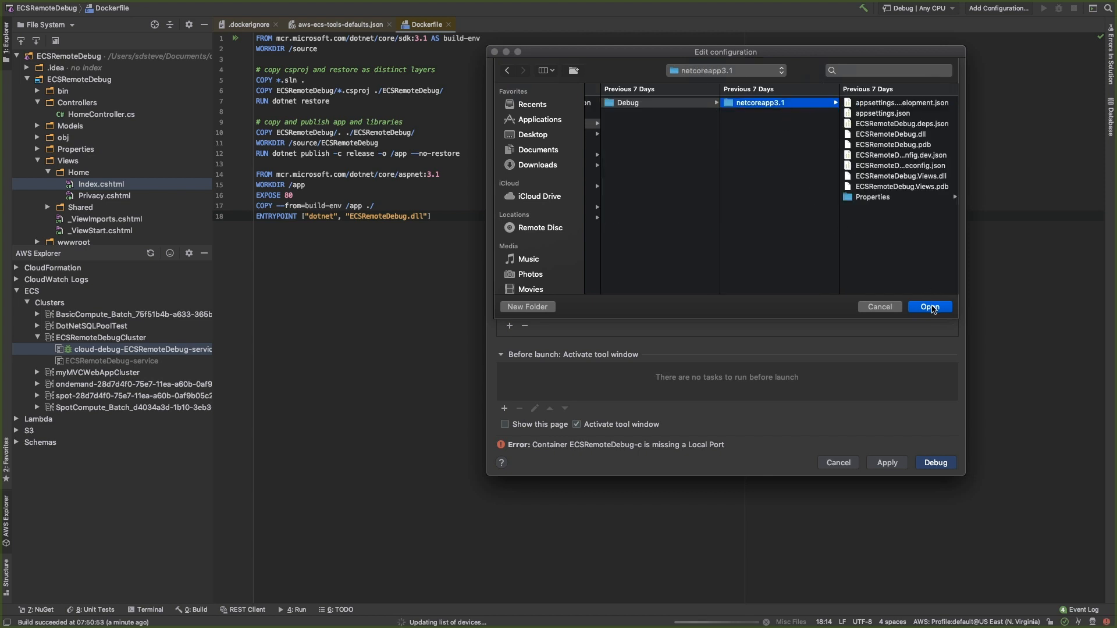
click(930, 307)
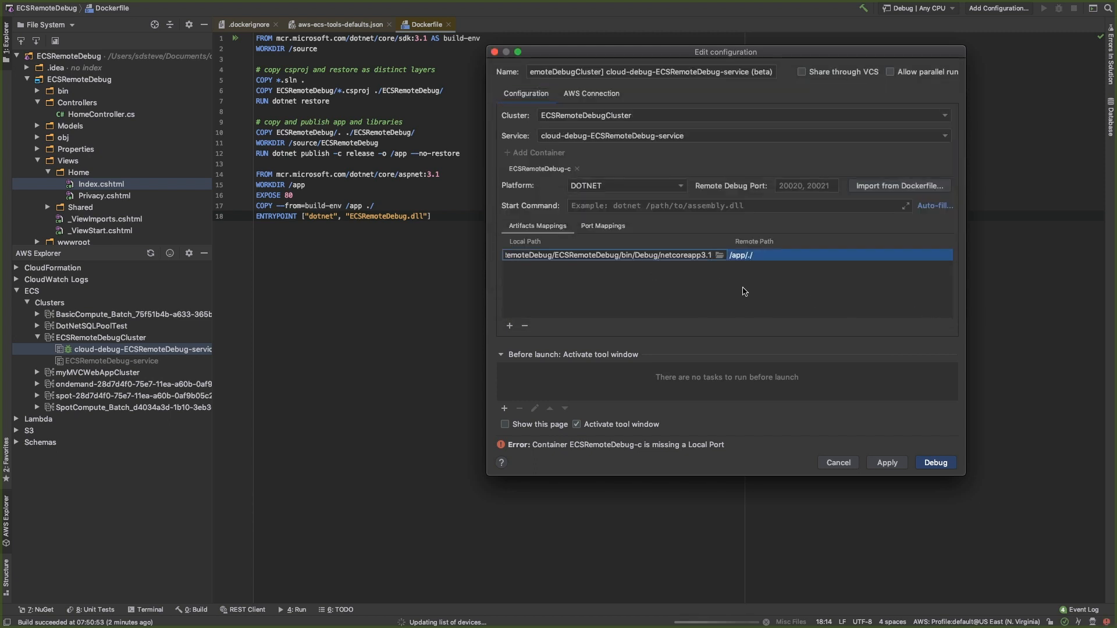
mouse_move(771, 263)
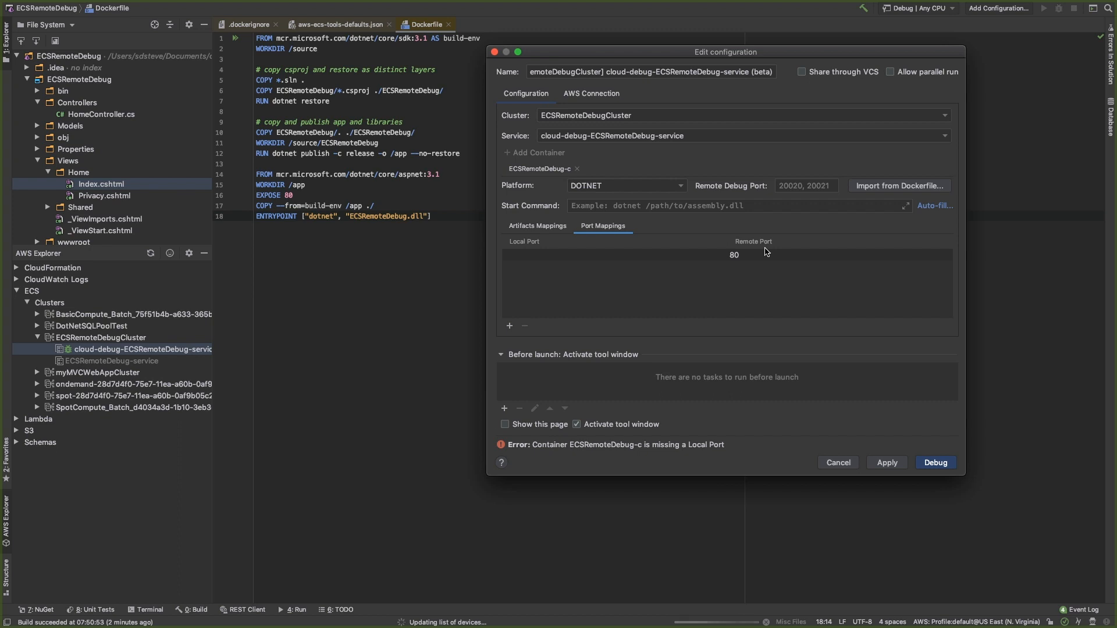
mouse_move(381, 198)
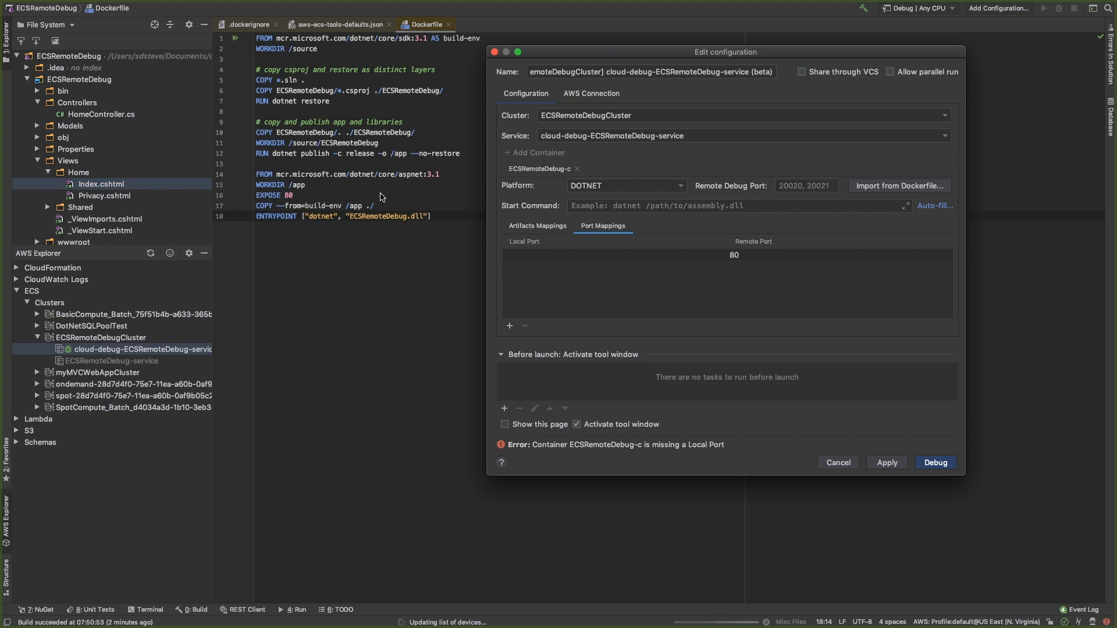
Map local port 8080 to container port 80 in Port Mappings.
click(612, 254)
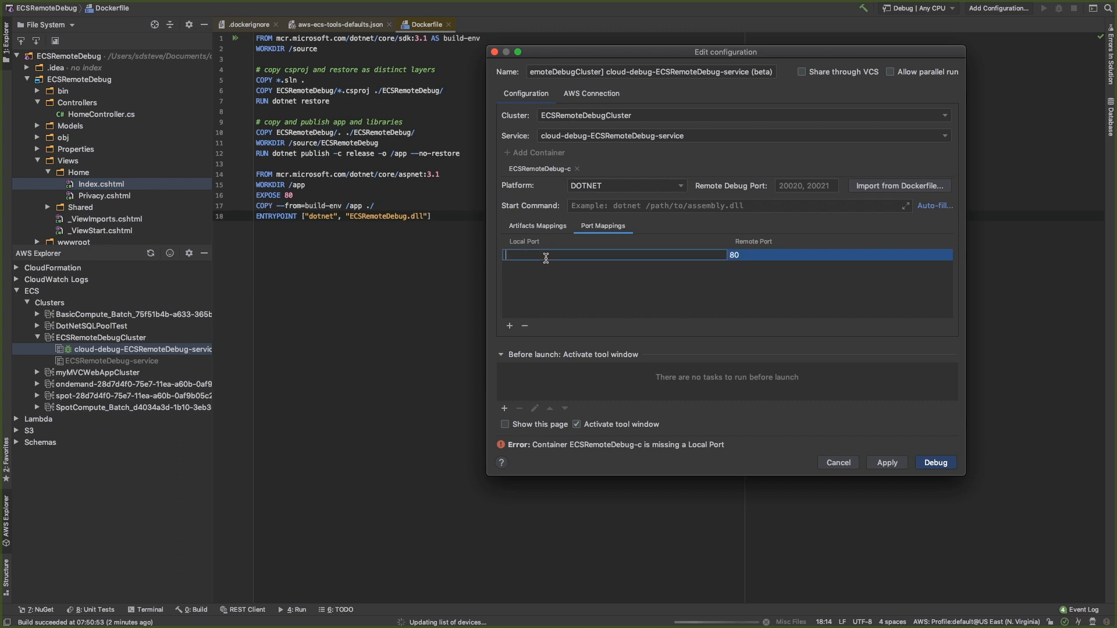
text(8080)
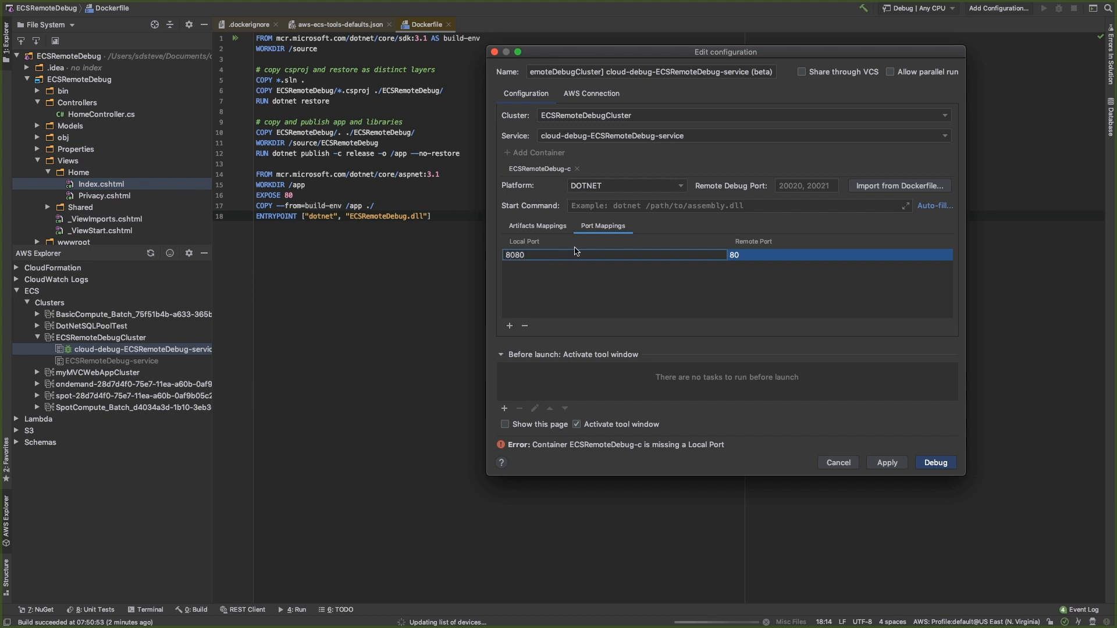
mouse_move(567, 271)
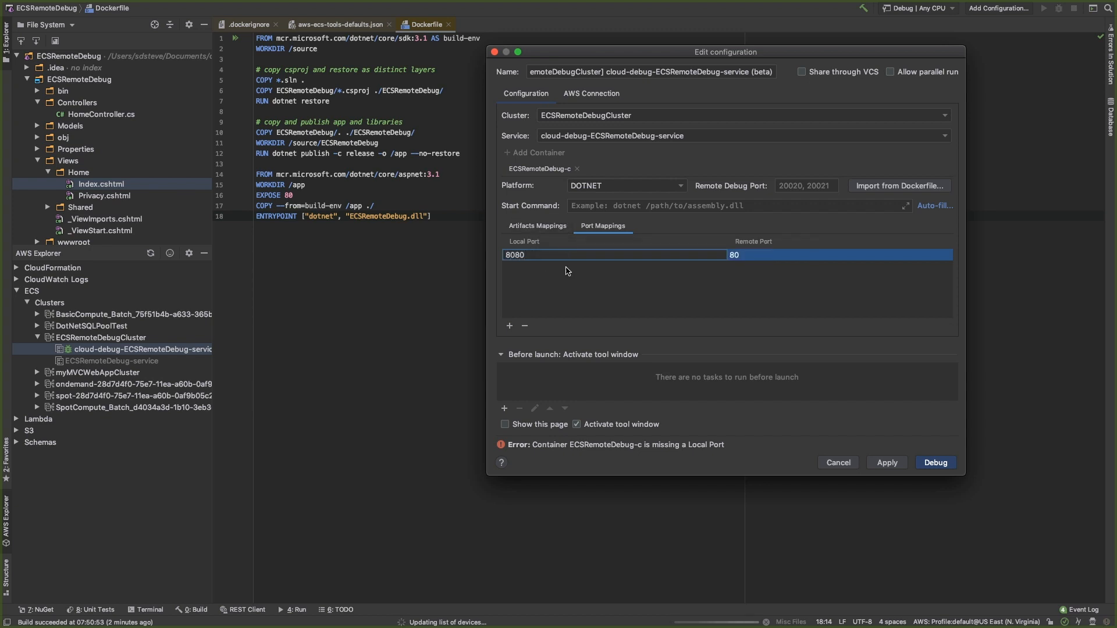
click(537, 226)
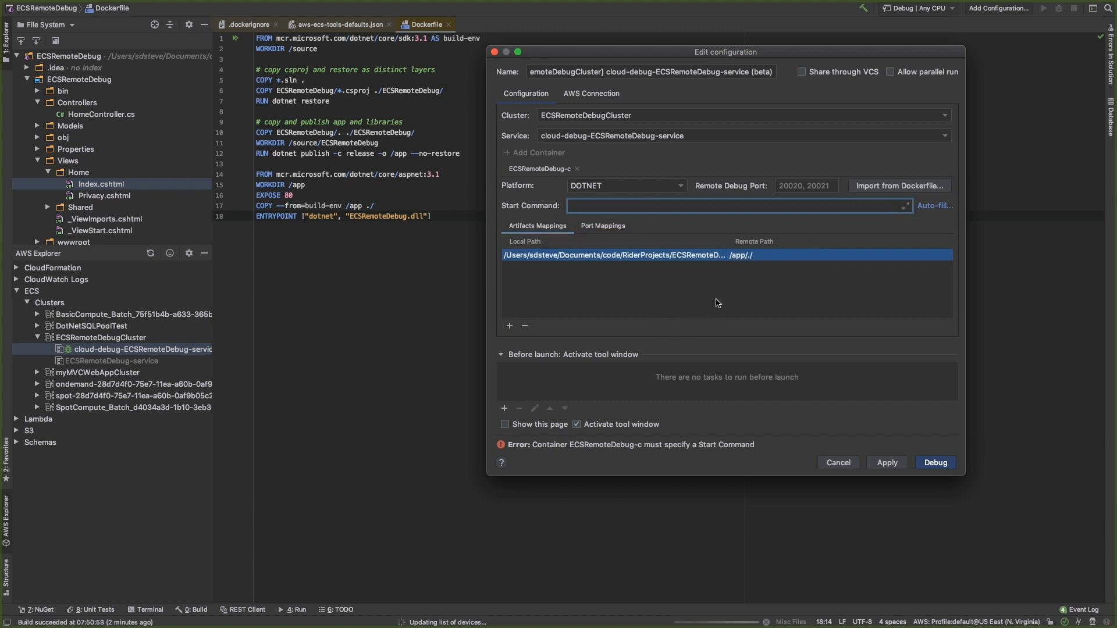
Enter the container start command dotnet /app/ECSRemoteDebug.dll.
text(dotnet)
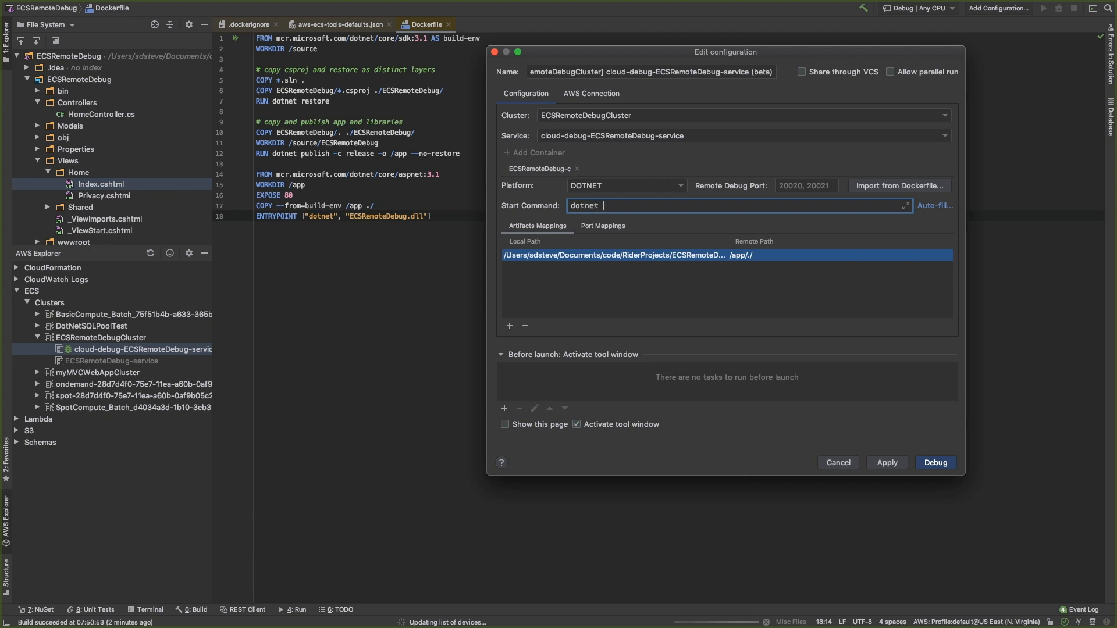
text(/app)
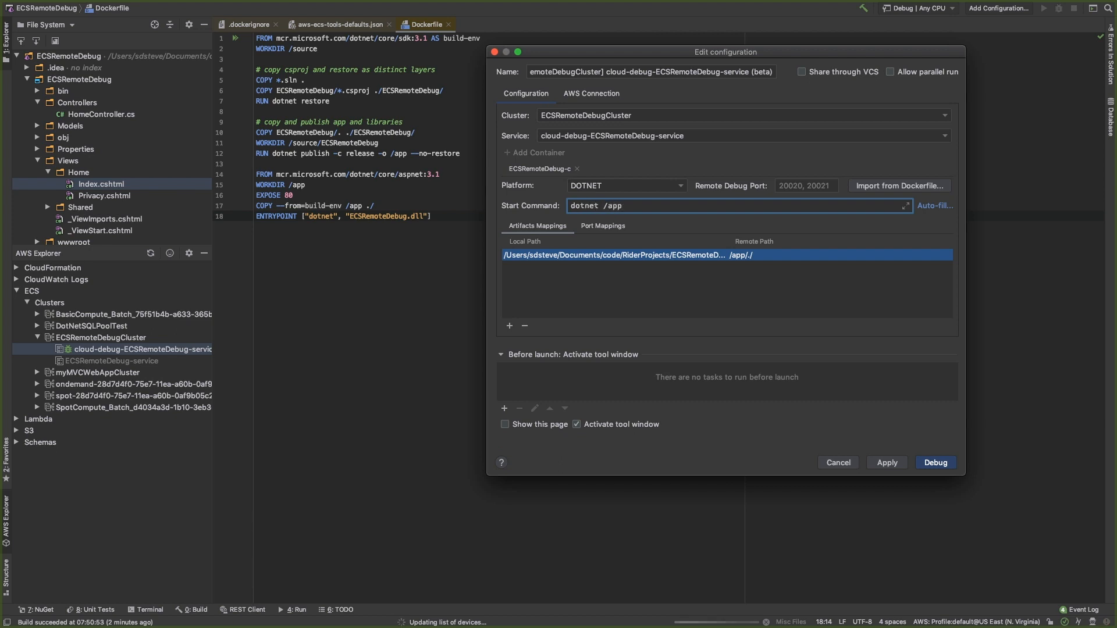
text(/Ecs)
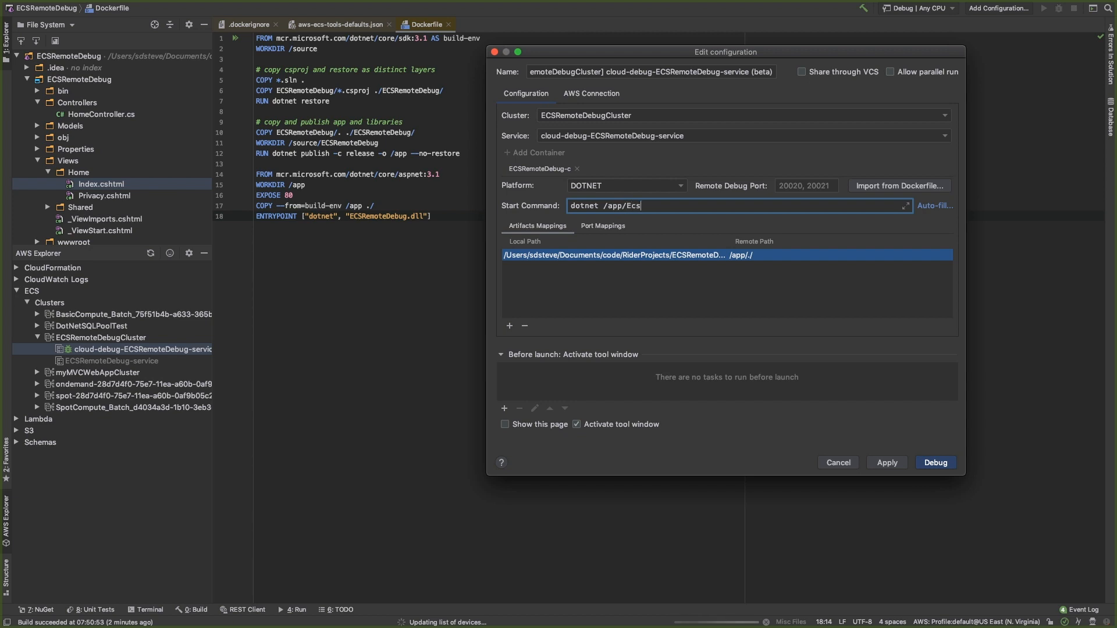
text(EE)
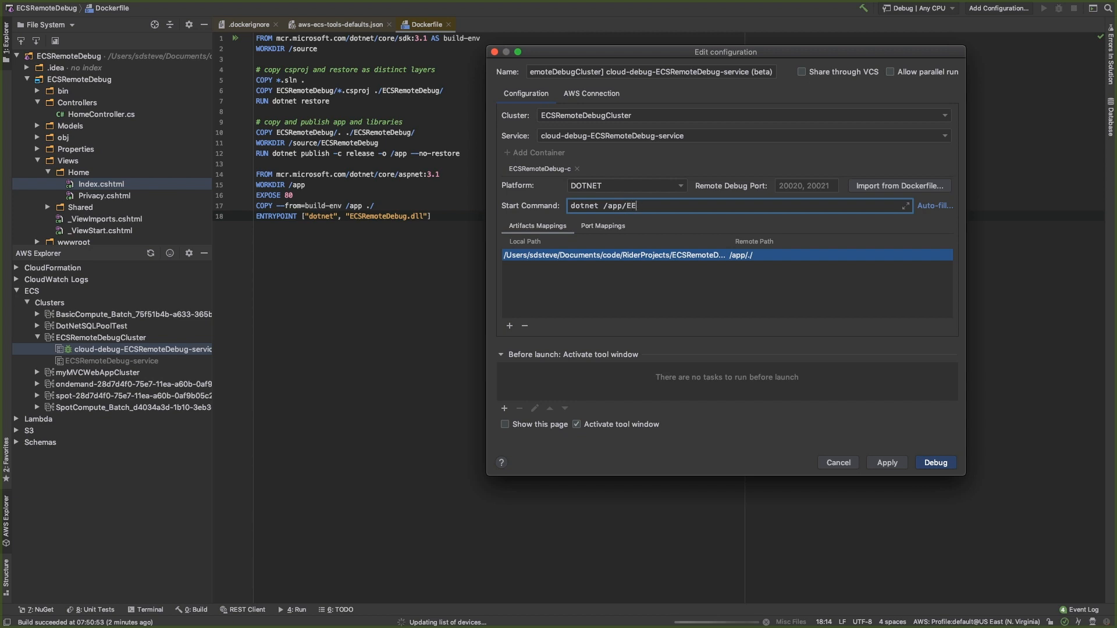
text(CS)
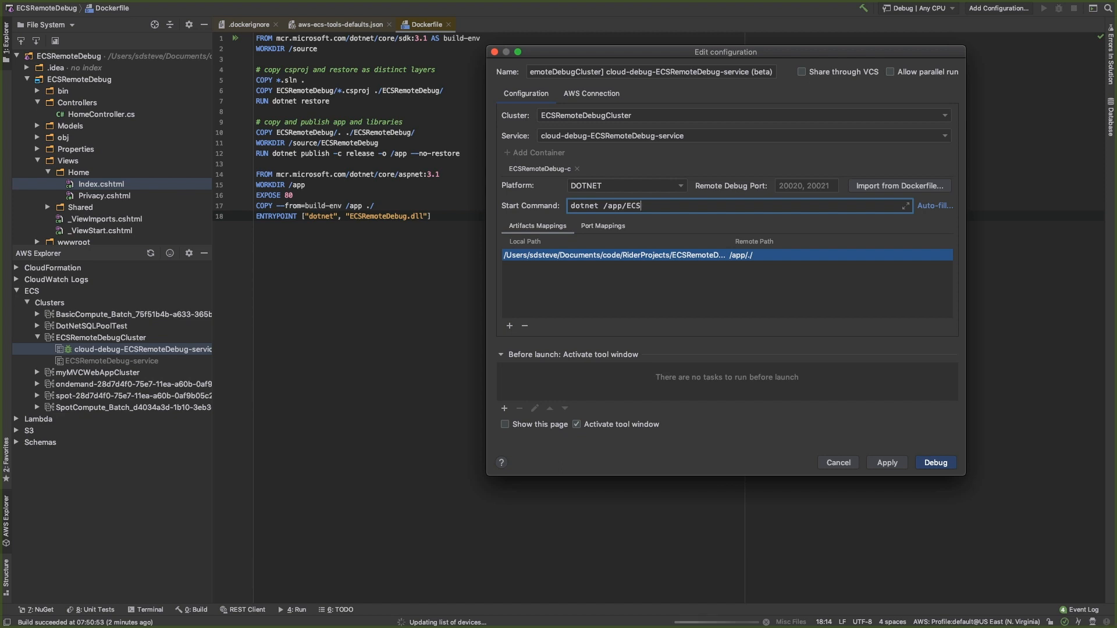
text(R)
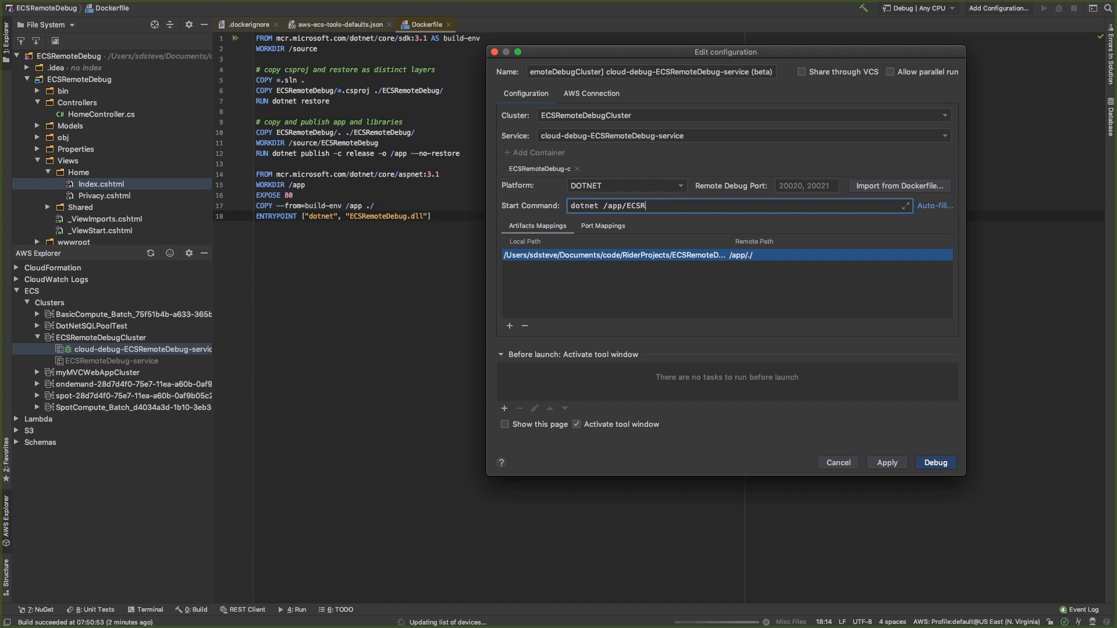
text(emo)
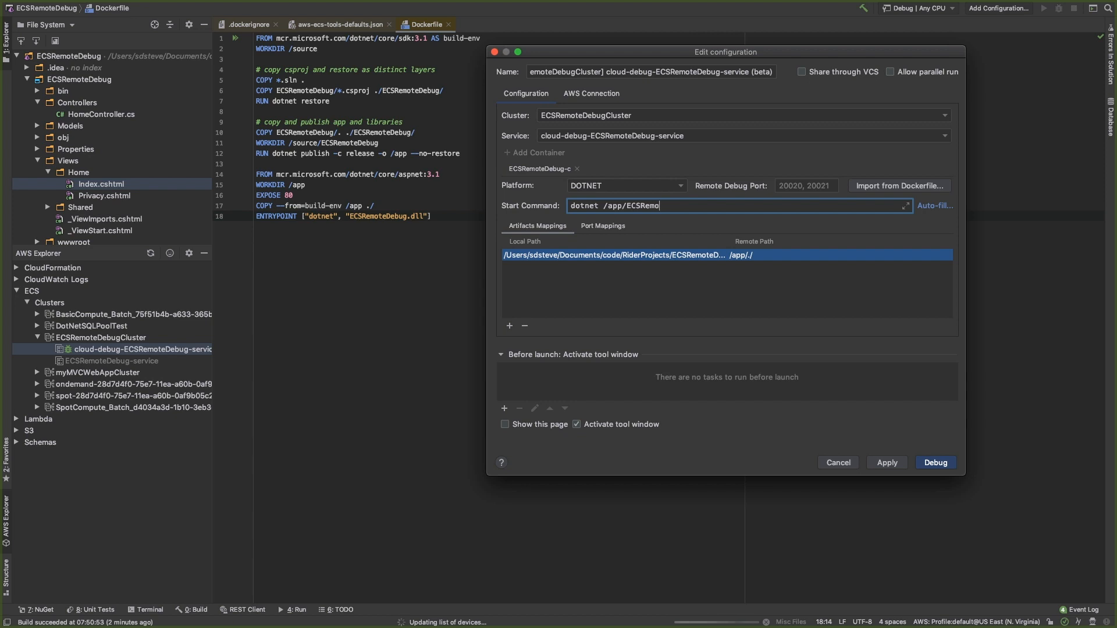
text(te)
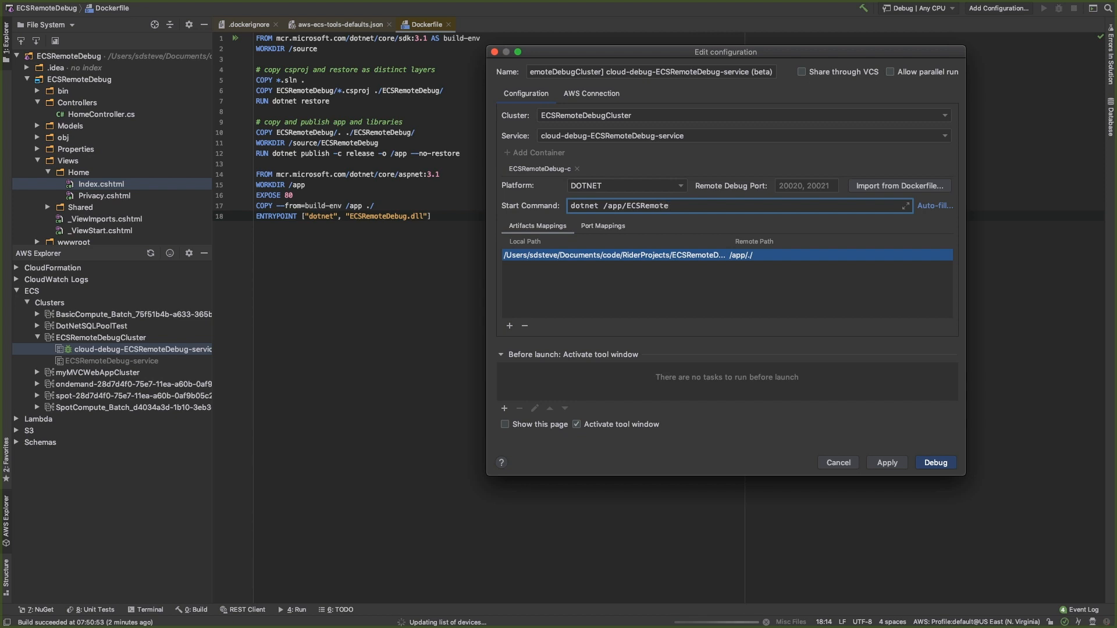
text(Debug)
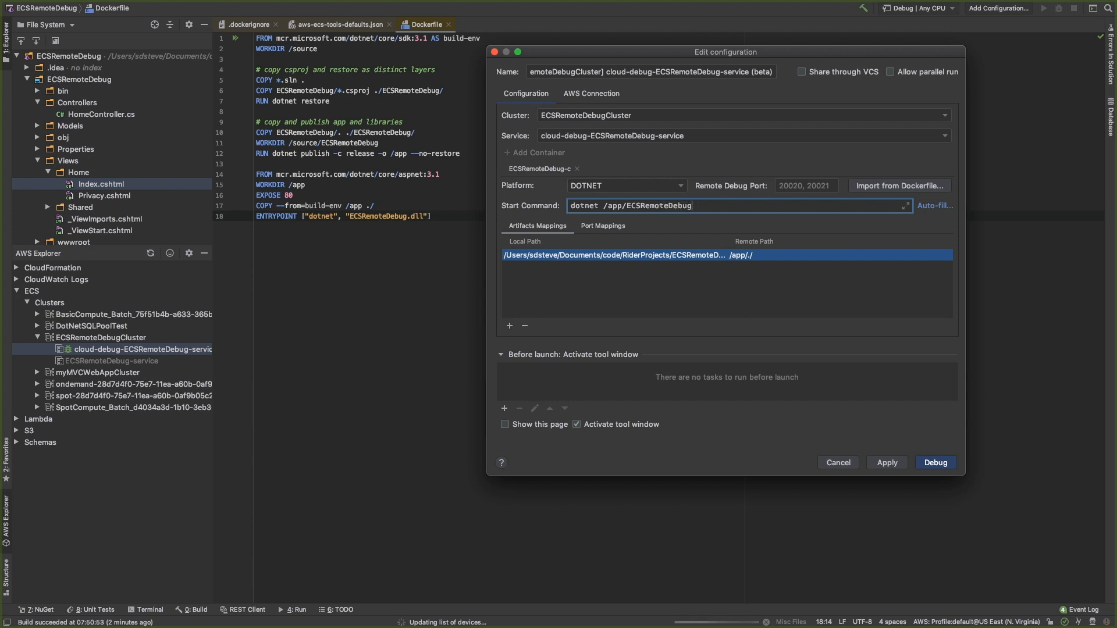
text(.dll)
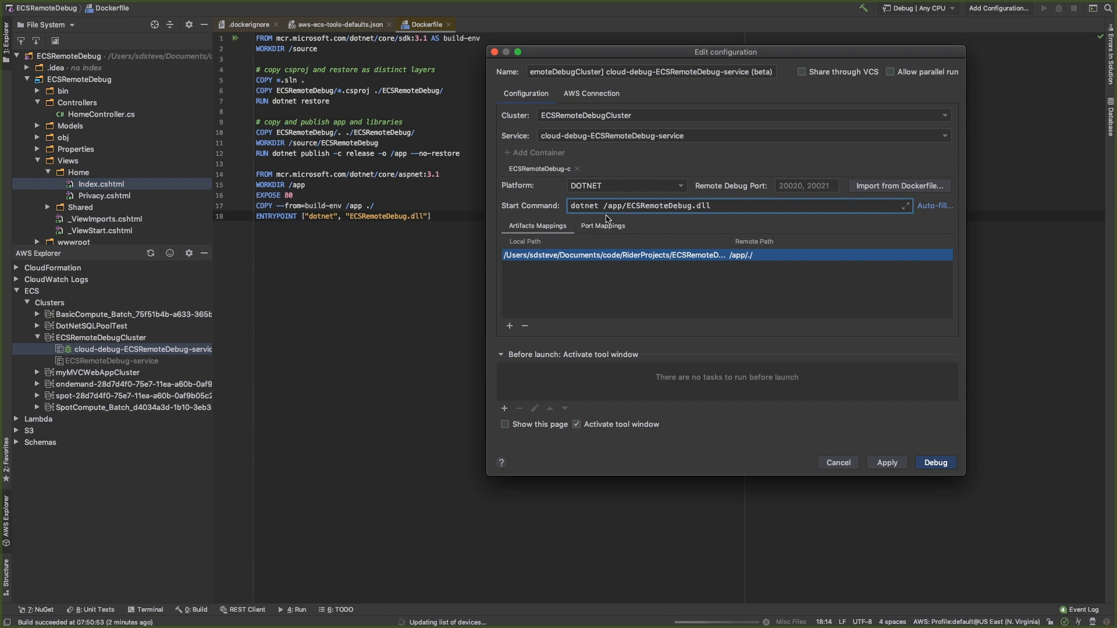
mouse_move(660, 218)
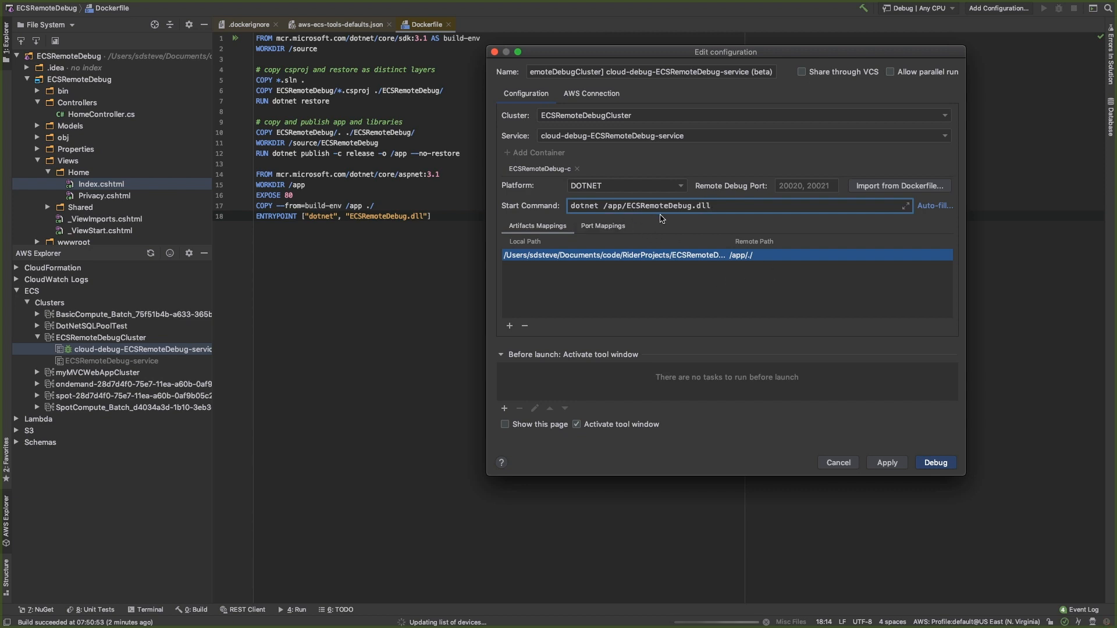
mouse_move(534, 221)
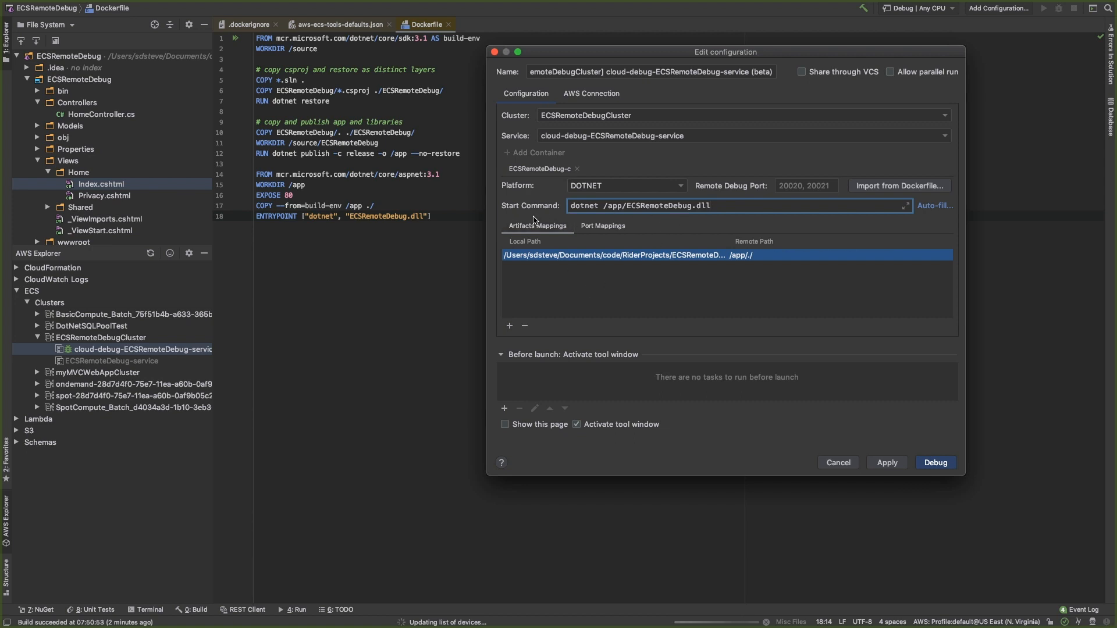
mouse_move(504, 247)
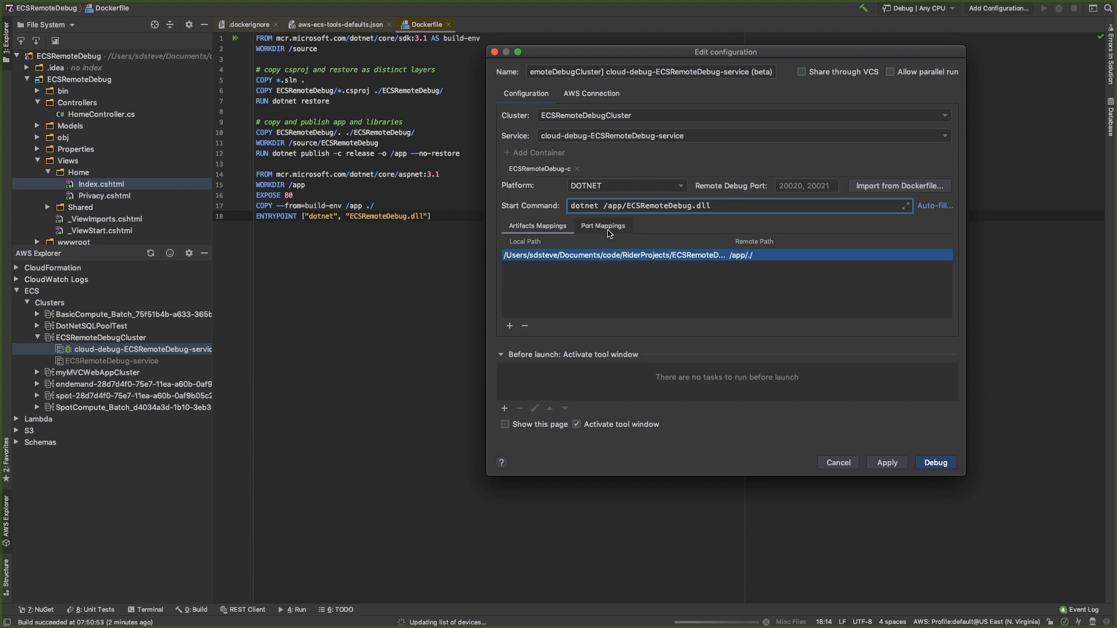
Add Build Solution as a before-launch task and launch the cloud debug session.
click(602, 225)
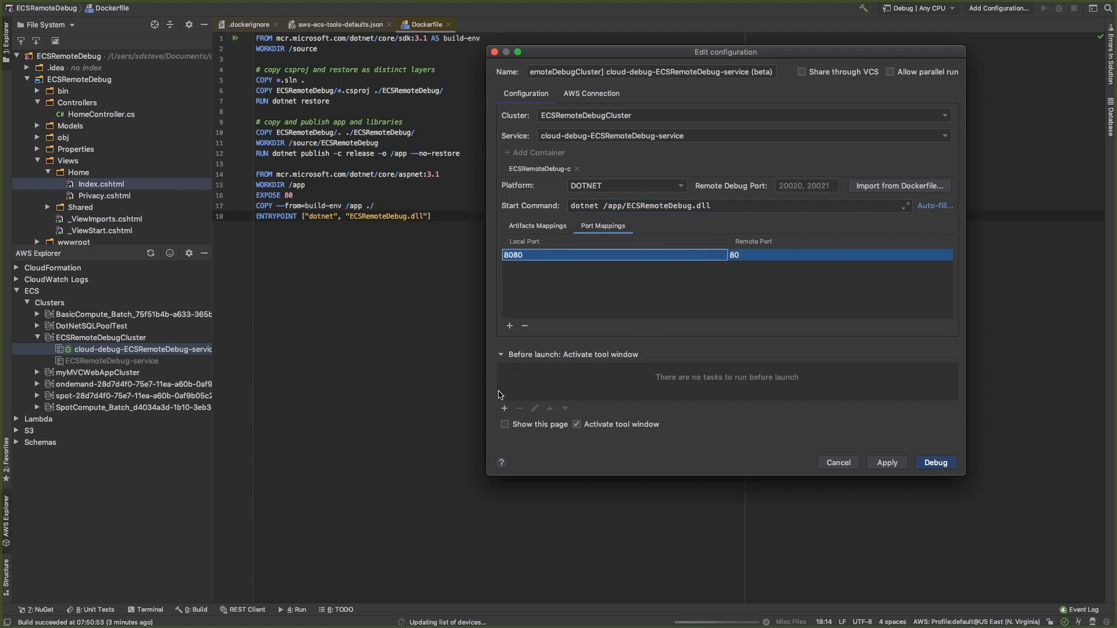
click(504, 408)
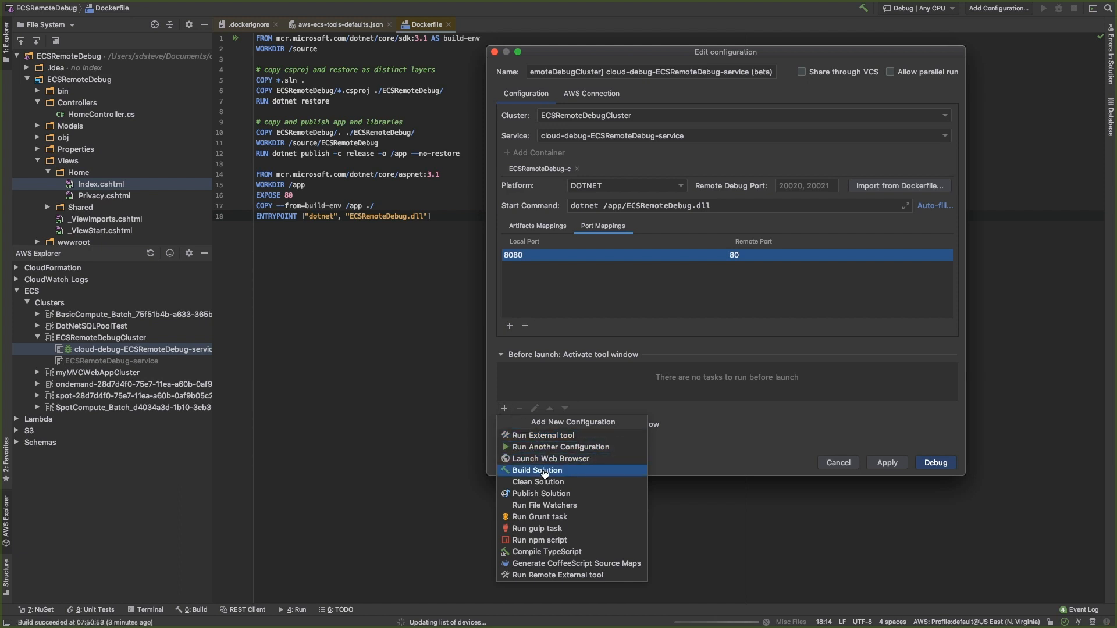
click(537, 470)
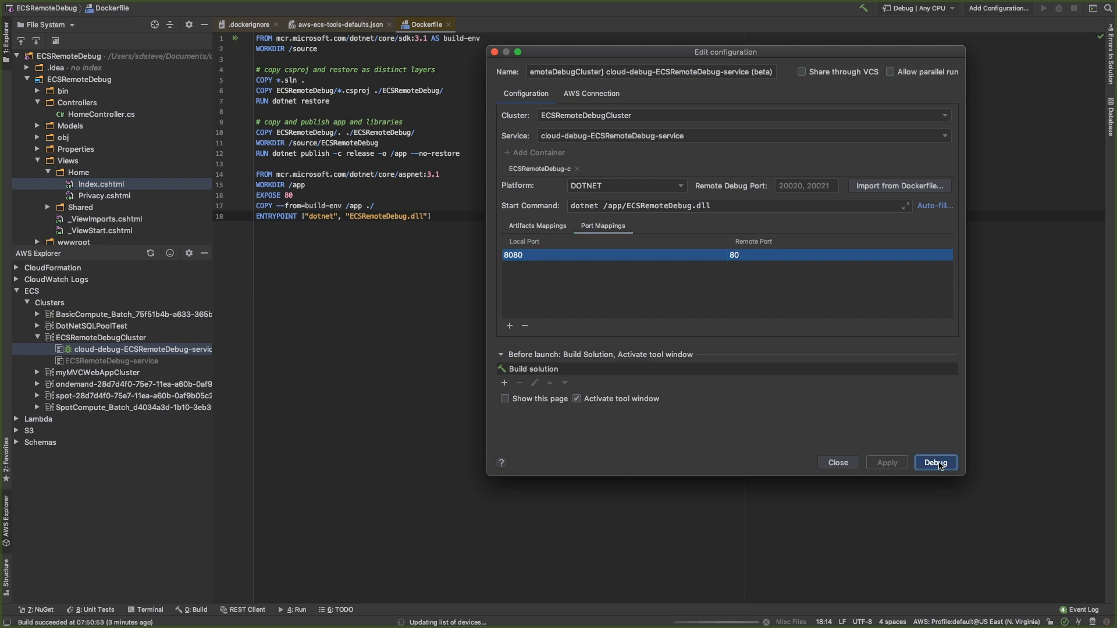
click(935, 462)
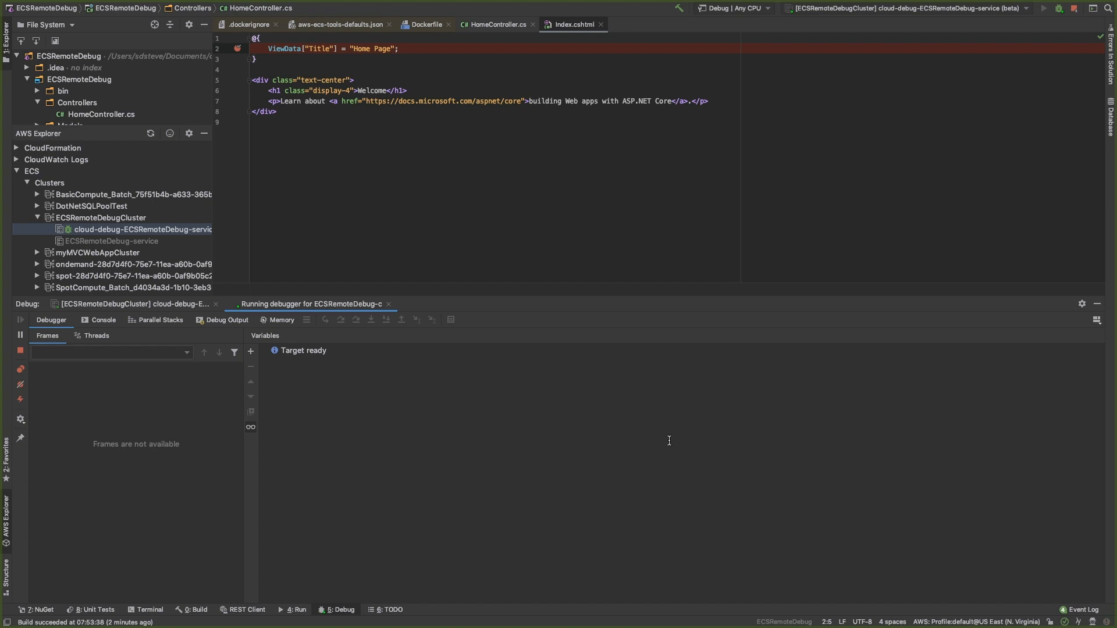
Check the breakpoints in HomeController.cs and Index.cshtml while the debugger attaches.
click(497, 24)
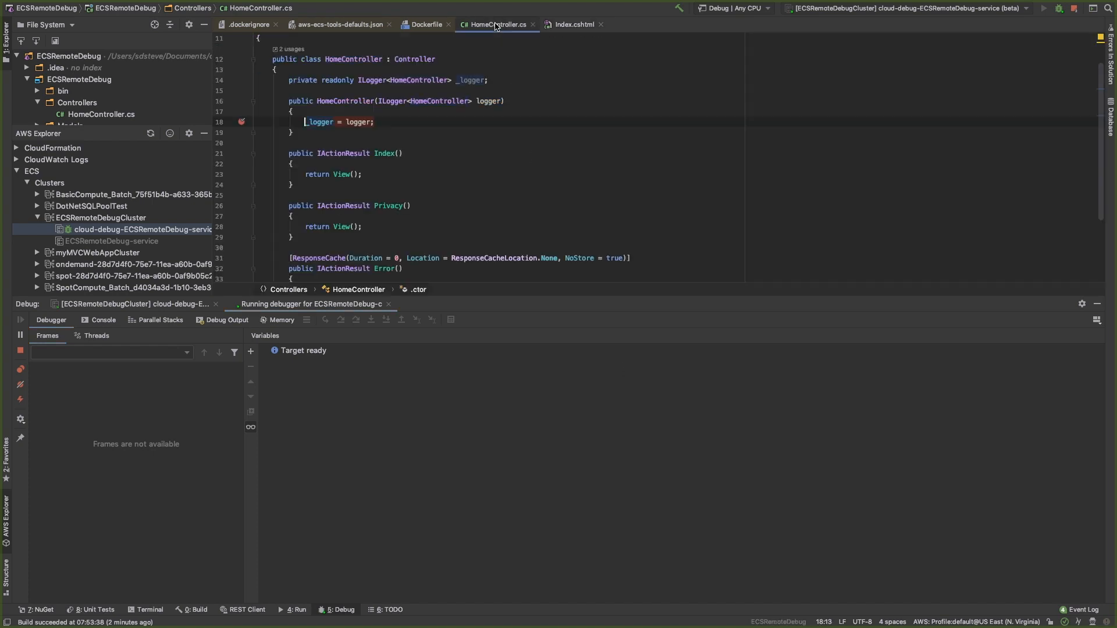
click(572, 24)
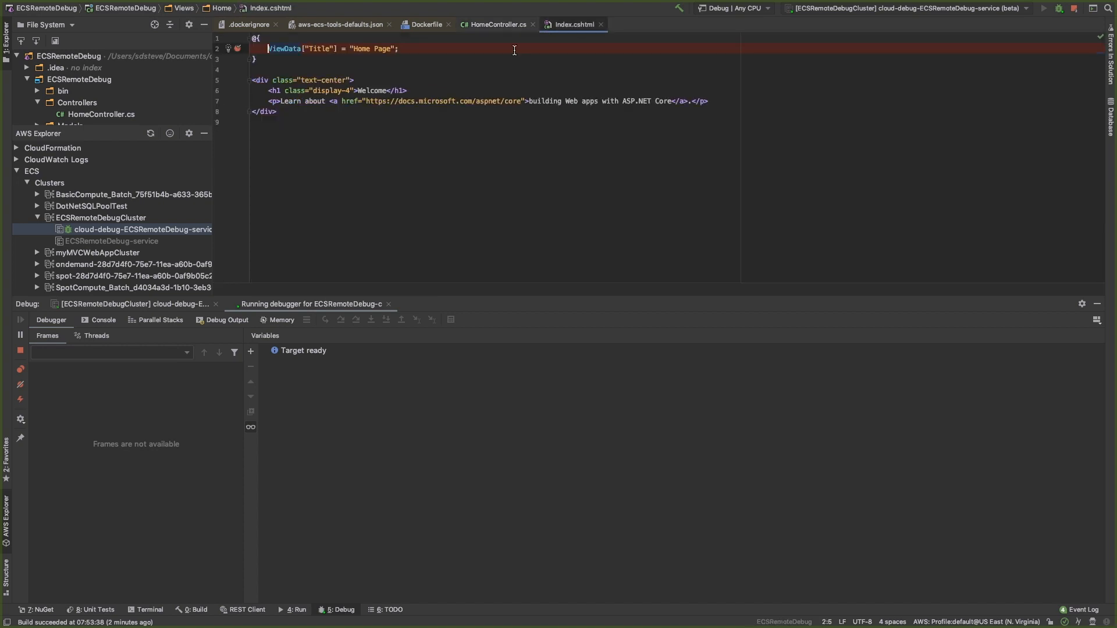
click(496, 25)
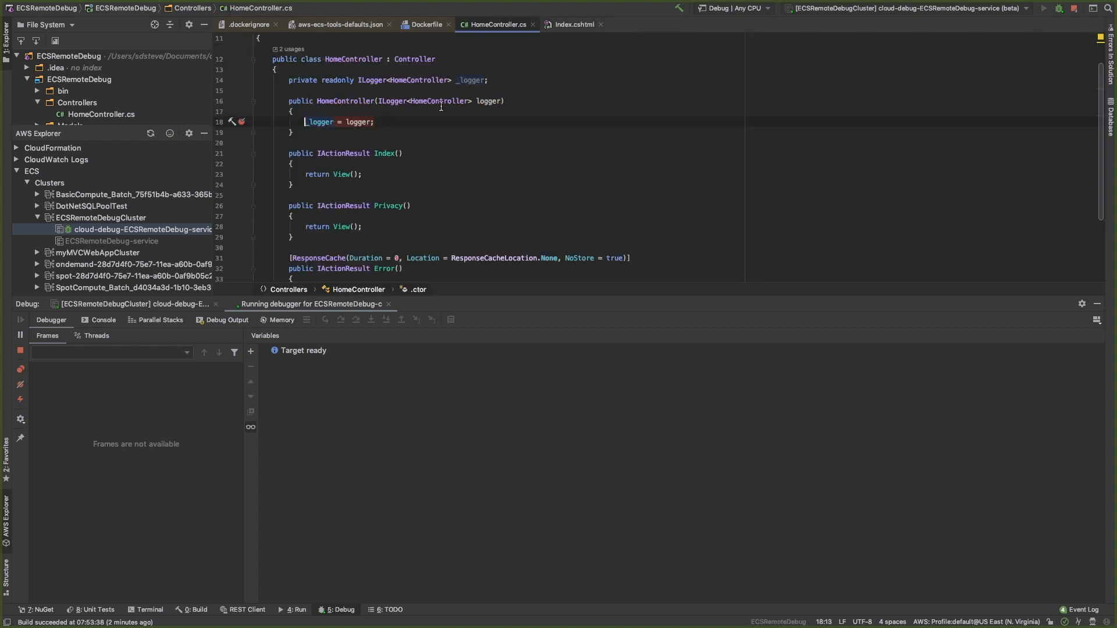
mouse_move(447, 405)
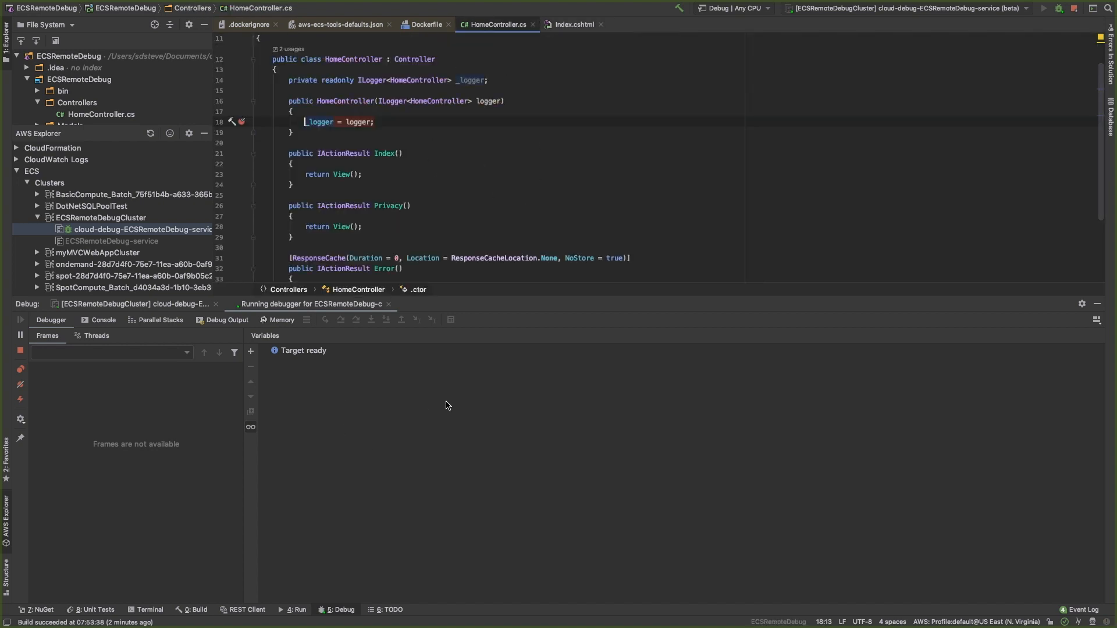
mouse_move(561, 417)
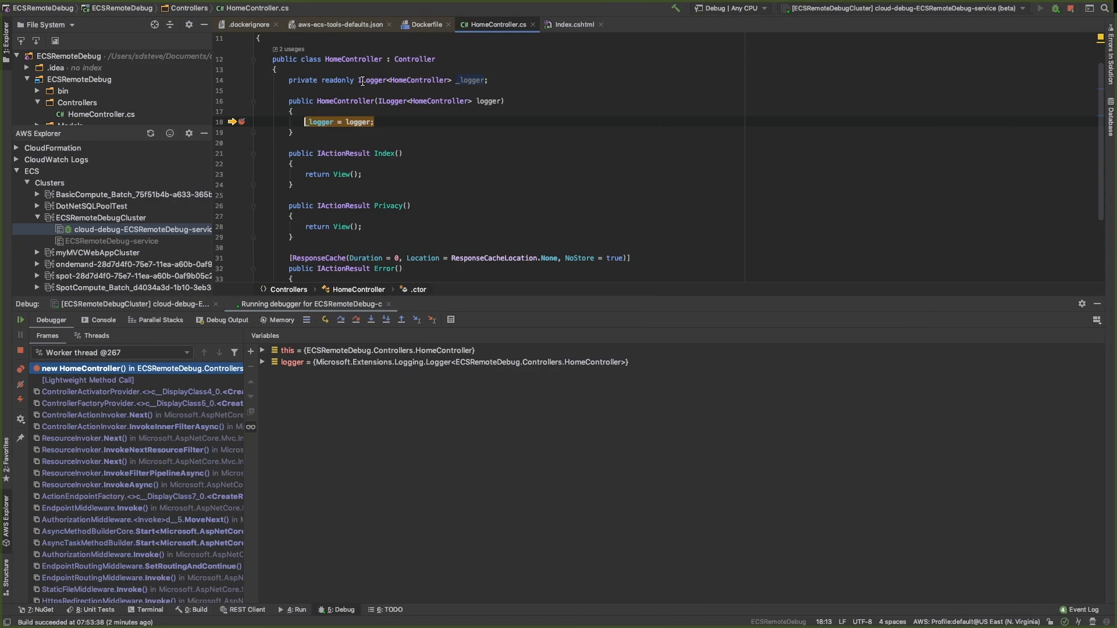
mouse_move(339, 121)
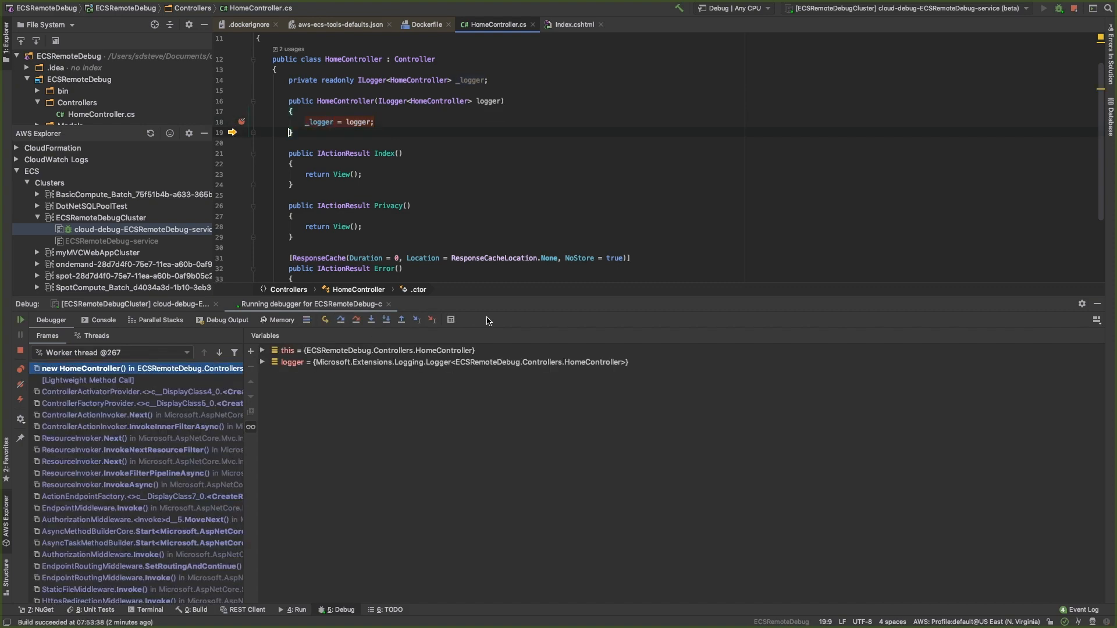
mouse_move(391, 157)
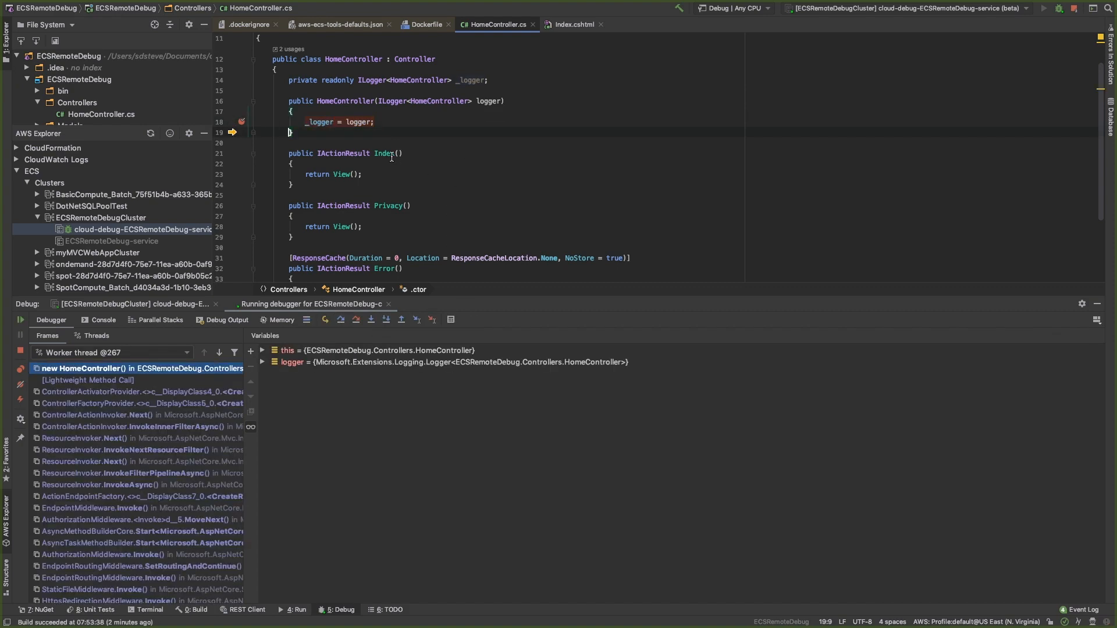
Resume the program twice to move past the HomeController and Index.cshtml breakpoints.
click(340, 320)
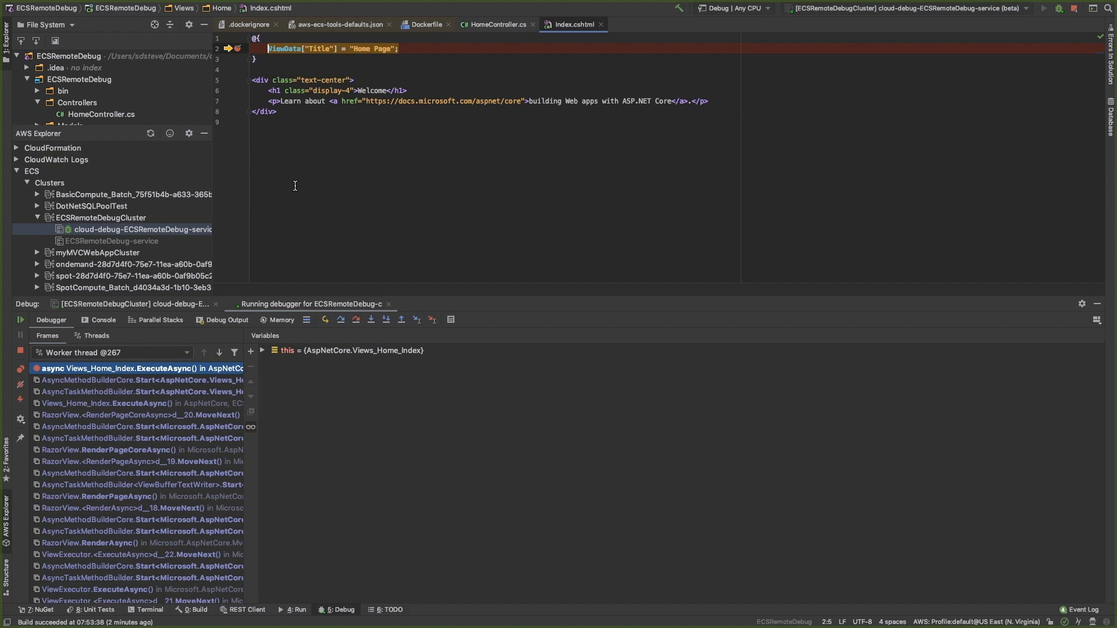
click(340, 319)
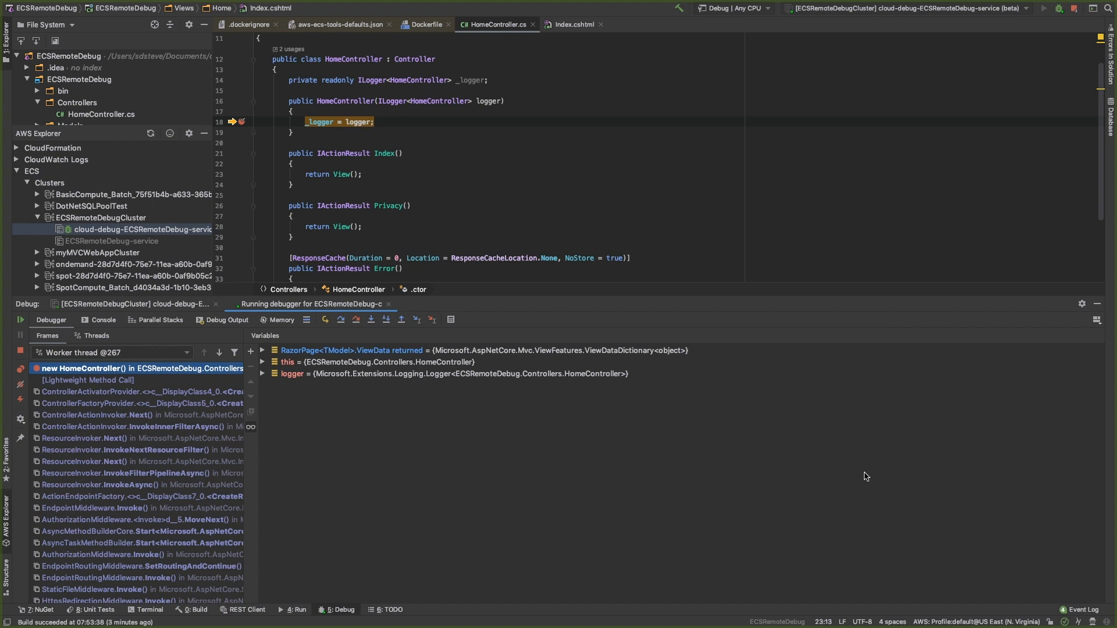
mouse_move(861, 436)
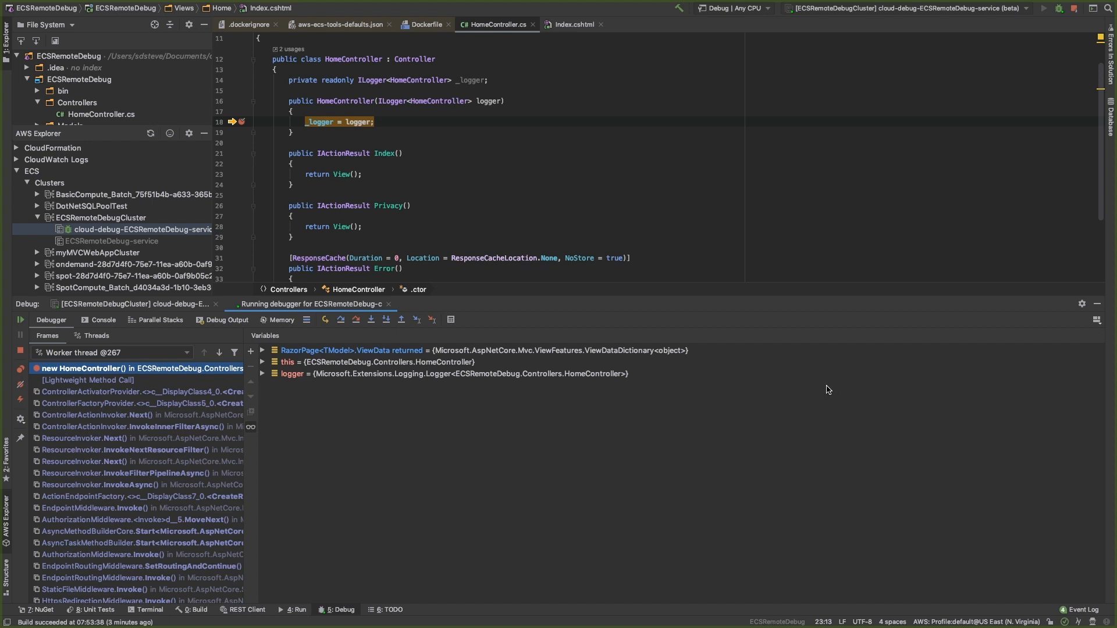
mouse_move(809, 446)
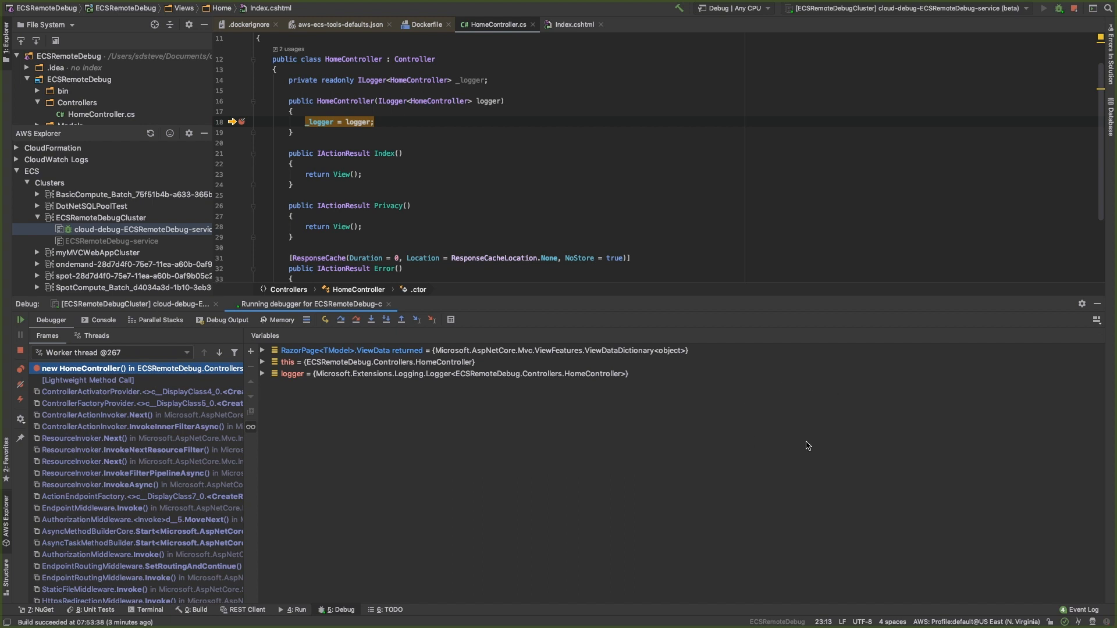
mouse_move(719, 222)
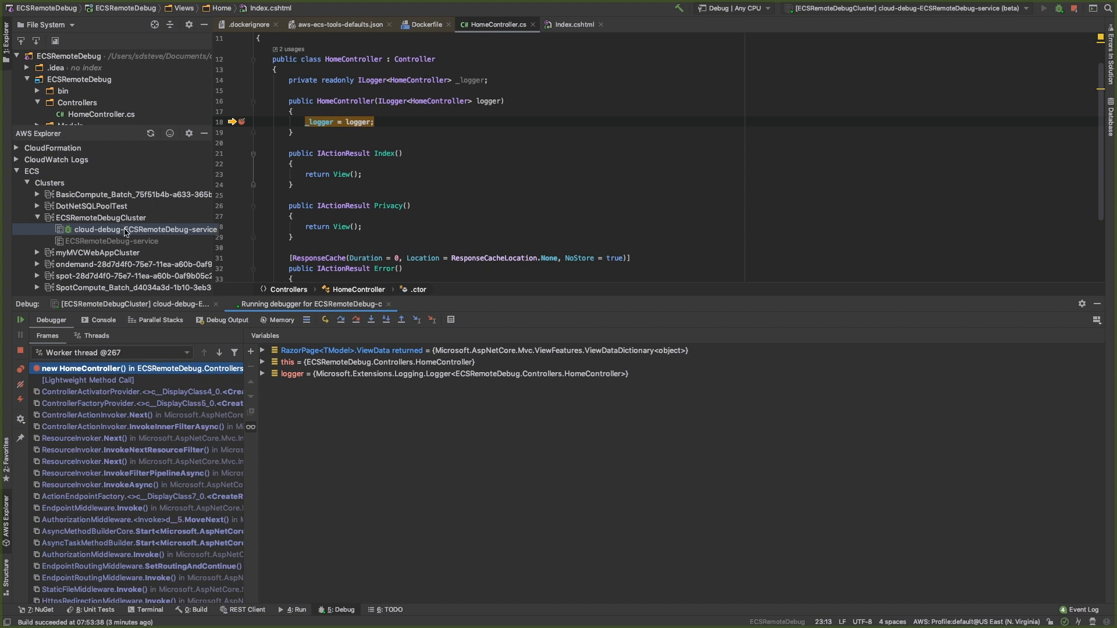
Disable cloud debugging on the cloud-debug service in AWS Explorer and confirm.
right_click(146, 229)
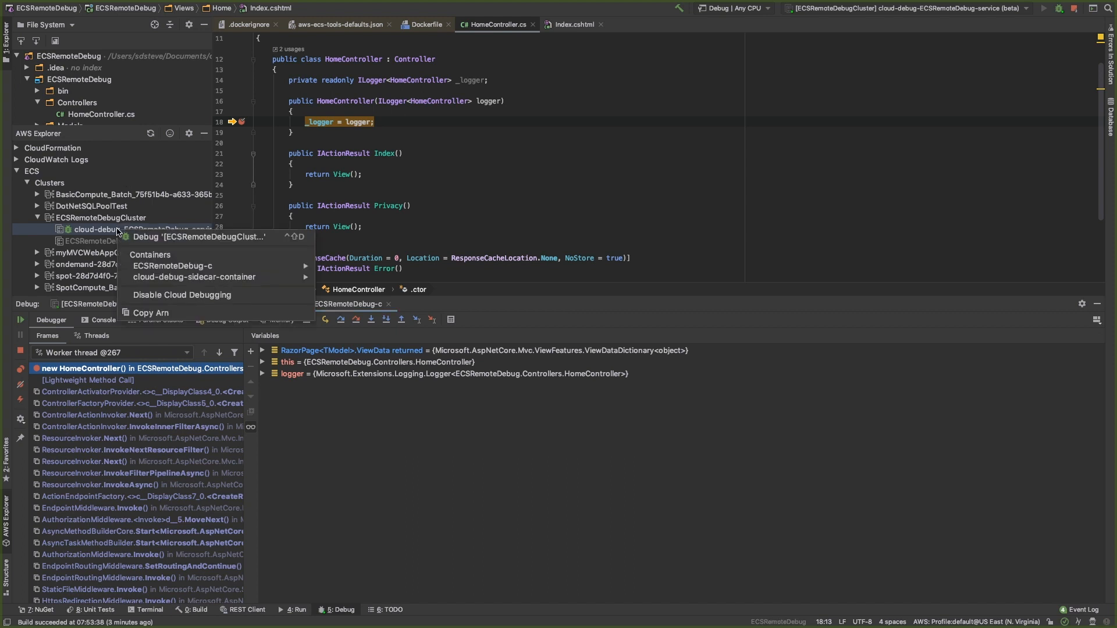
mouse_move(182, 295)
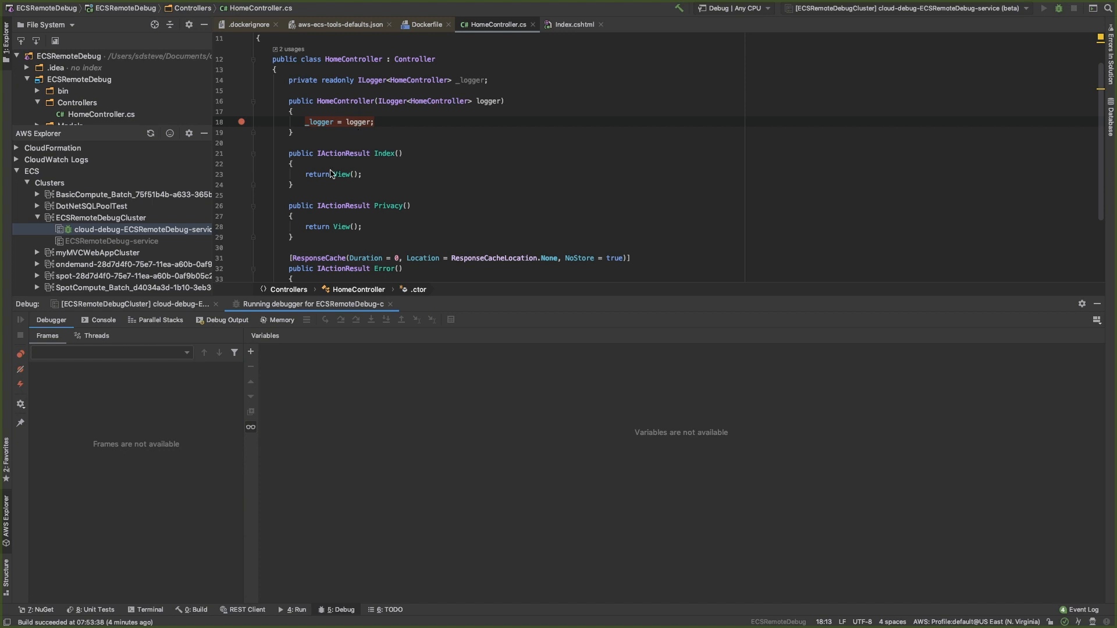
right_click(143, 228)
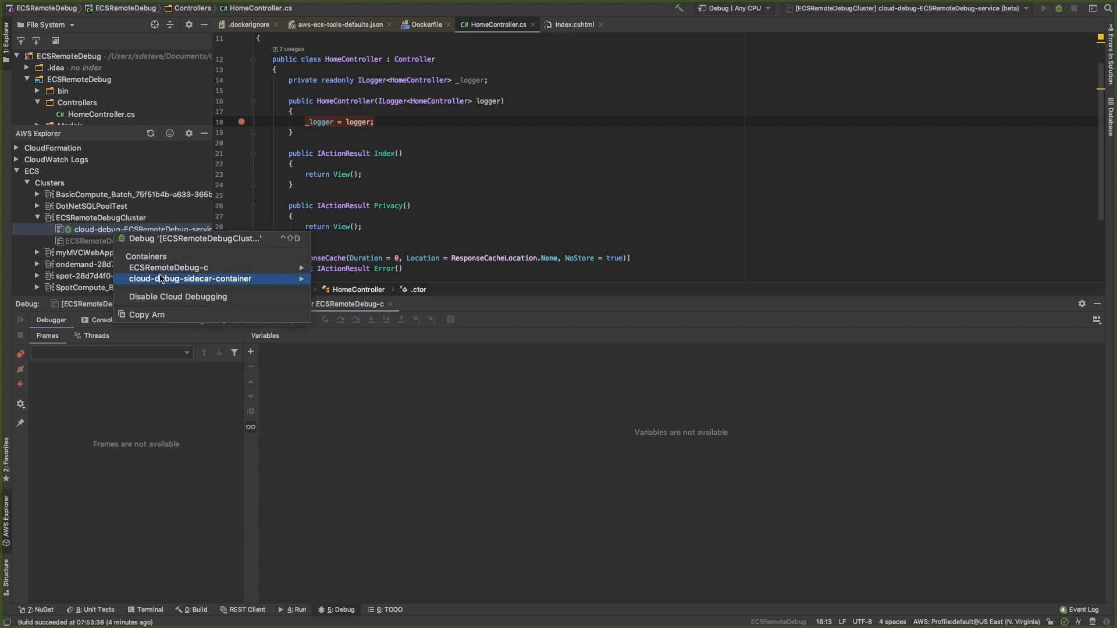
click(177, 297)
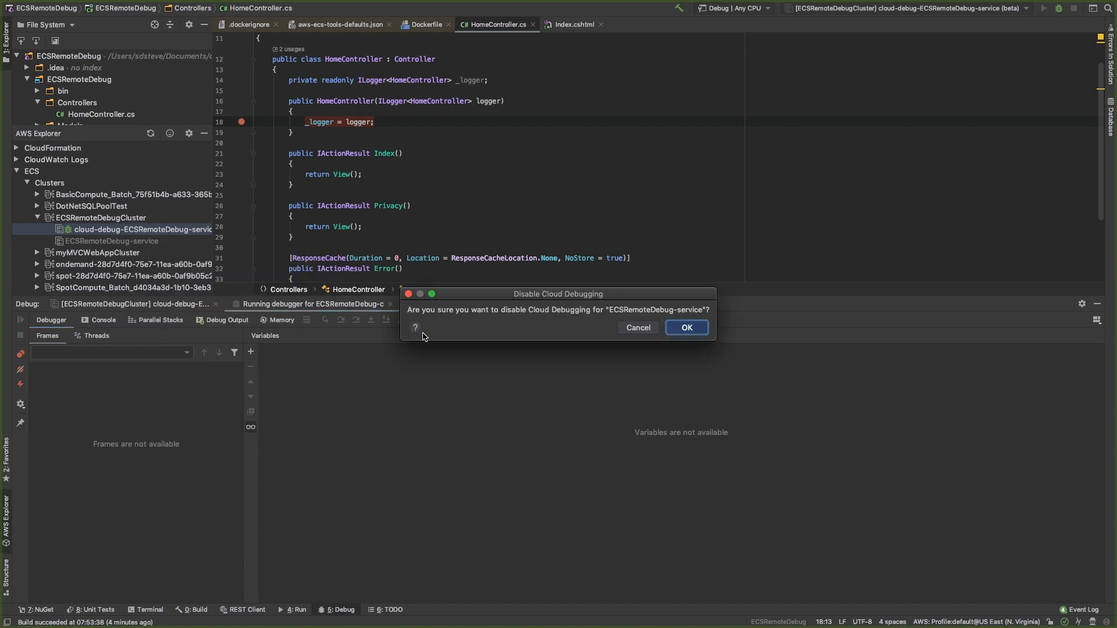
click(685, 327)
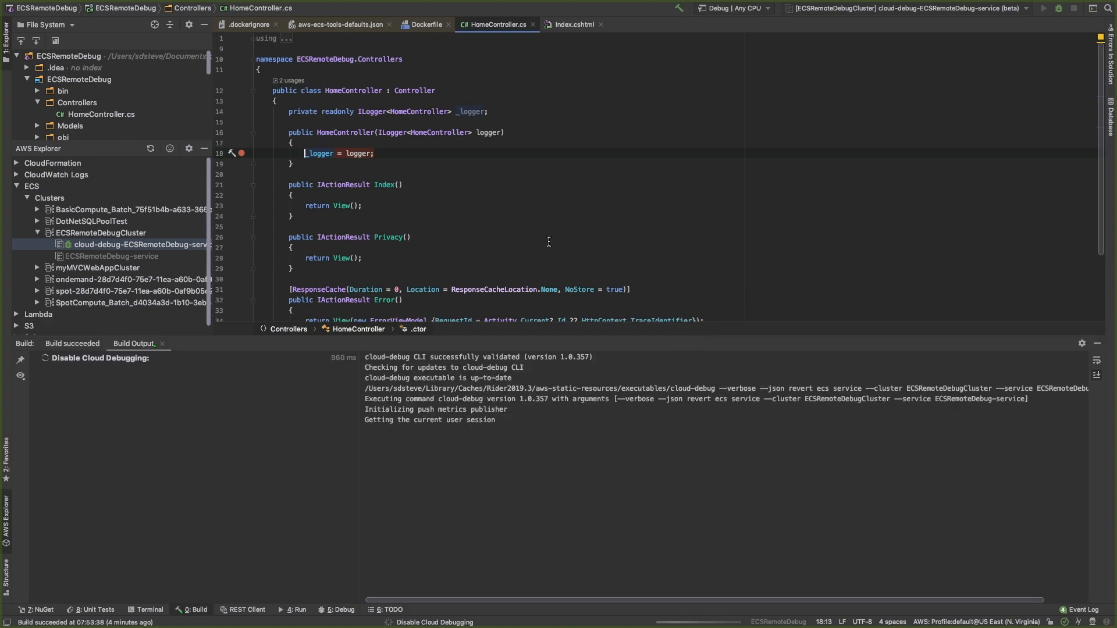